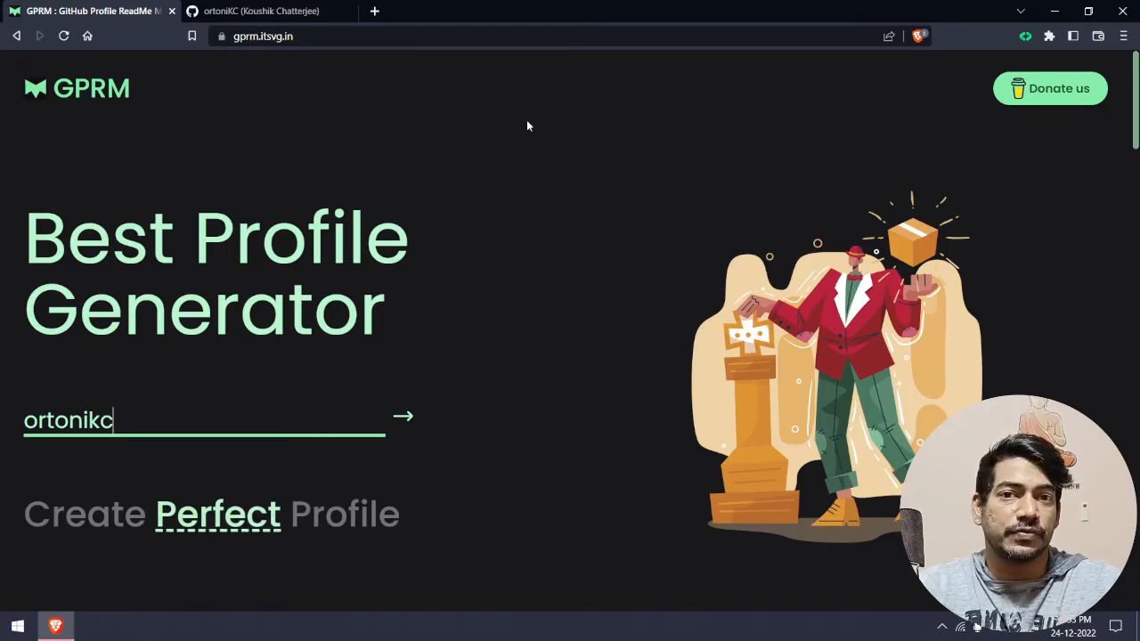
# - Review the About Me and Socials sections of the ortoniKC profile README
pyautogui.click(260, 11)
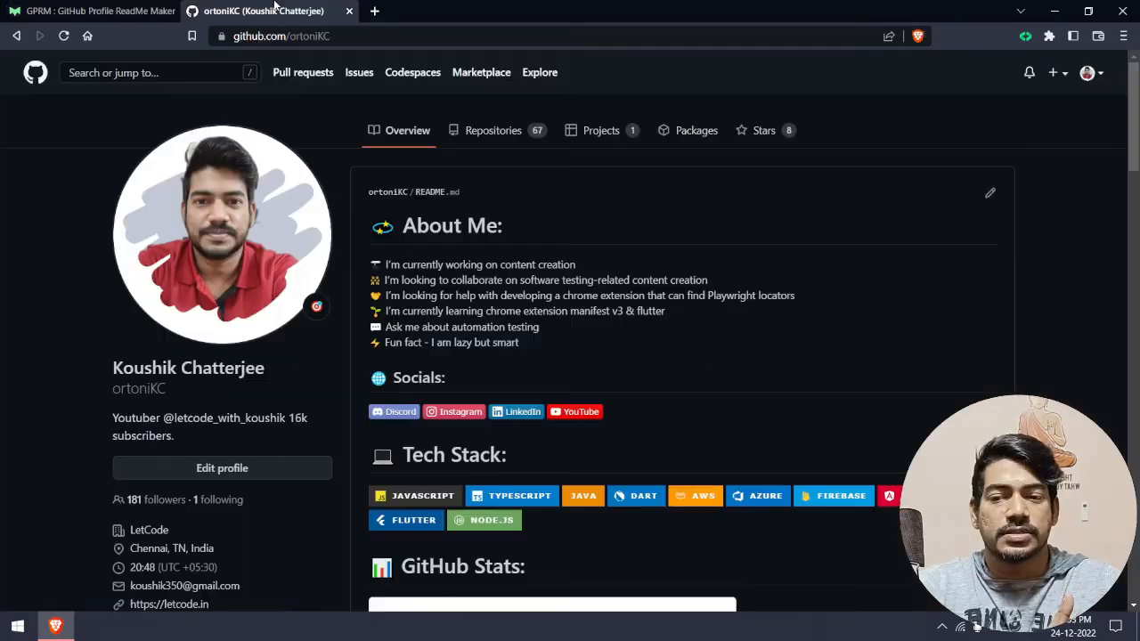
pyautogui.scroll(-3)
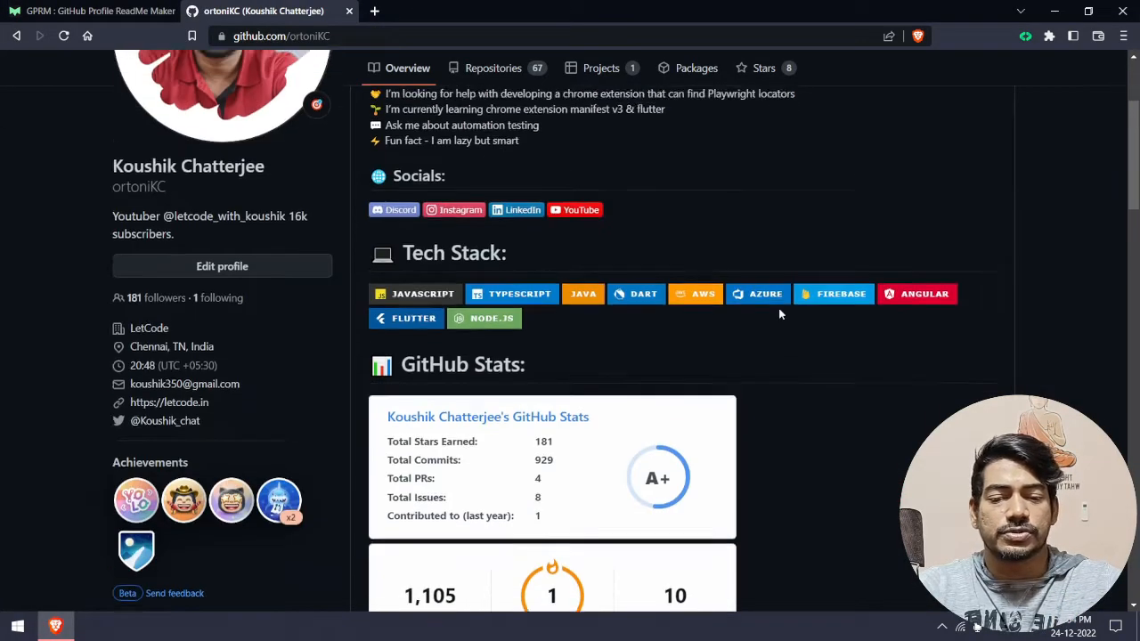
pyautogui.scroll(3)
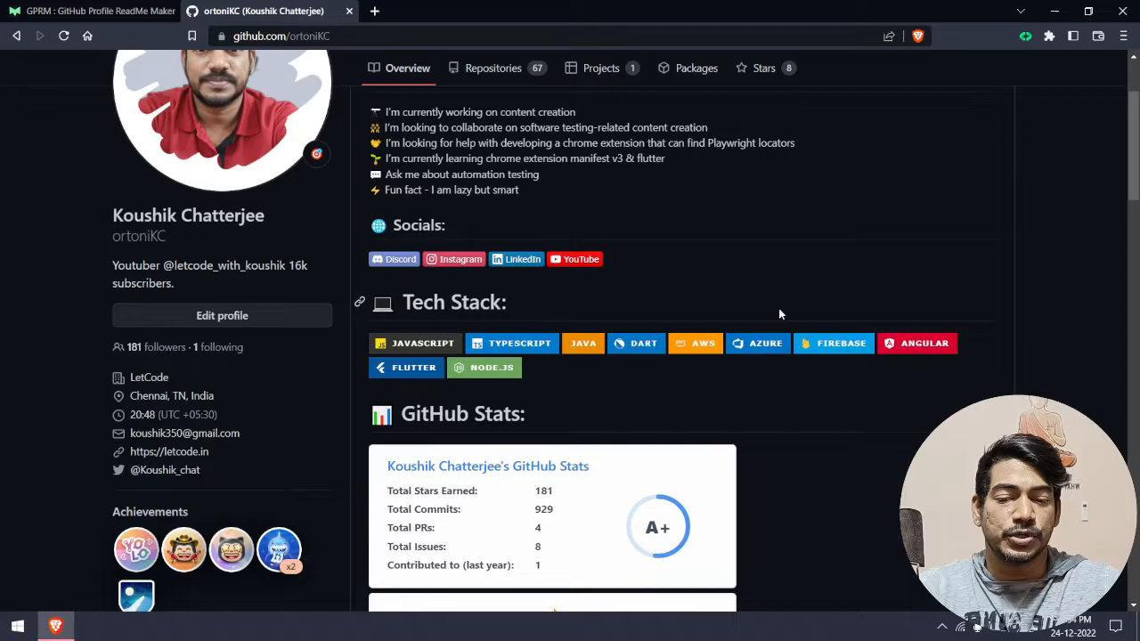
pyautogui.scroll(3)
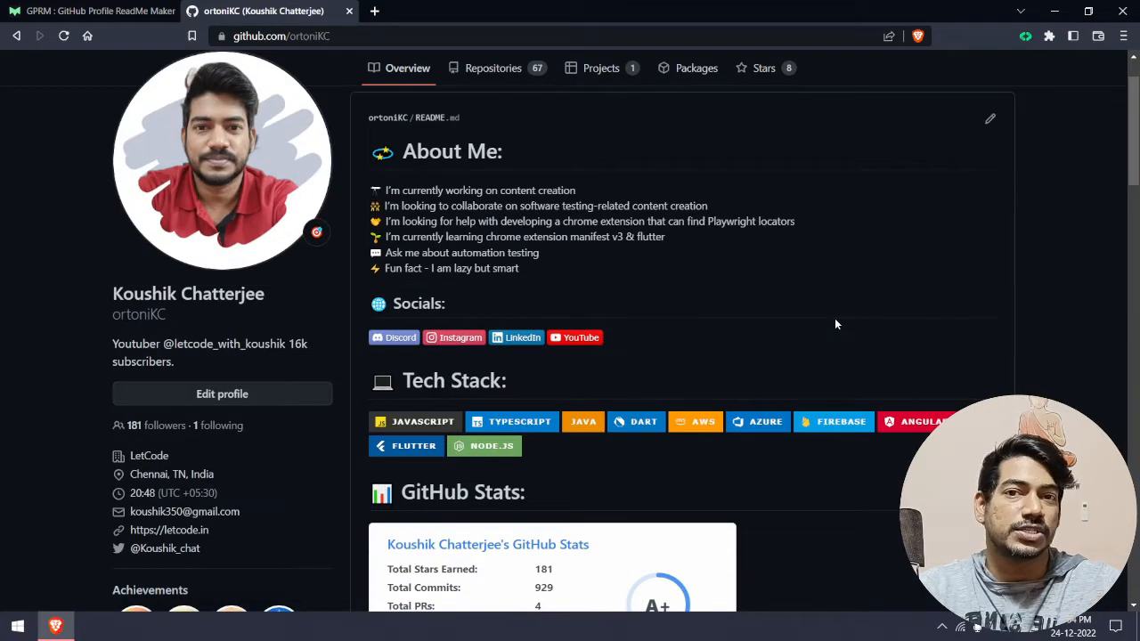
pyautogui.scroll(-3)
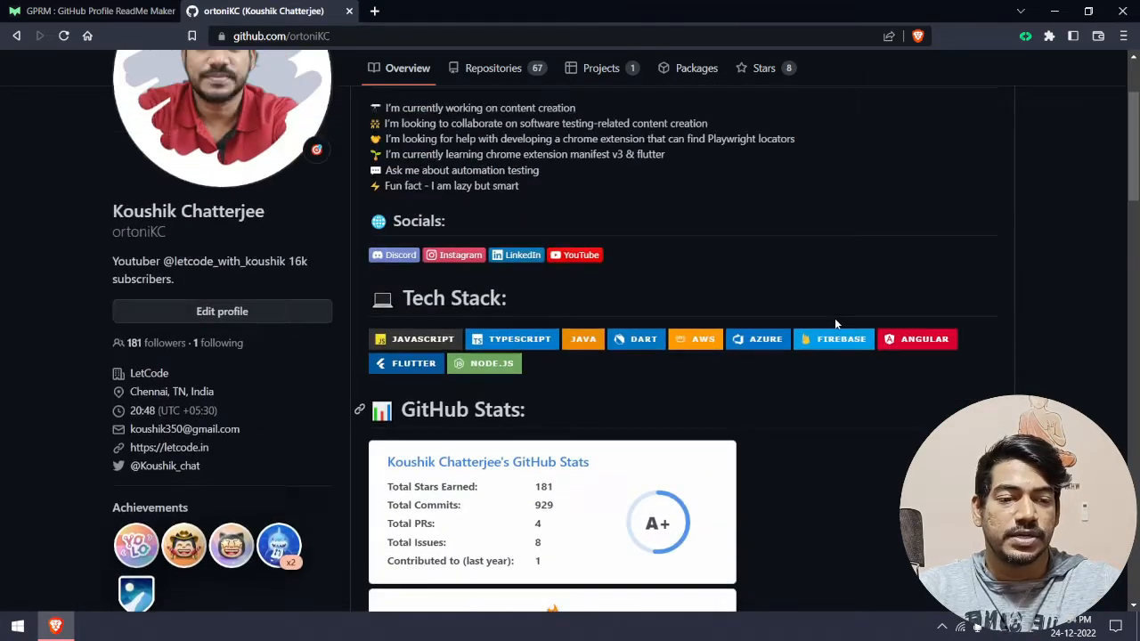
pyautogui.scroll(3)
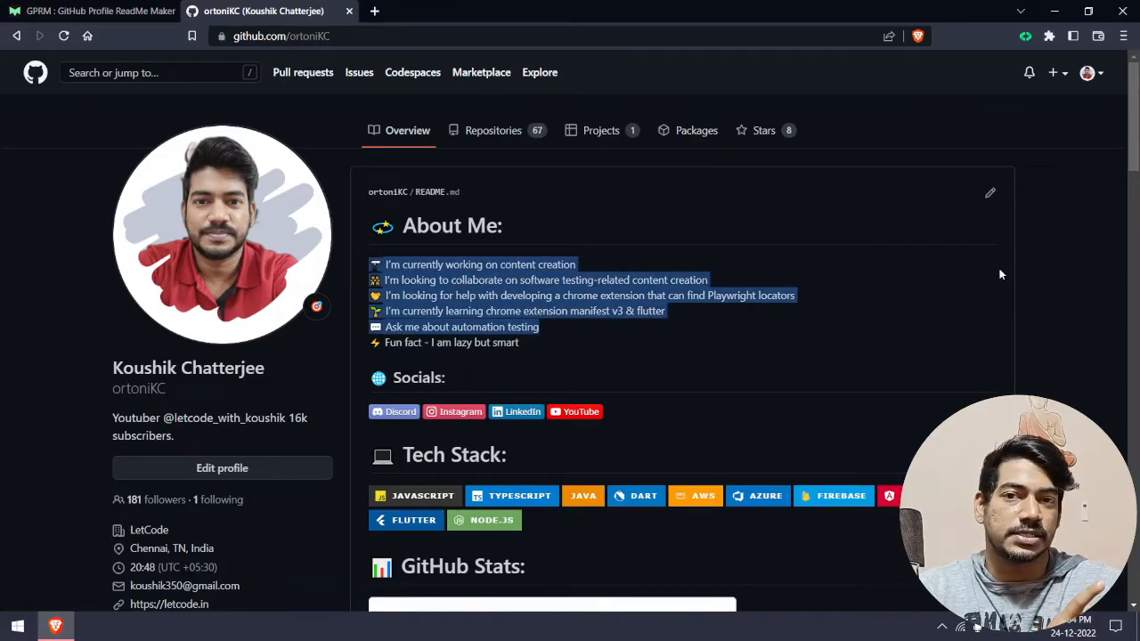
pyautogui.scroll(-3)
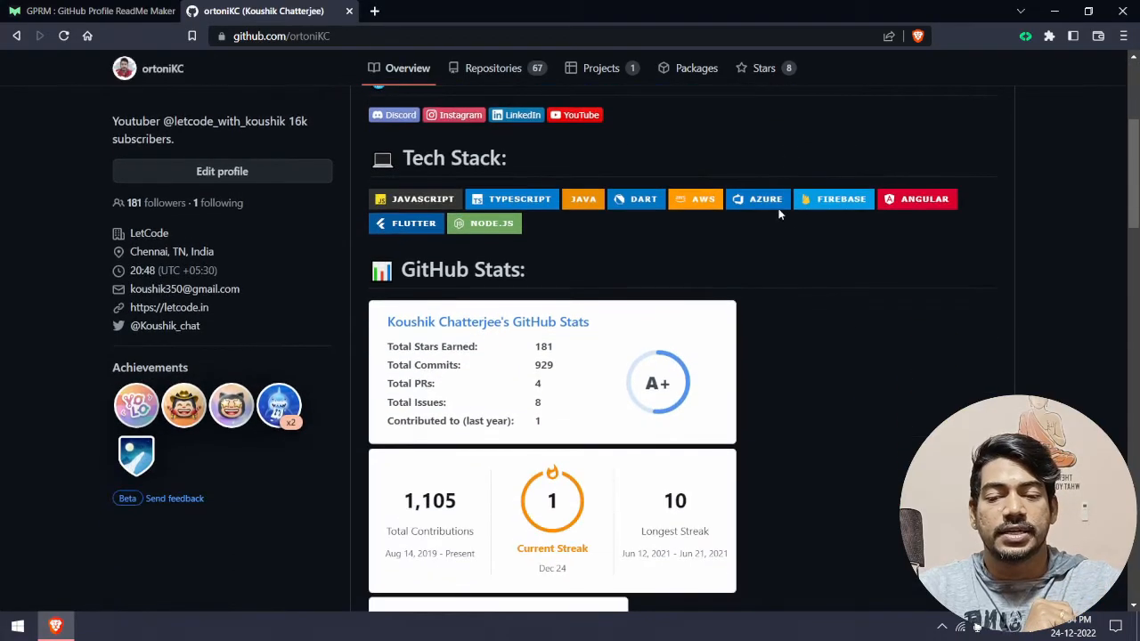
pyautogui.scroll(3)
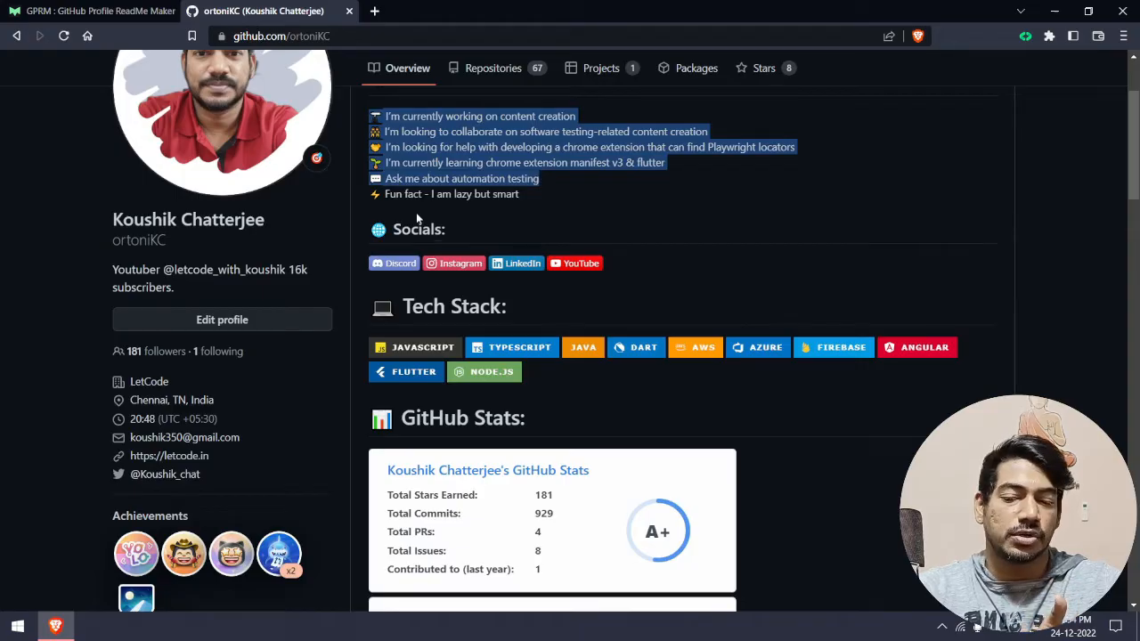
pyautogui.moveTo(520, 264)
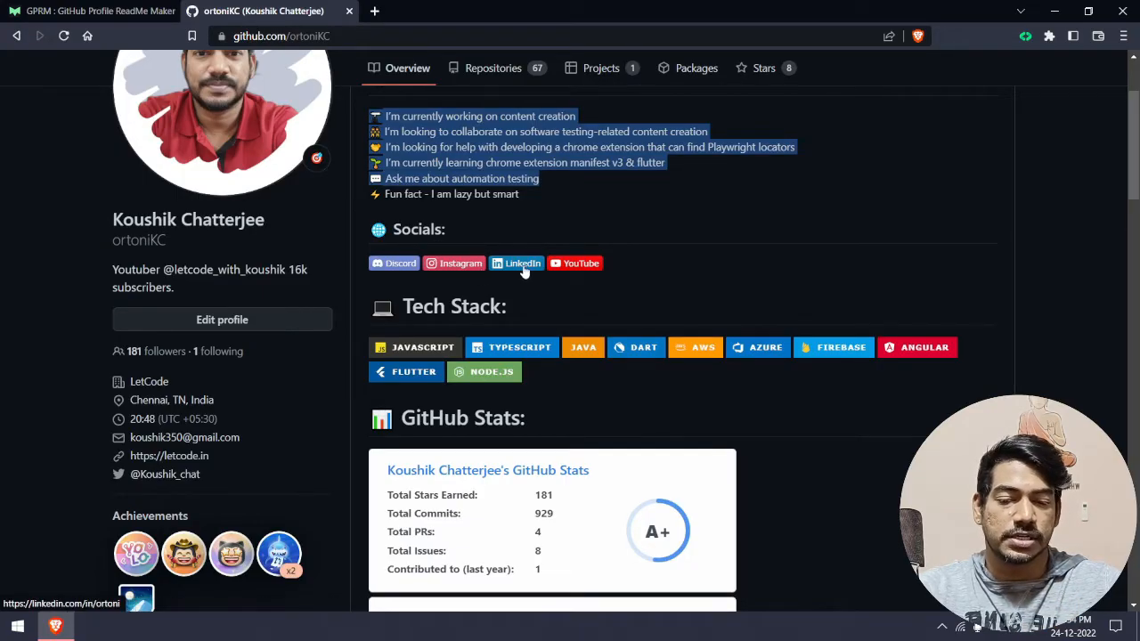
pyautogui.moveTo(744, 288)
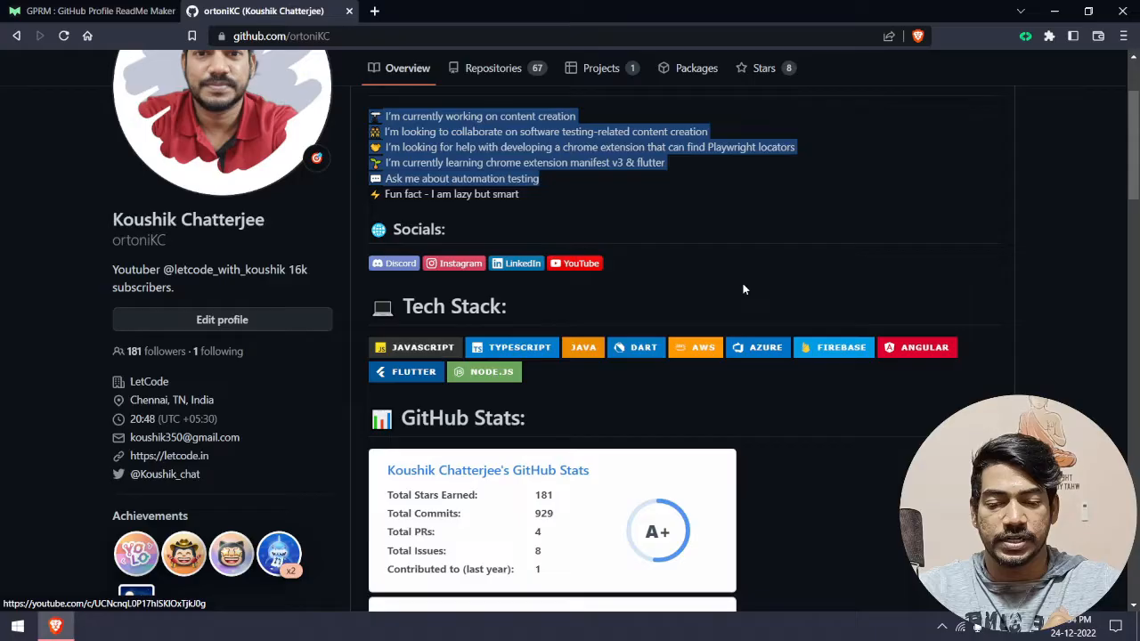
# - Scroll on through the Tech Stack badges and GitHub Stats cards of the README
pyautogui.scroll(-3)
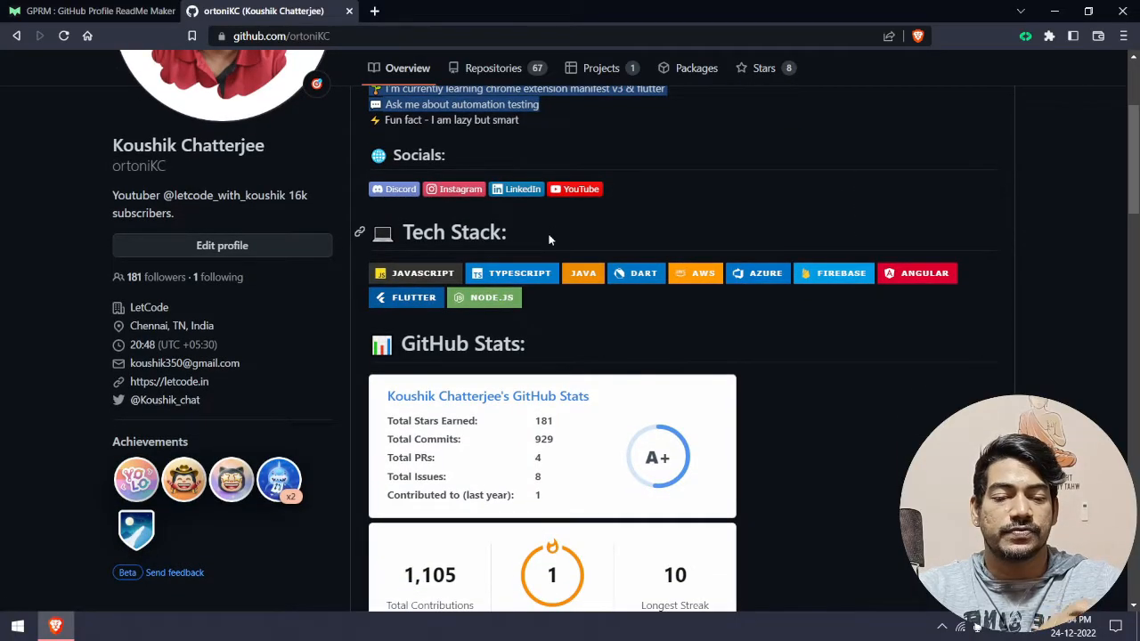
pyautogui.moveTo(634, 303)
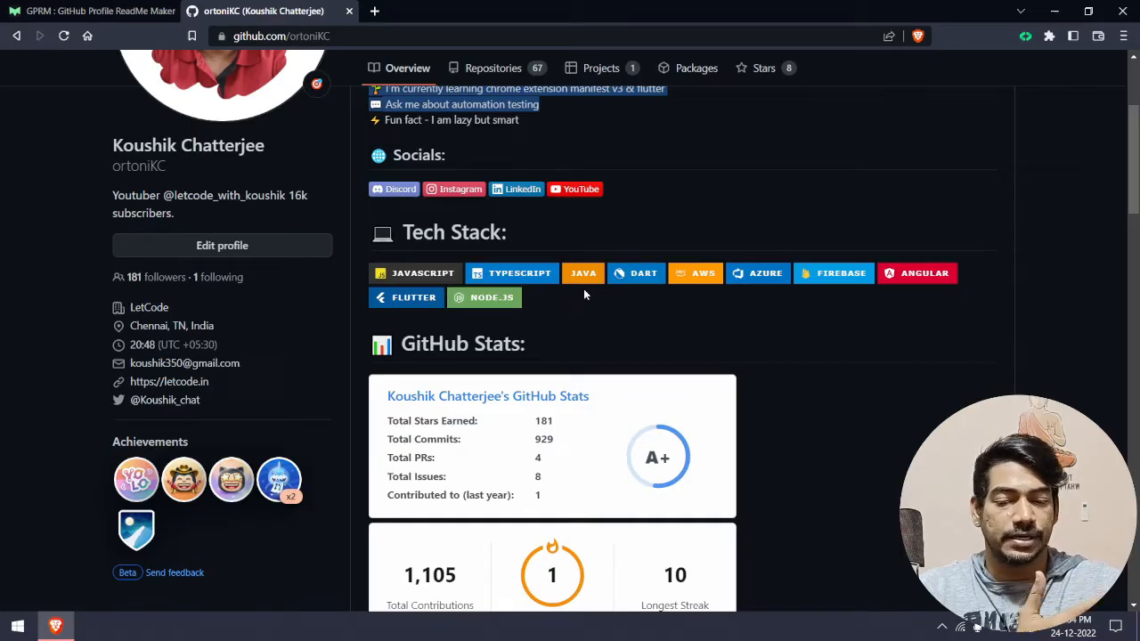
pyautogui.scroll(-3)
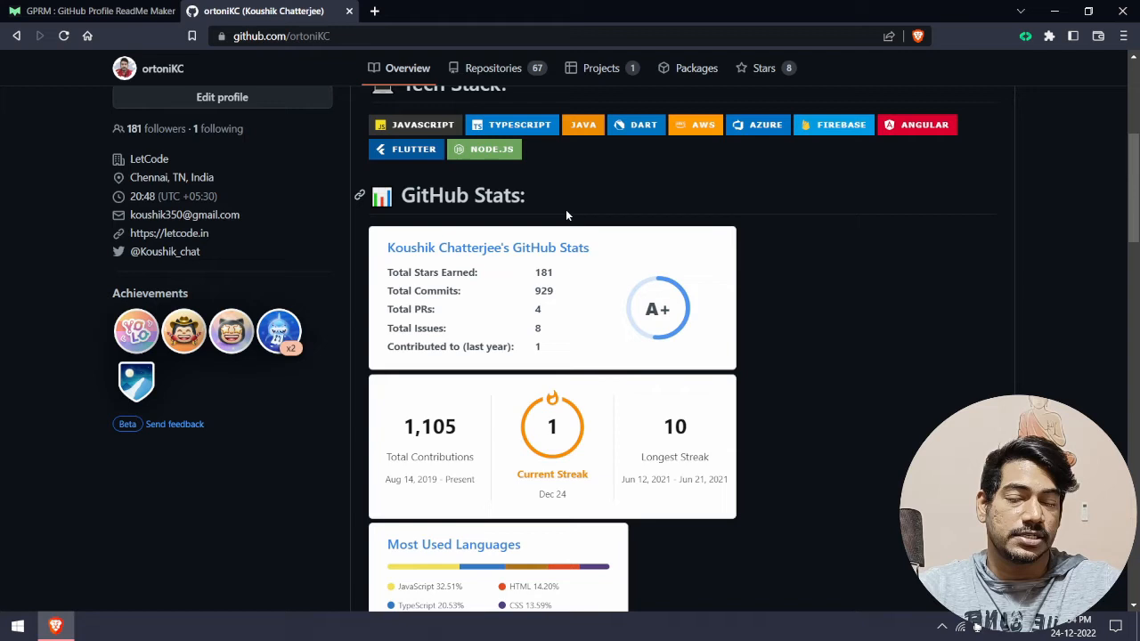
pyautogui.moveTo(860, 314)
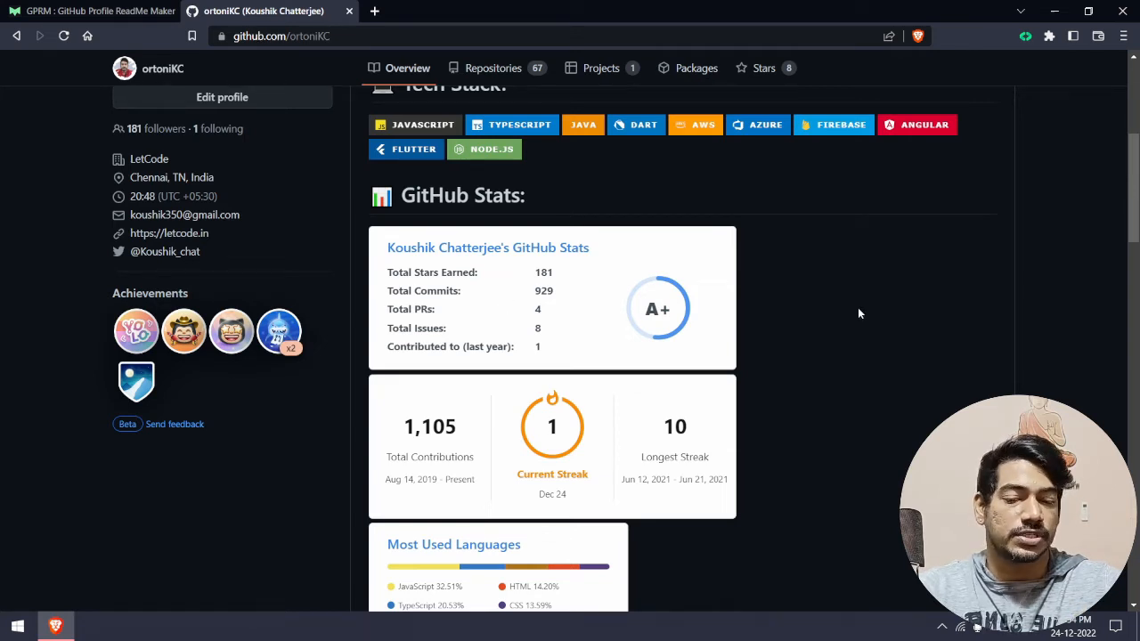
pyautogui.moveTo(625, 310)
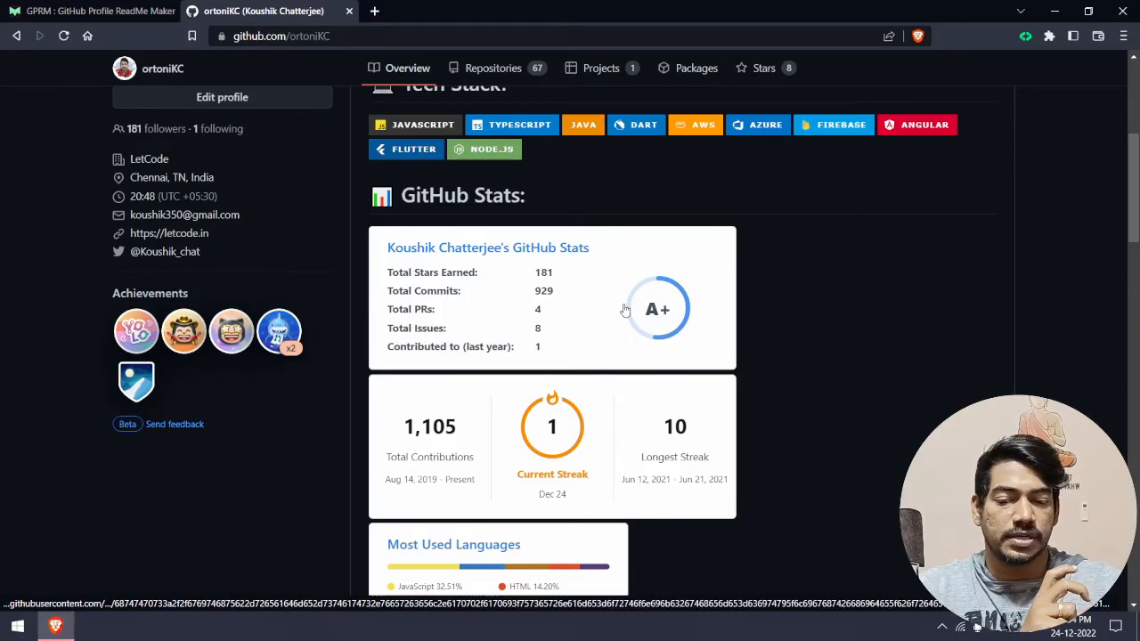
pyautogui.scroll(3)
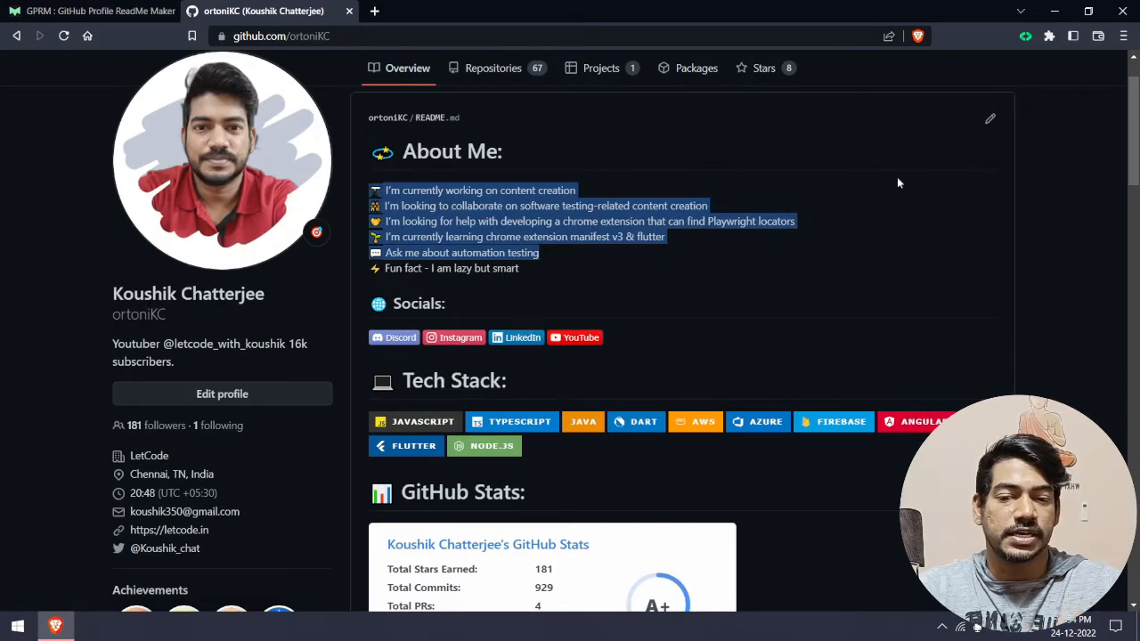
pyautogui.moveTo(1011, 182)
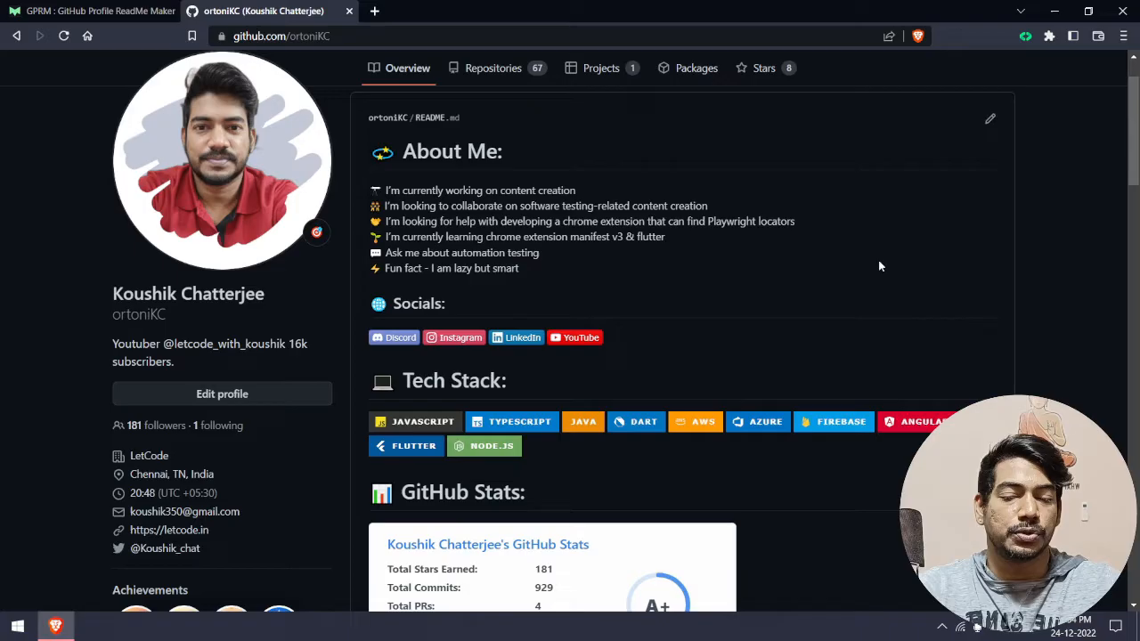
pyautogui.scroll(-3)
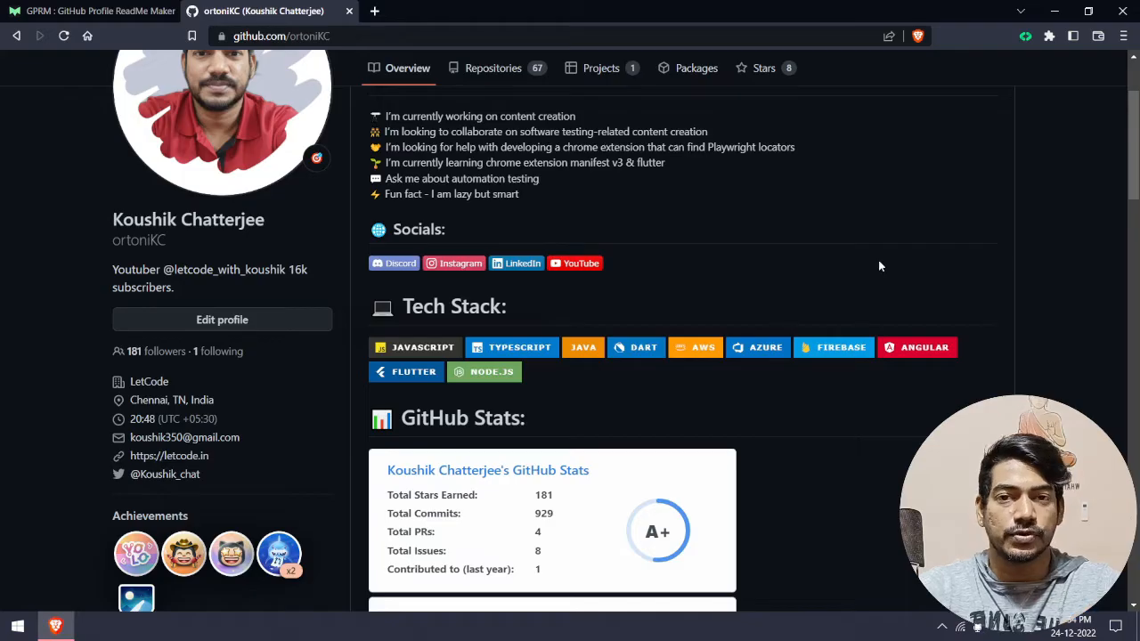
pyautogui.scroll(-3)
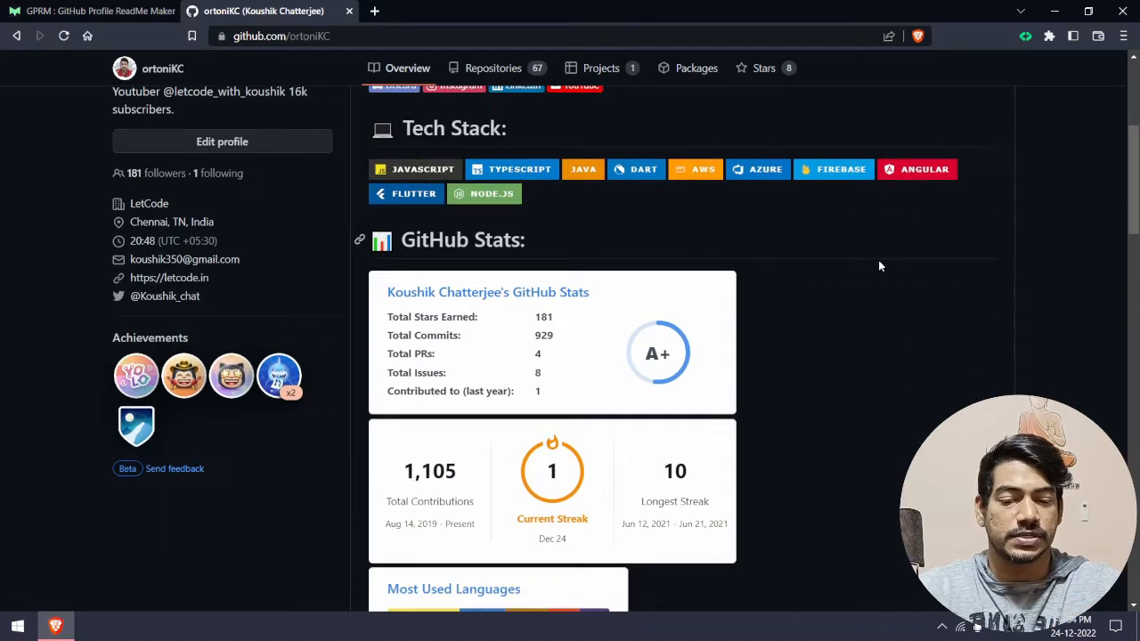
pyautogui.scroll(-3)
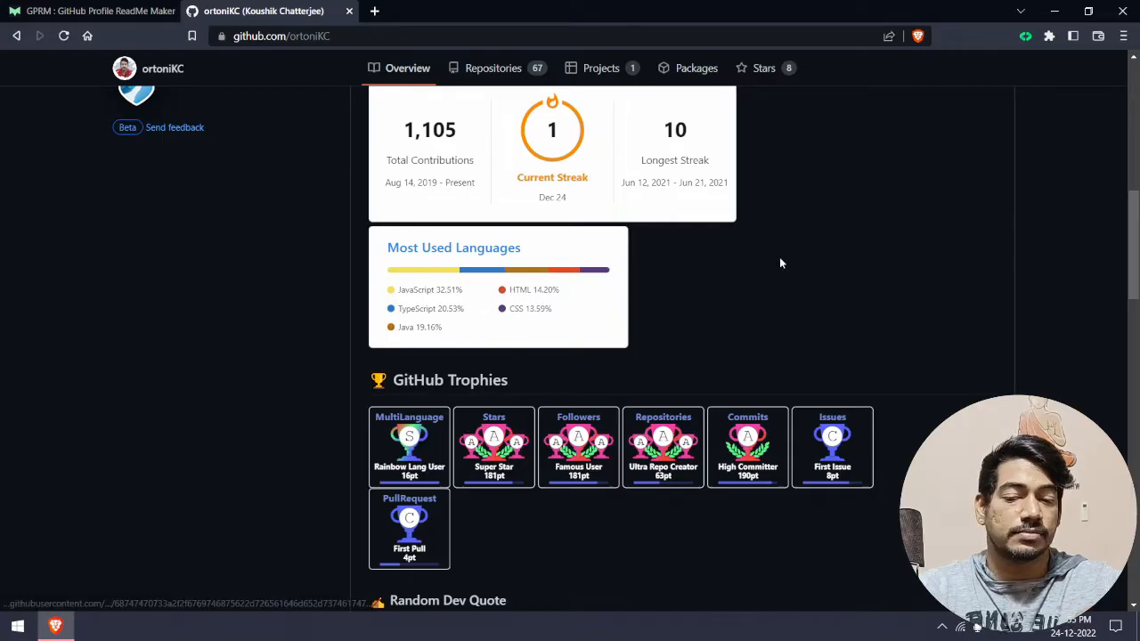
pyautogui.moveTo(456, 310)
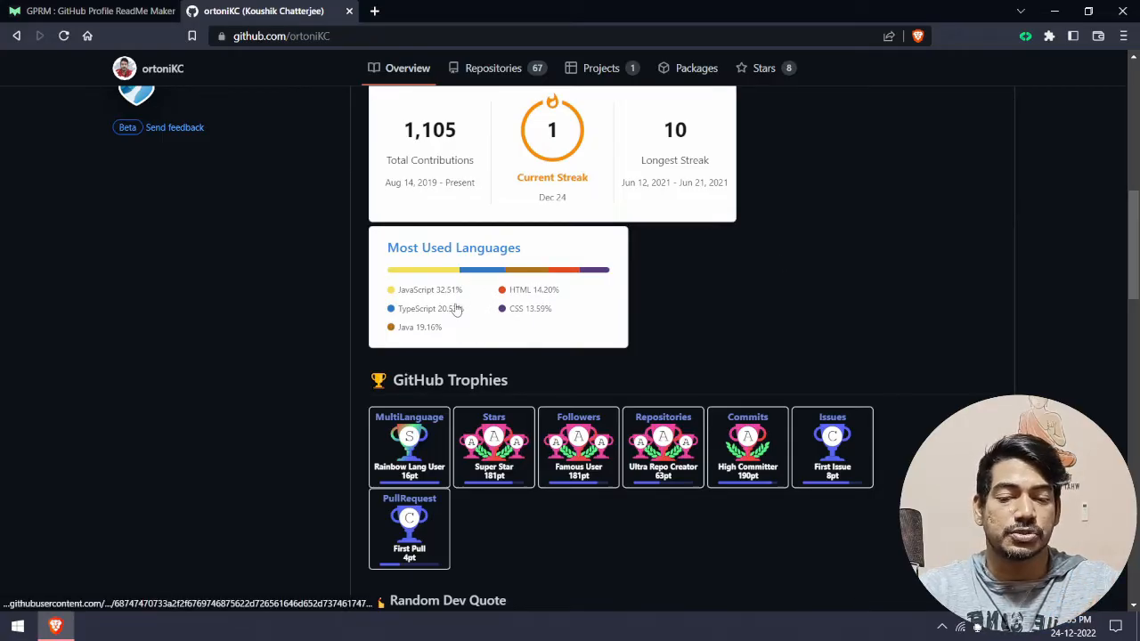
pyautogui.moveTo(846, 302)
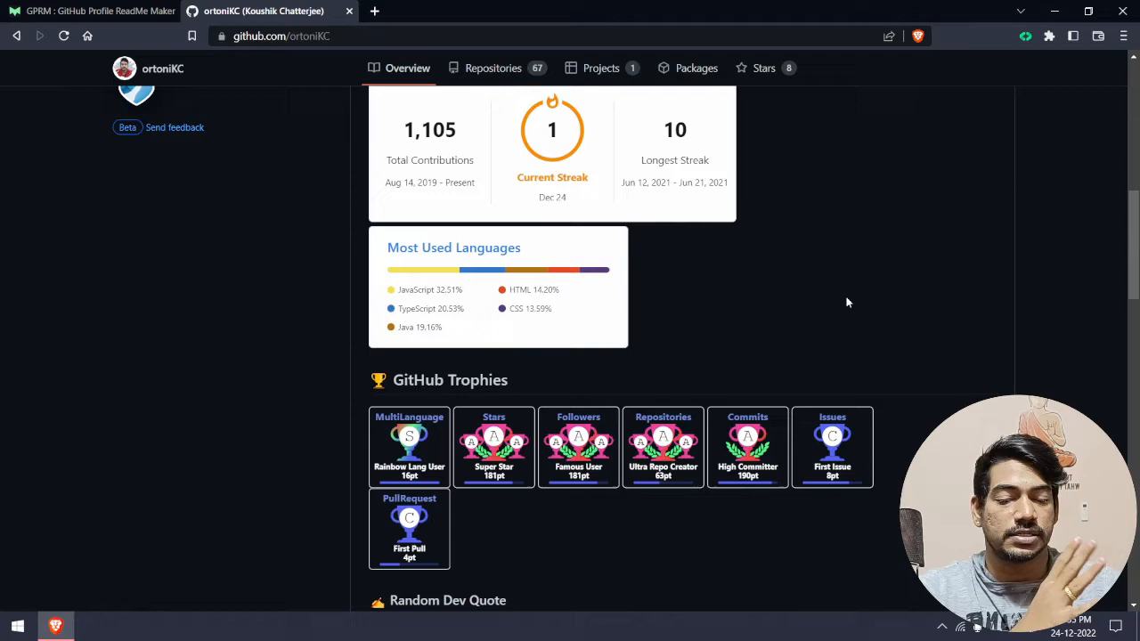
pyautogui.scroll(-3)
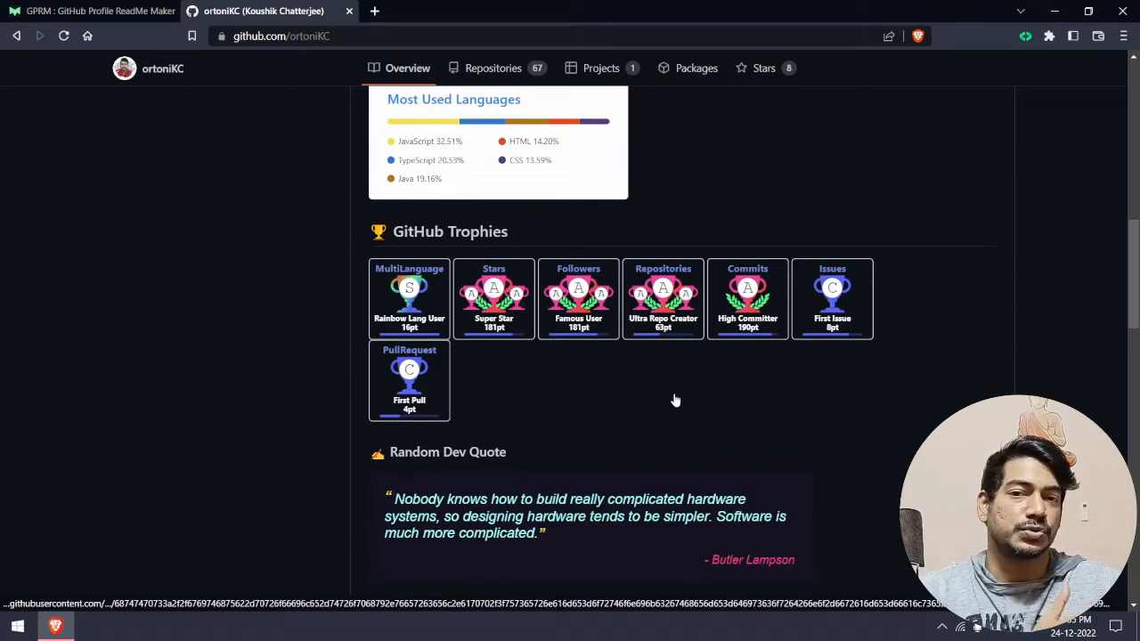
pyautogui.scroll(-3)
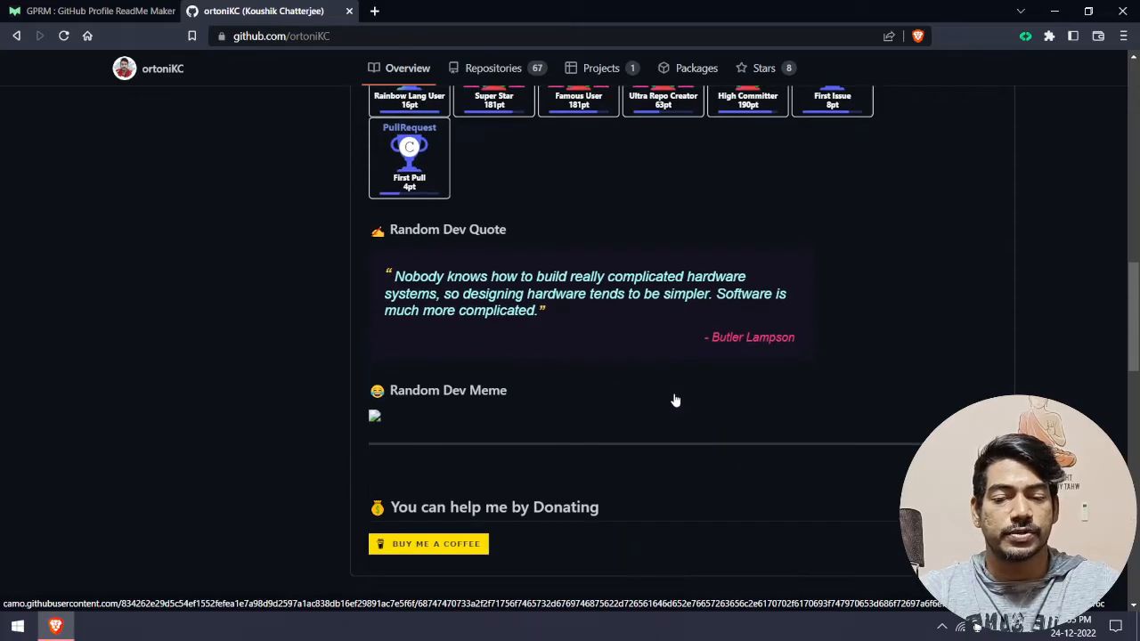
pyautogui.moveTo(525, 274)
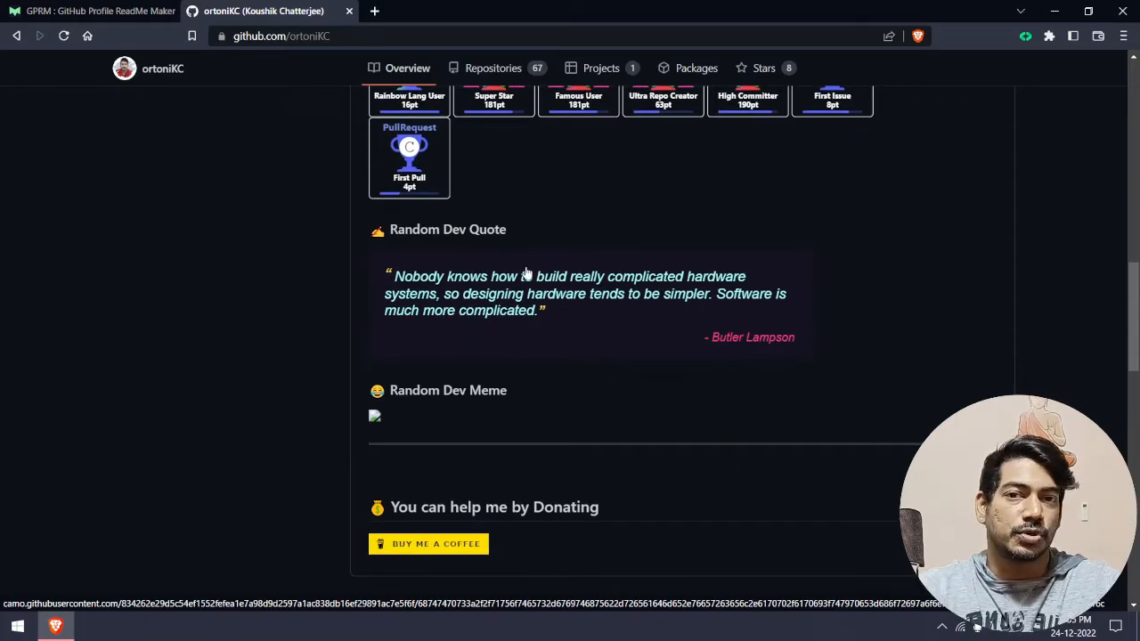
pyautogui.scroll(-3)
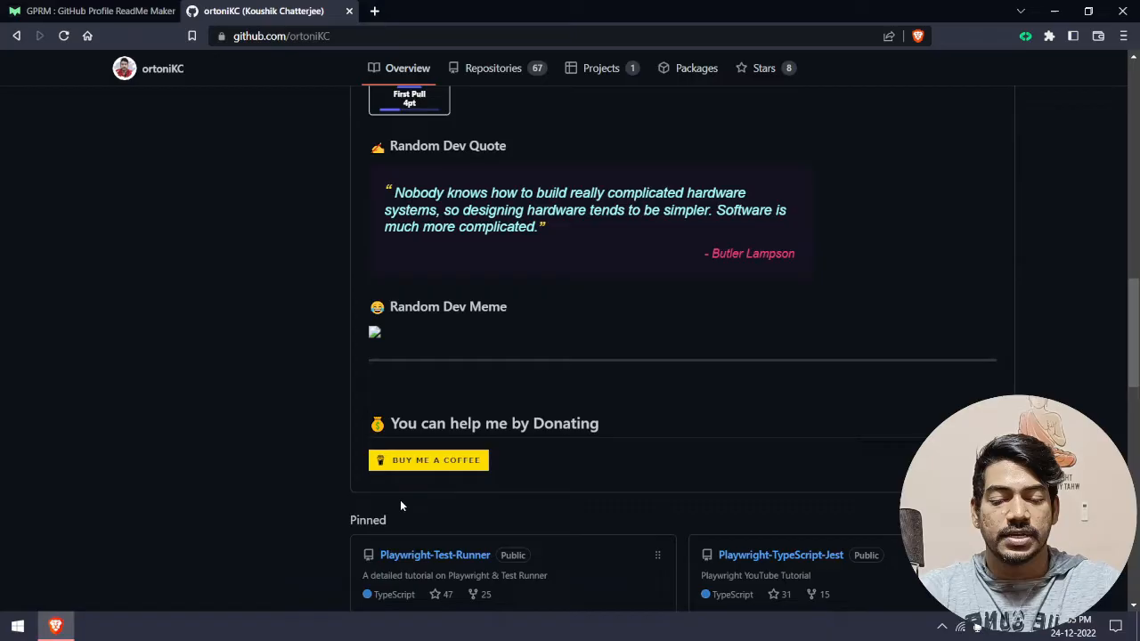
pyautogui.scroll(-3)
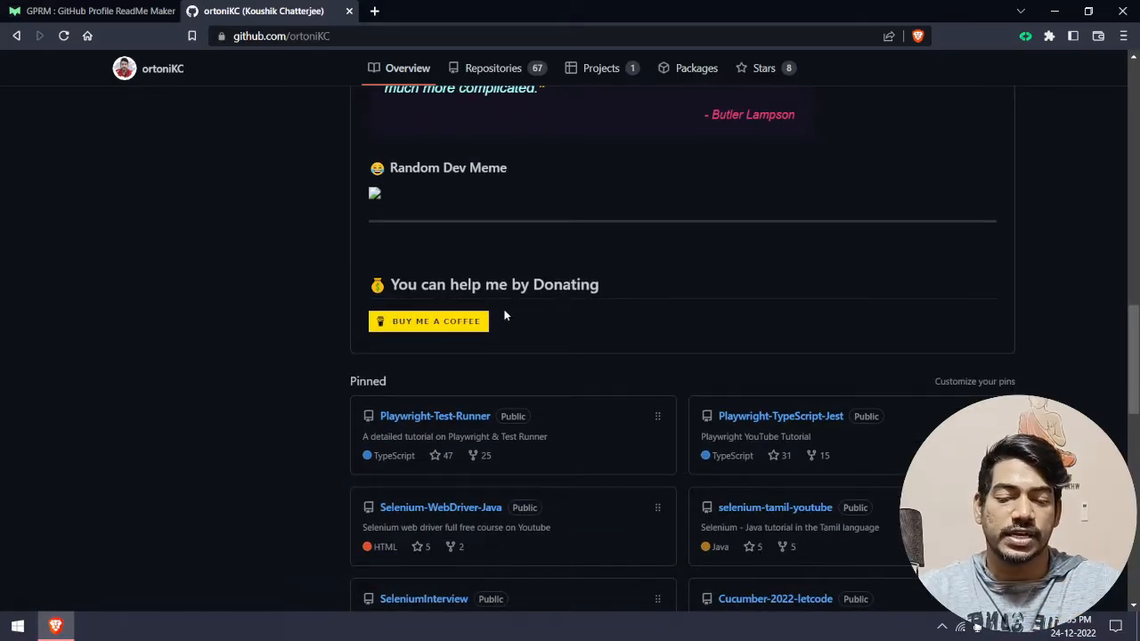
pyautogui.moveTo(427, 321)
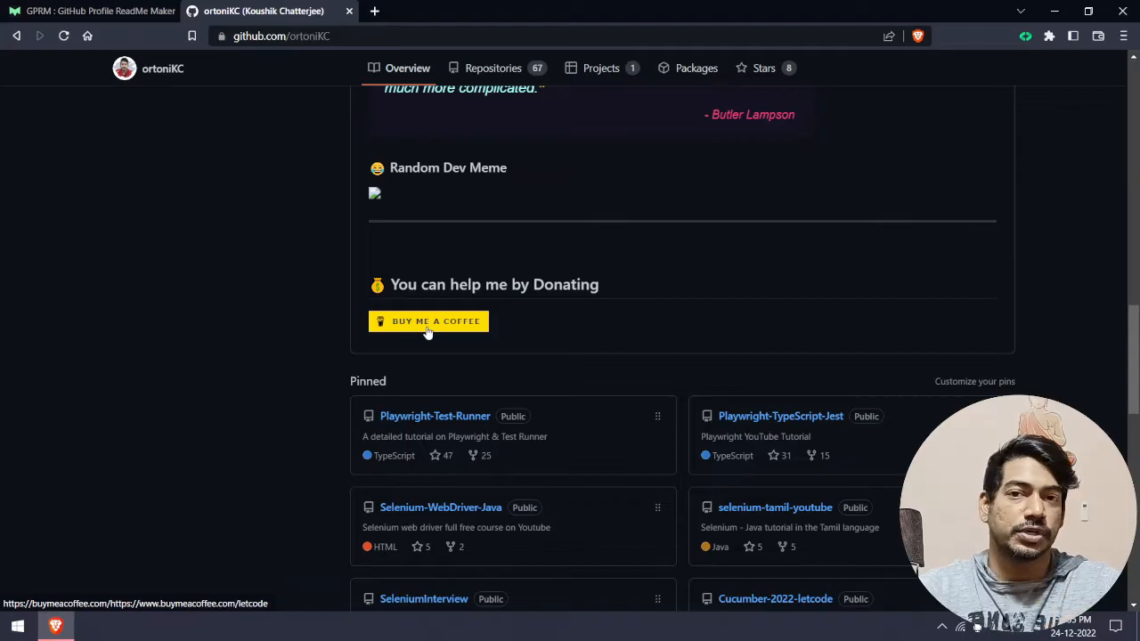
pyautogui.moveTo(460, 339)
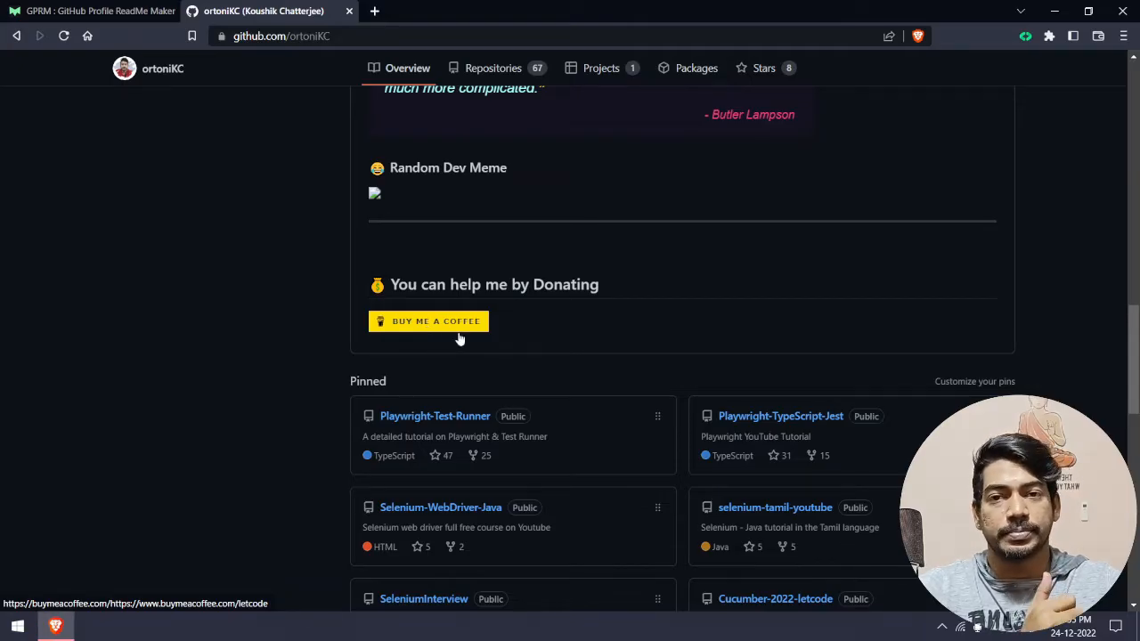
pyautogui.moveTo(661, 338)
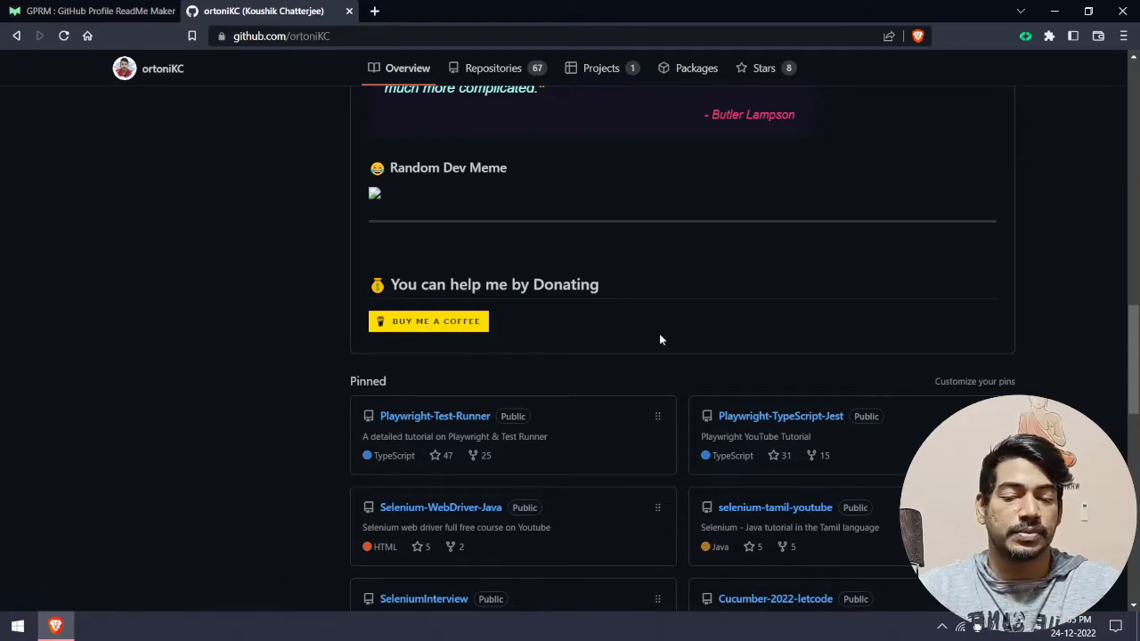
pyautogui.scroll(3)
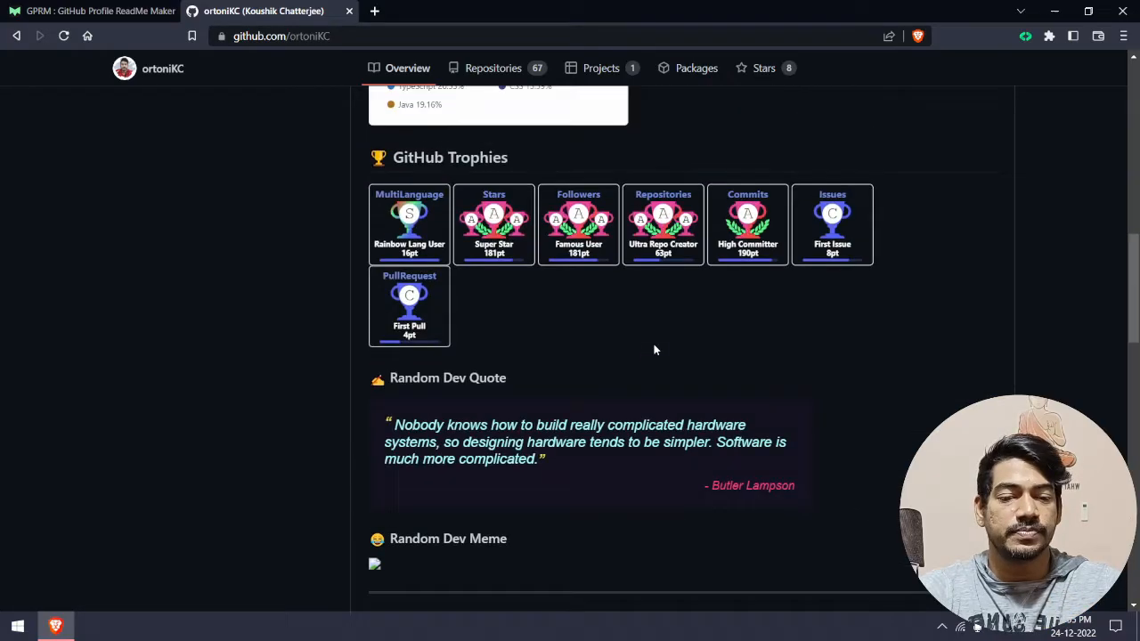
pyautogui.scroll(3)
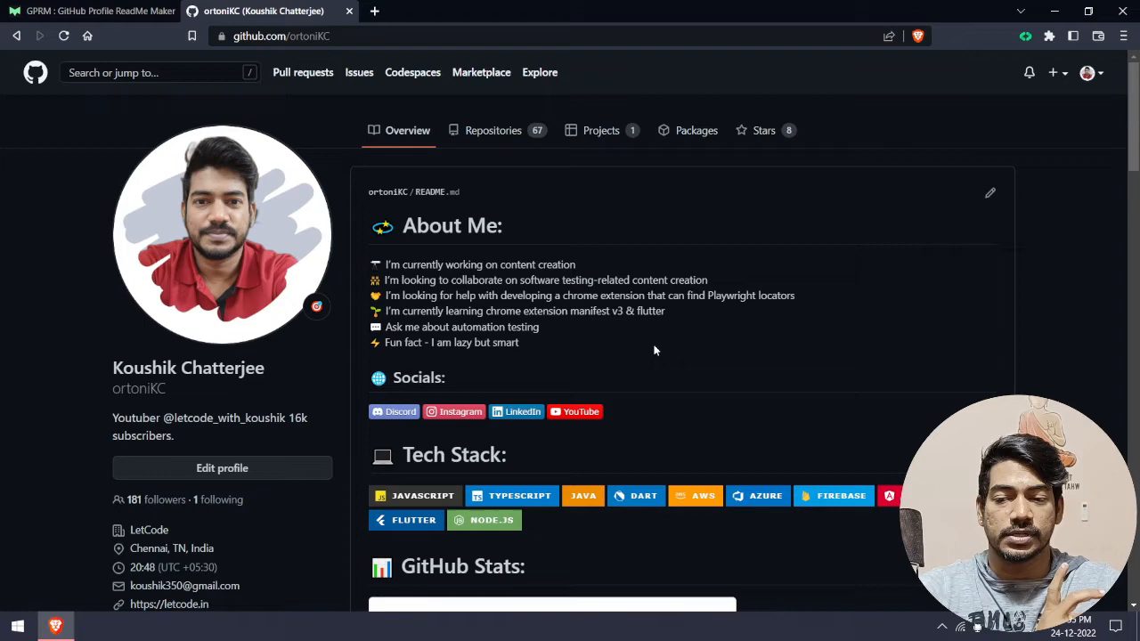
pyautogui.moveTo(438, 217)
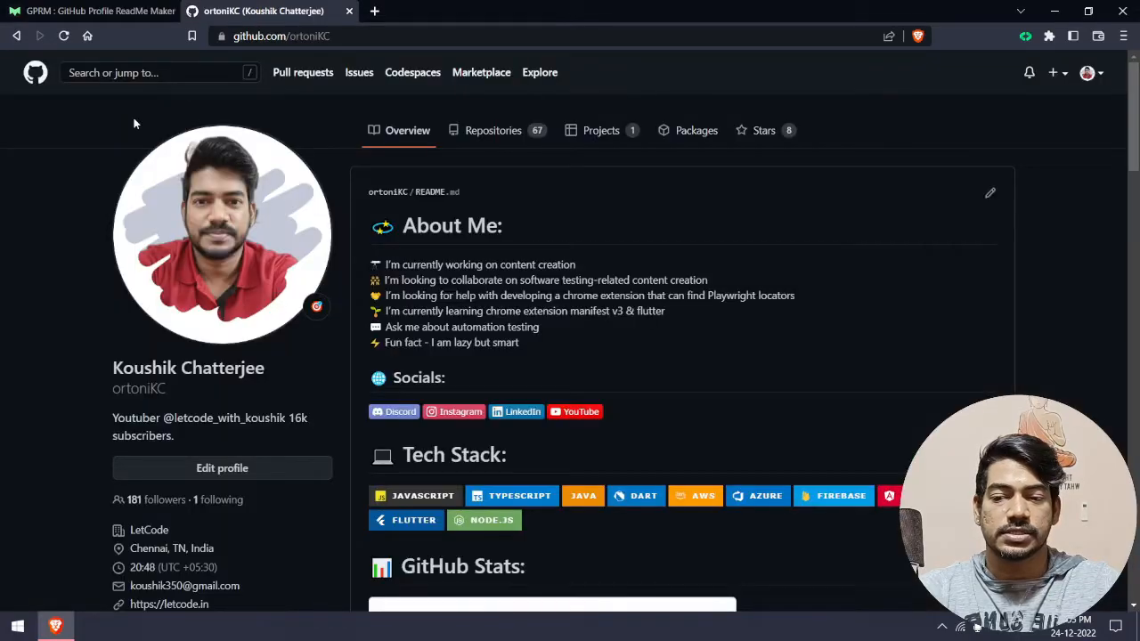
# - Copy the ortoniKC username from the profile address and return to GPRM
pyautogui.click(1086, 71)
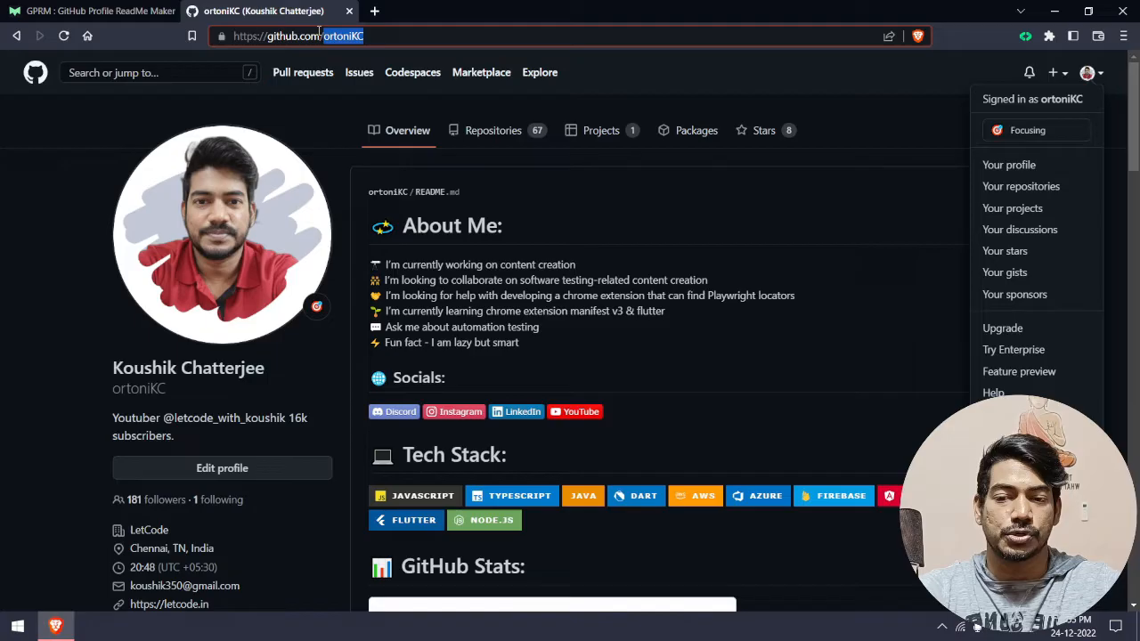
pyautogui.click(89, 11)
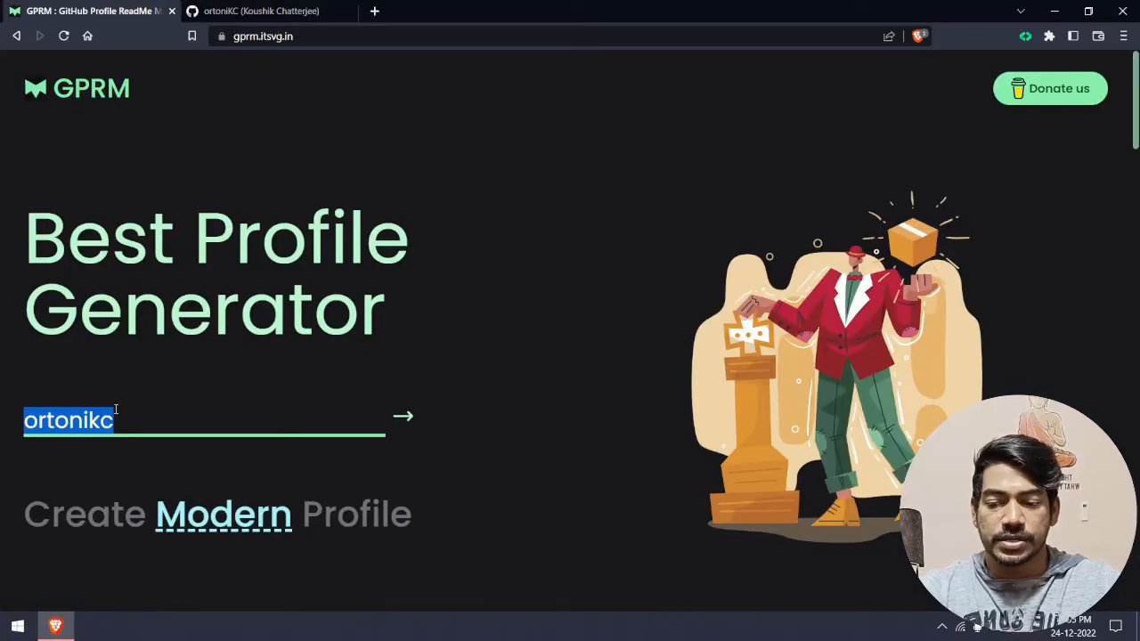
# - Generate the profile for ortonikc and accept its About Me introduction
pyautogui.click(402, 417)
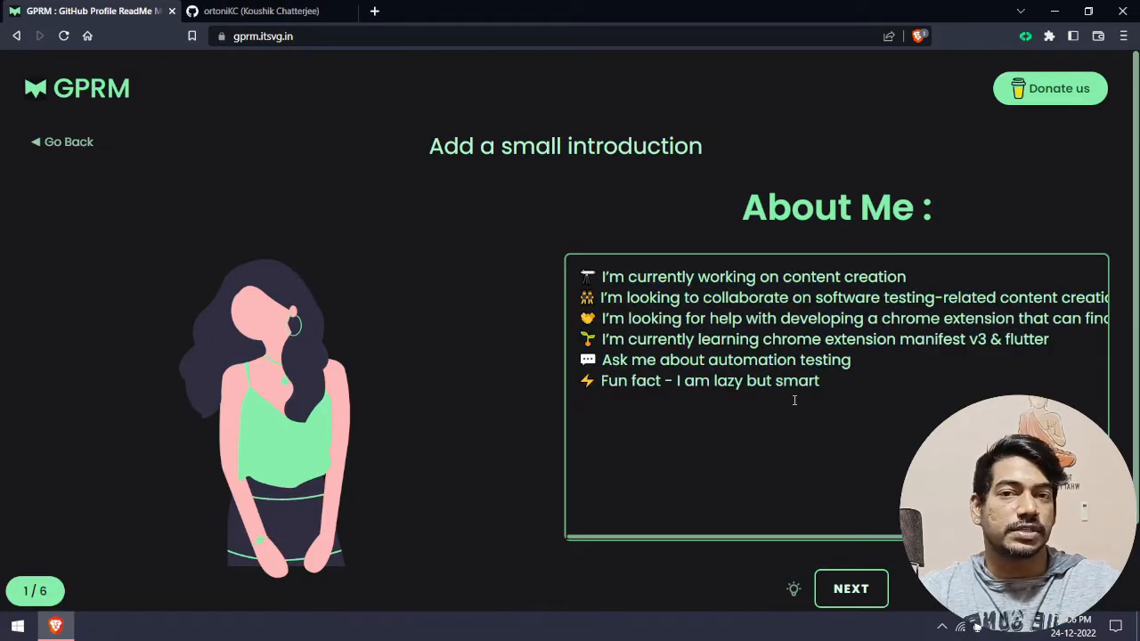
pyautogui.click(849, 588)
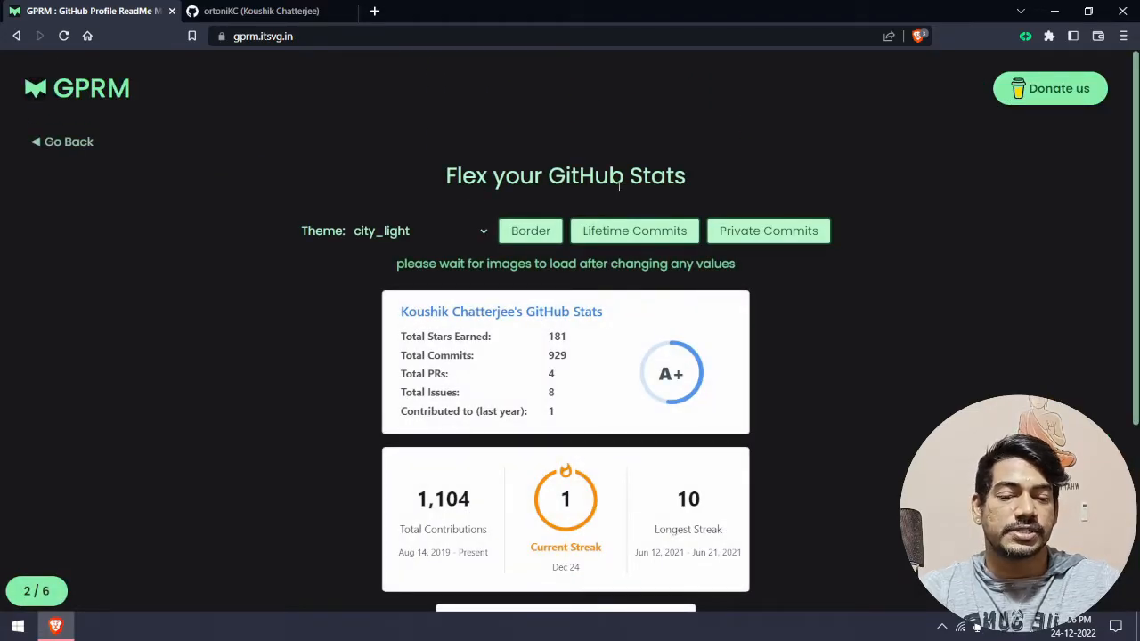
pyautogui.click(260, 11)
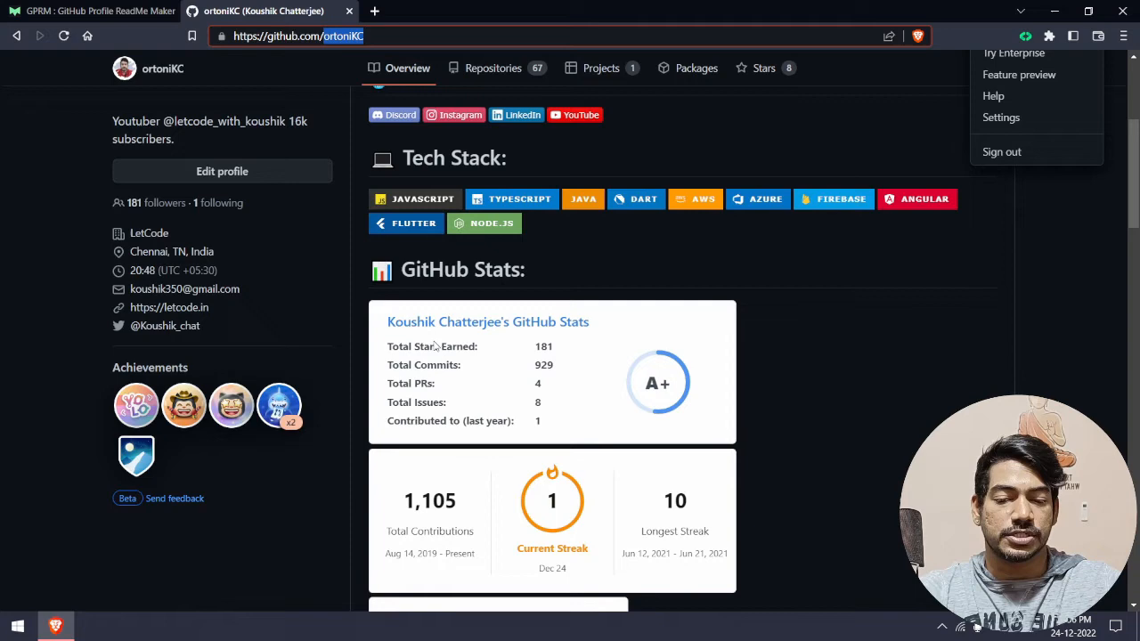
pyautogui.moveTo(686, 395)
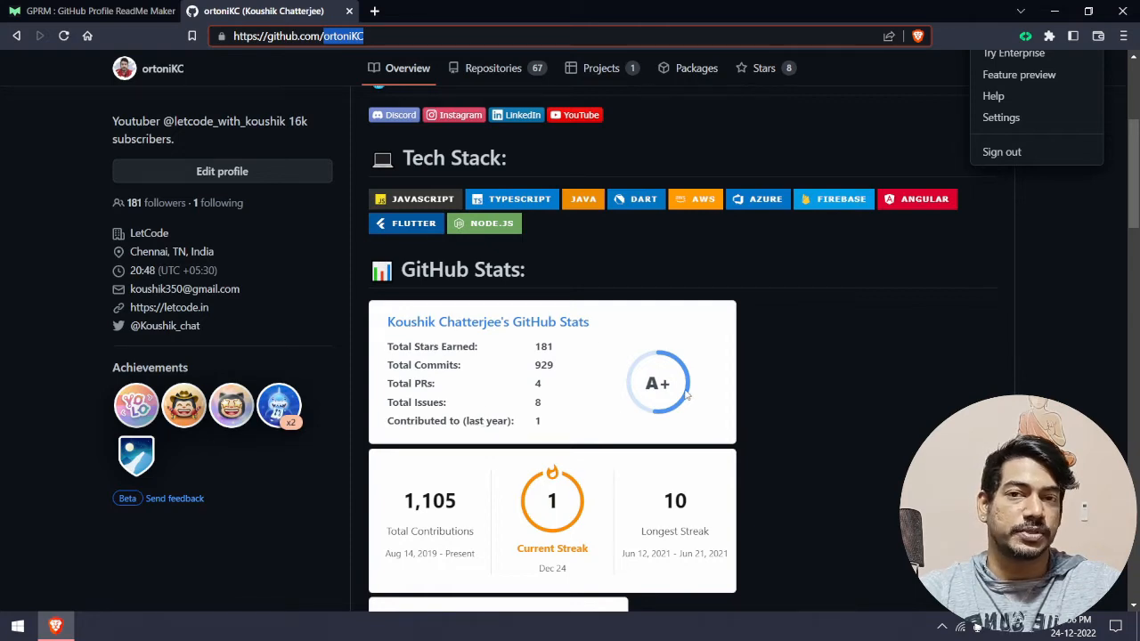
# - Try the solarized-light theme on the stats cards, then revert to city_light and compare with GitHub
pyautogui.click(89, 11)
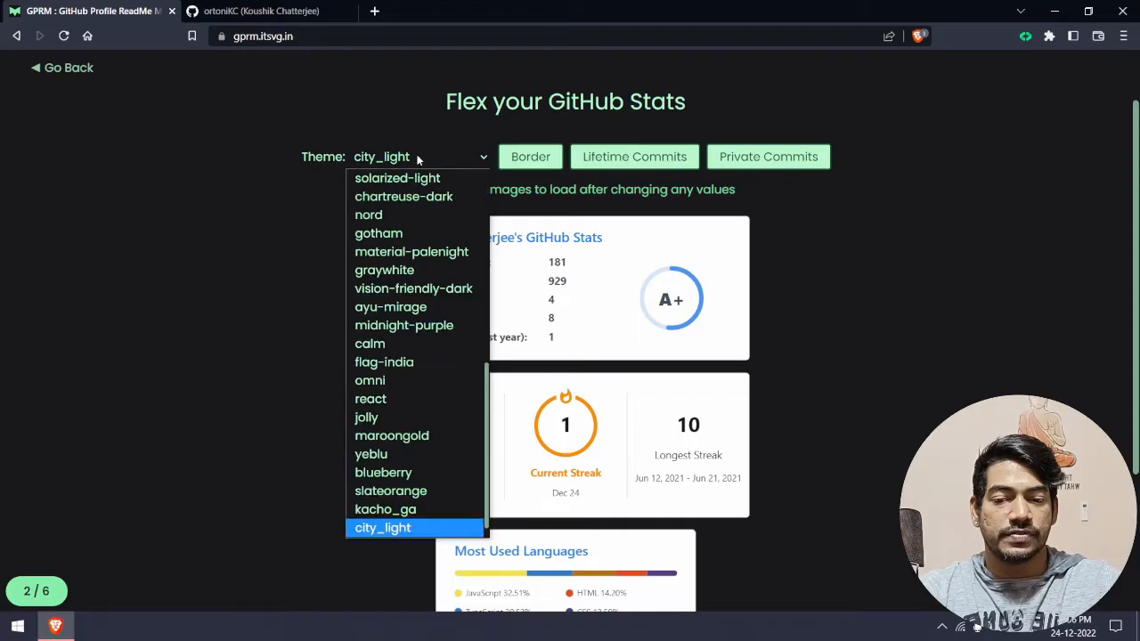
pyautogui.click(397, 178)
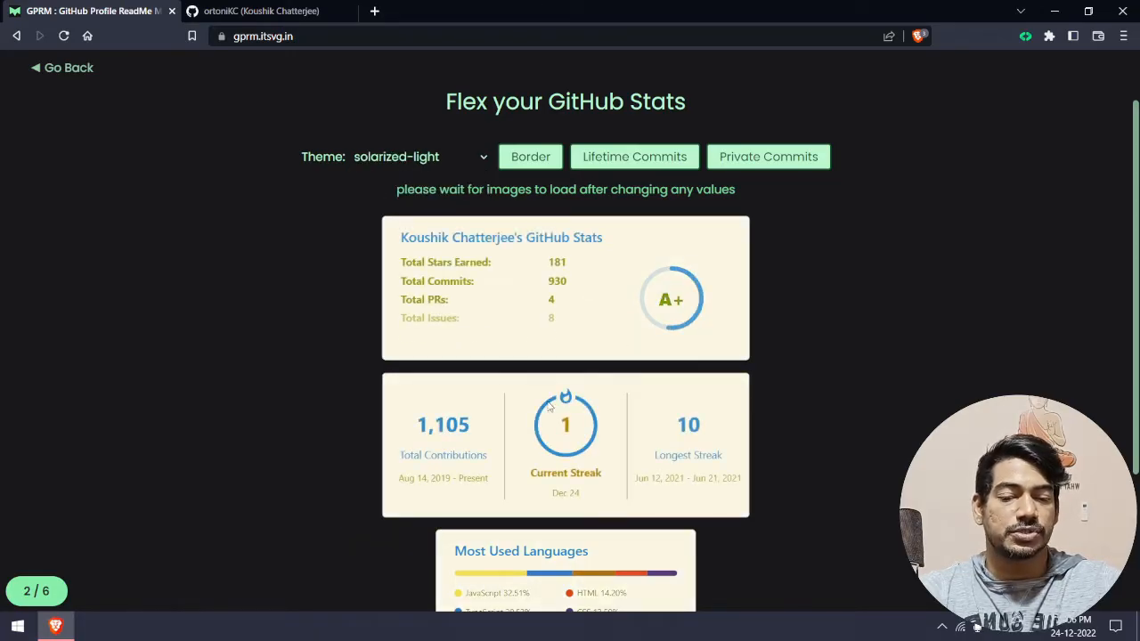
pyautogui.scroll(-3)
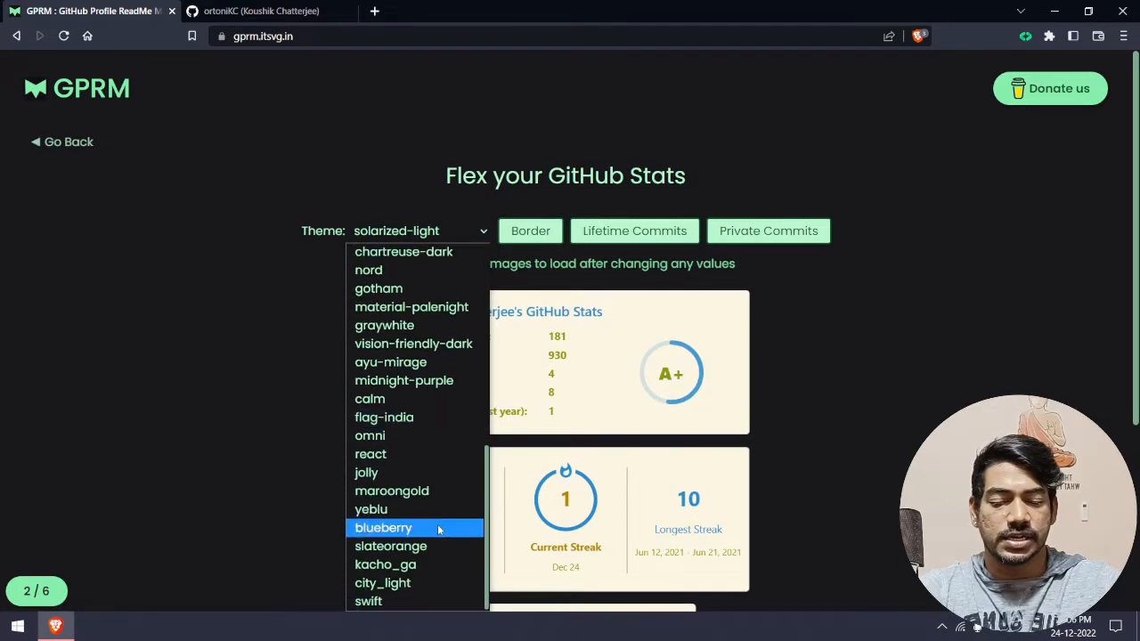
pyautogui.click(381, 582)
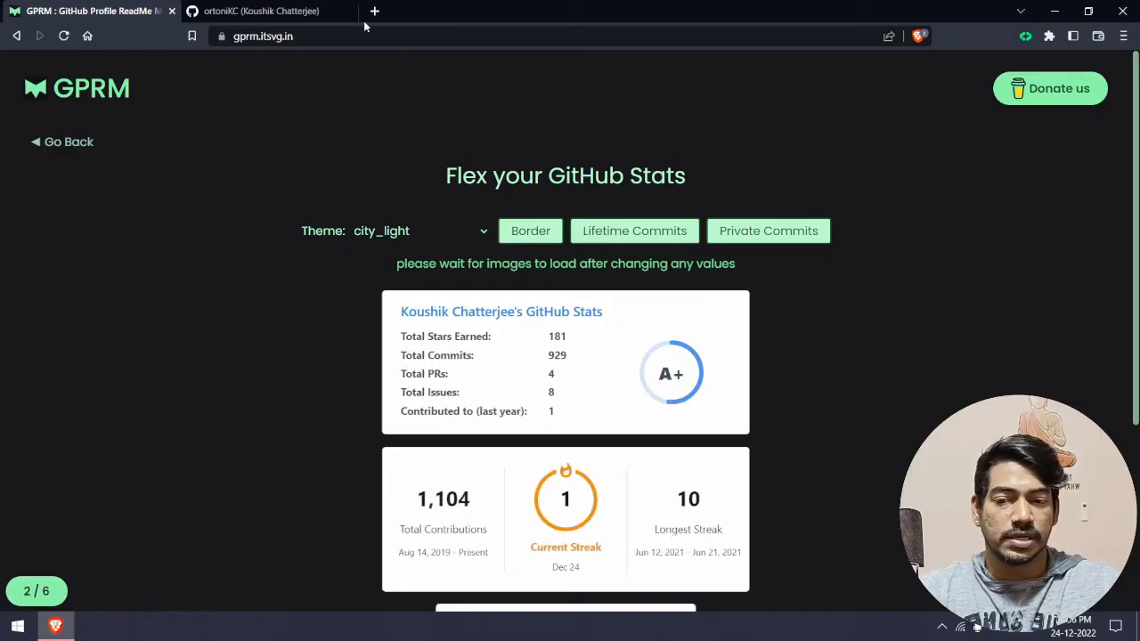
pyautogui.click(264, 11)
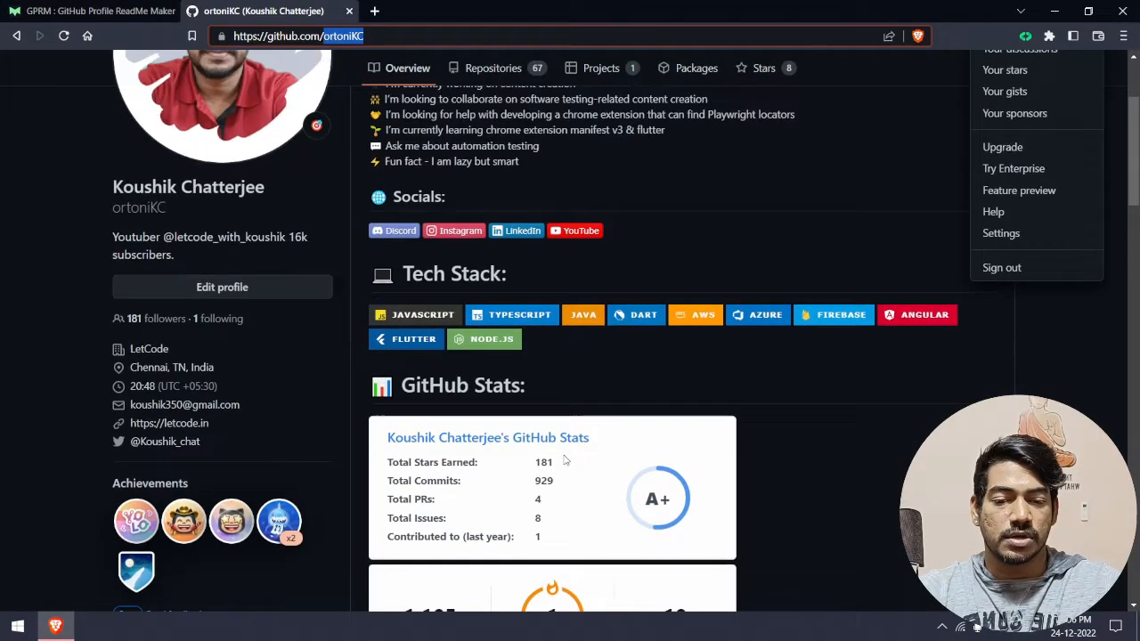
pyautogui.click(89, 11)
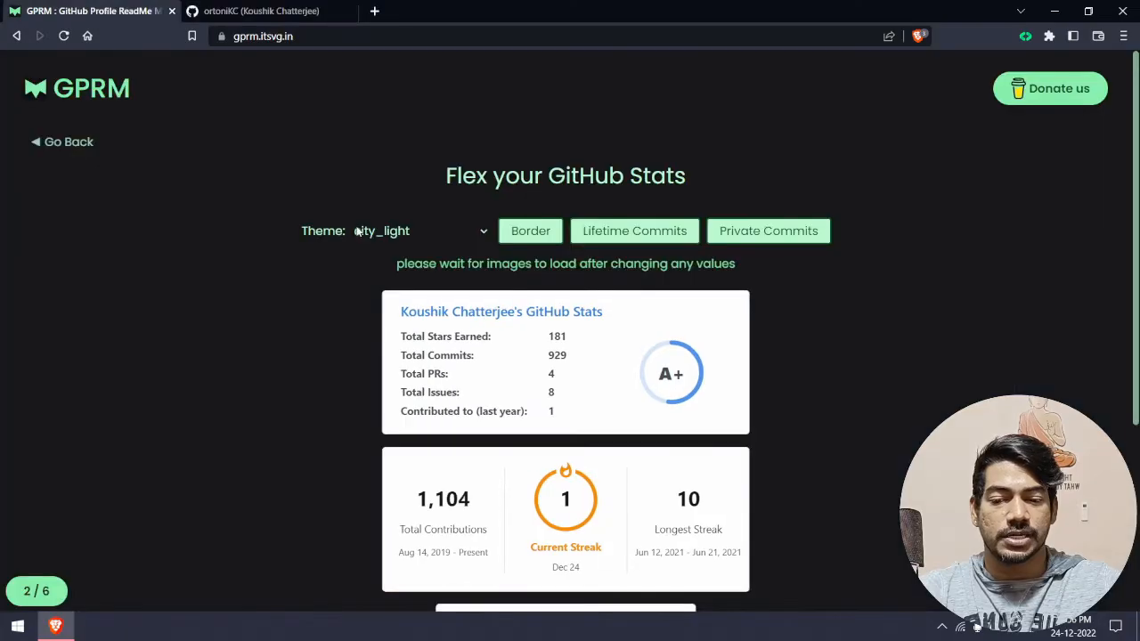
# - Preview the dark theme, settle on radical for the stats cards and drop their border
pyautogui.click(418, 232)
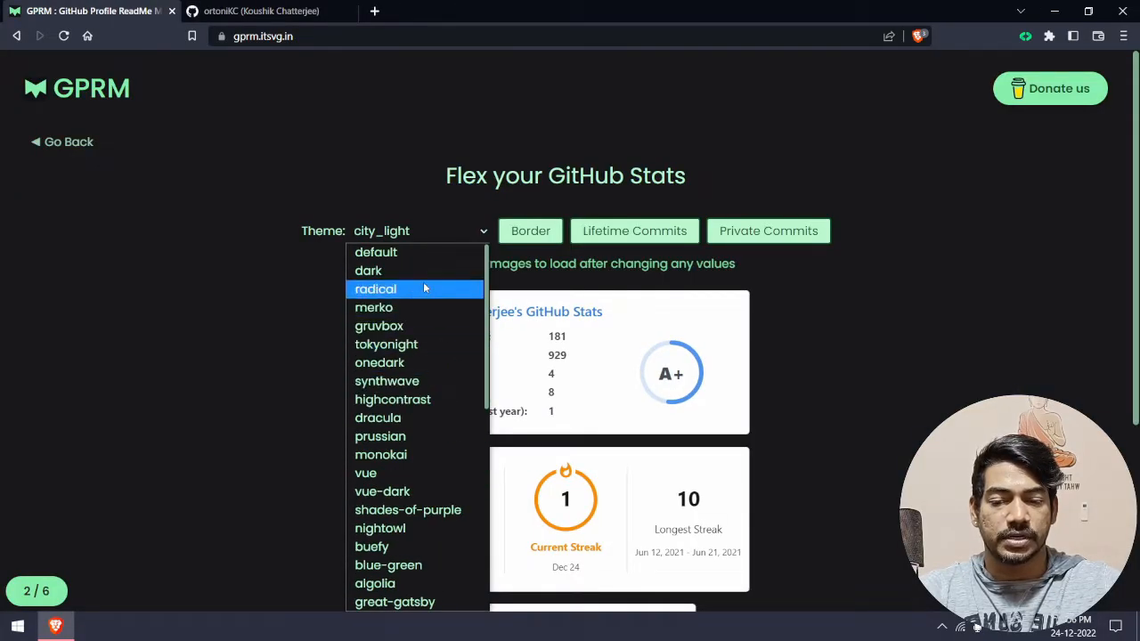
pyautogui.click(367, 271)
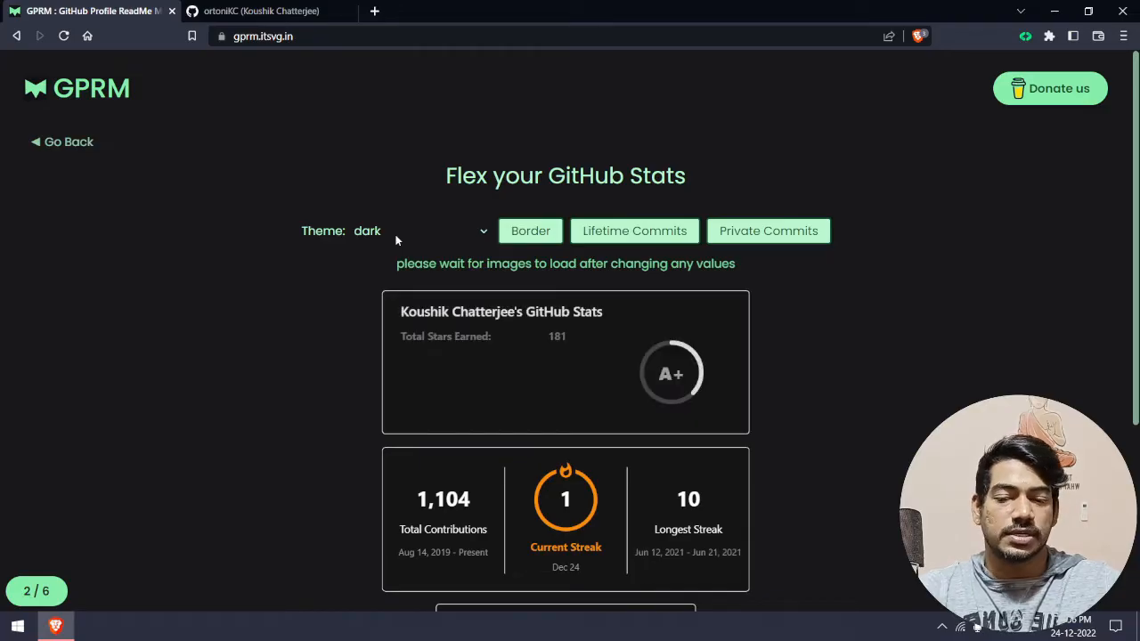
pyautogui.click(419, 231)
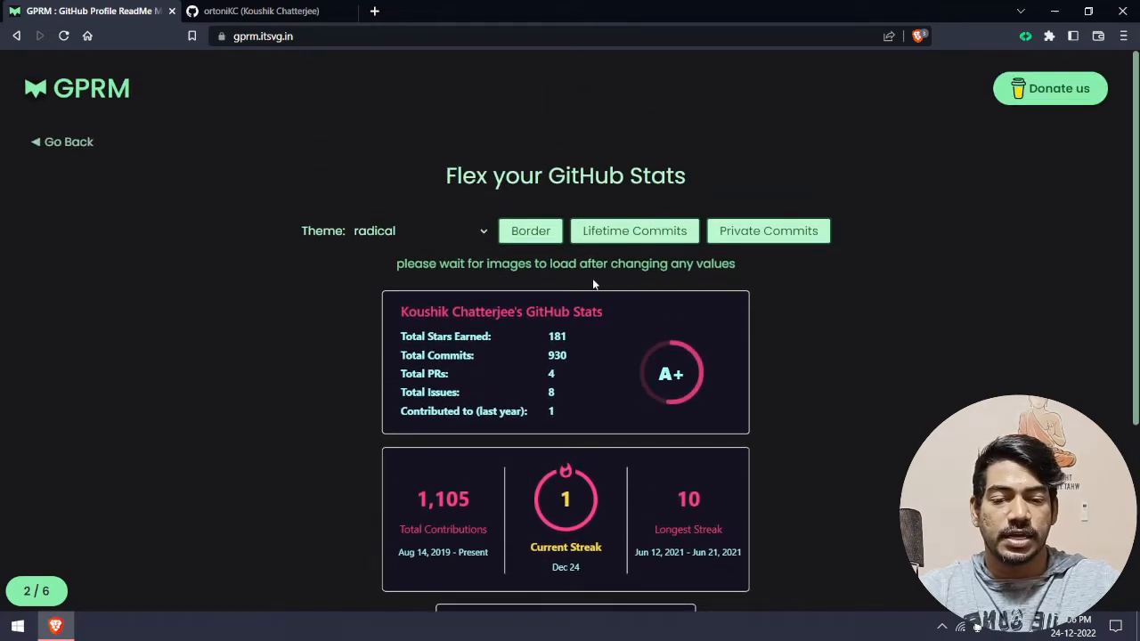
pyautogui.click(531, 231)
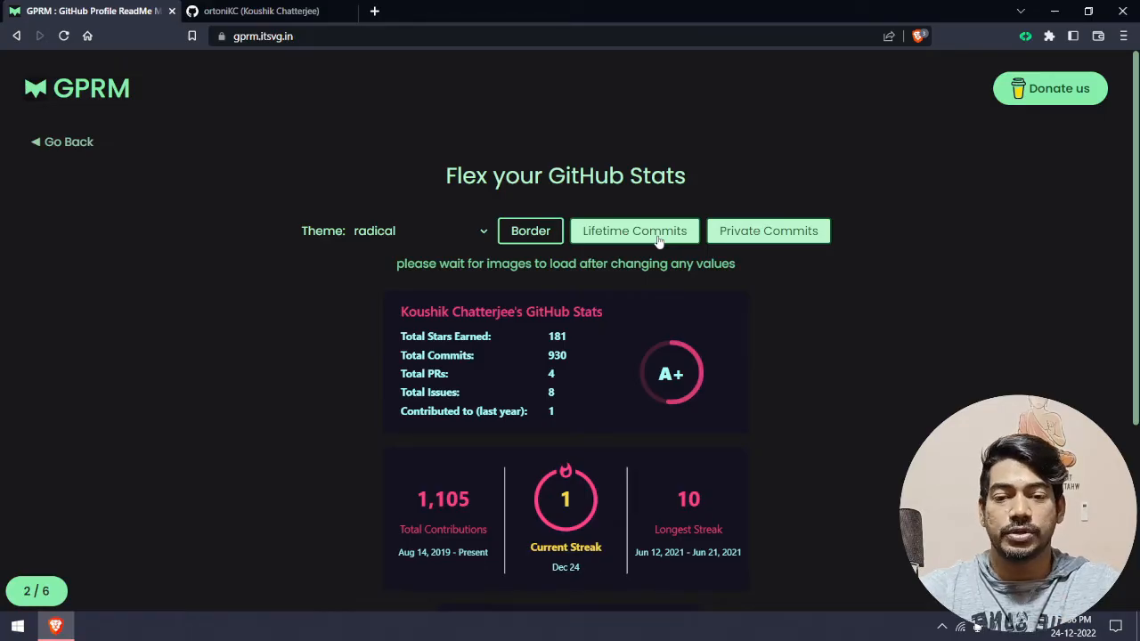
pyautogui.moveTo(698, 285)
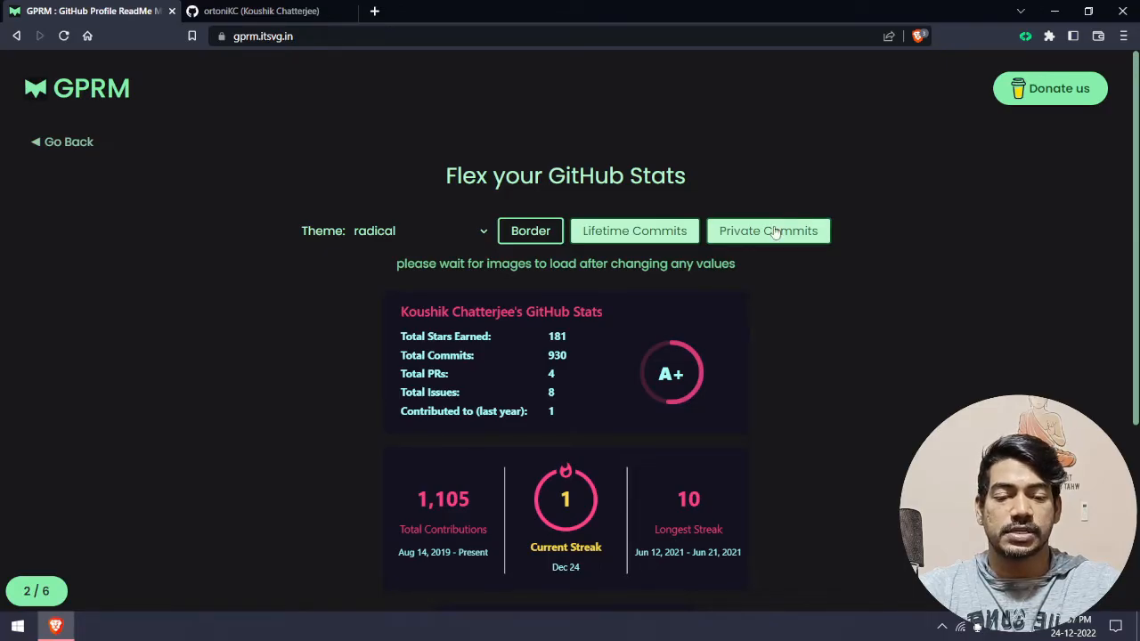
# - Toggle the private commits option on and off, then continue to the social links step
pyautogui.click(768, 231)
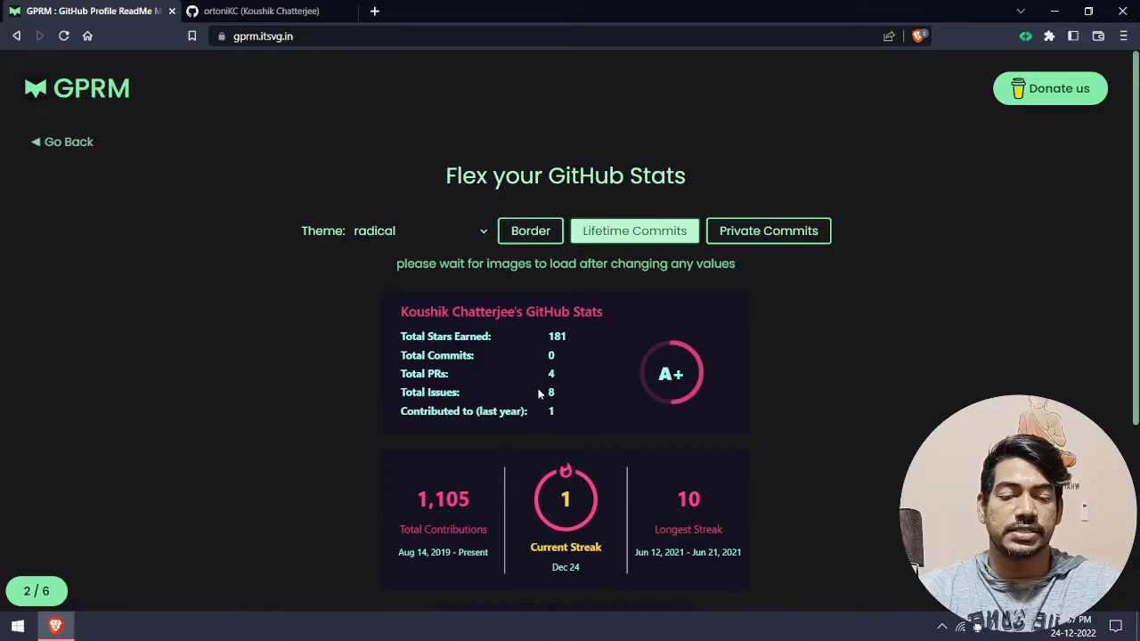
pyautogui.click(767, 231)
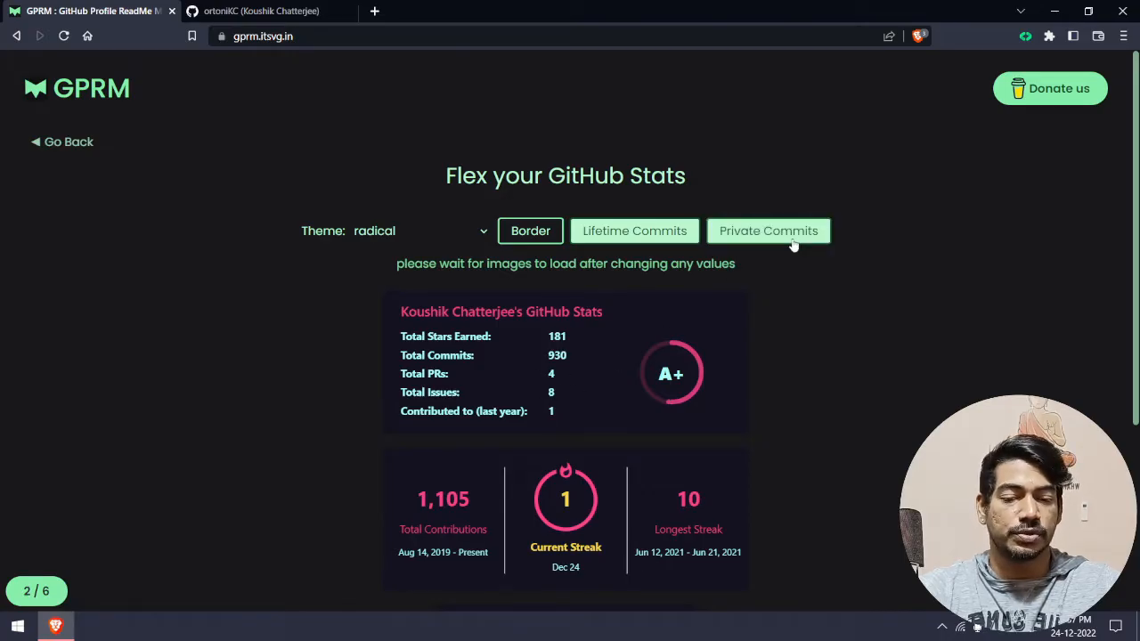
pyautogui.moveTo(579, 363)
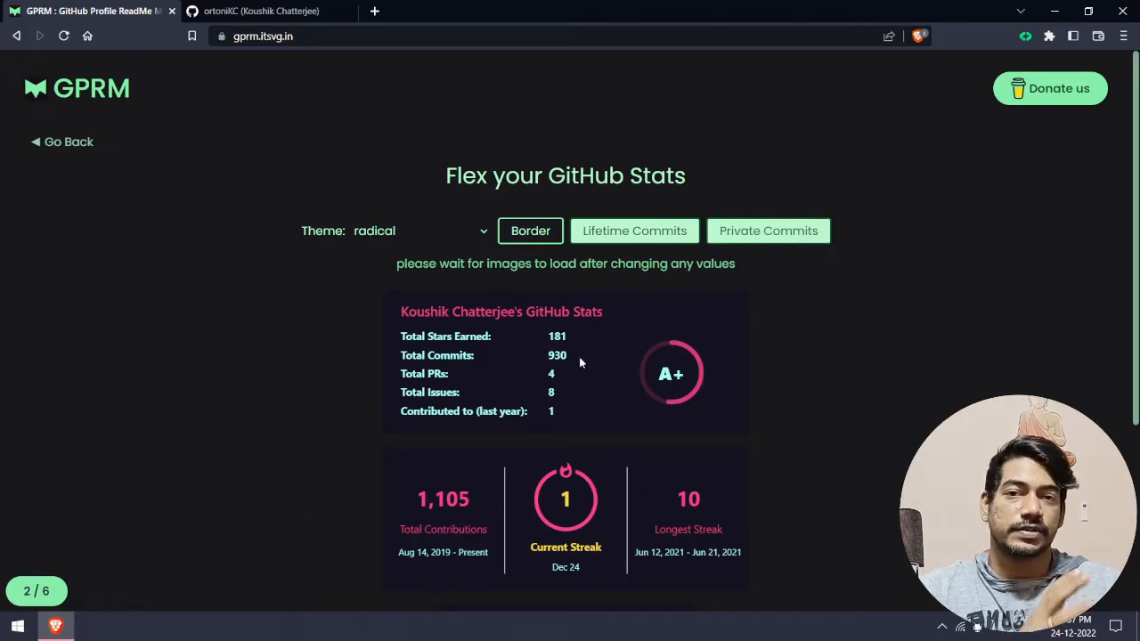
pyautogui.scroll(-3)
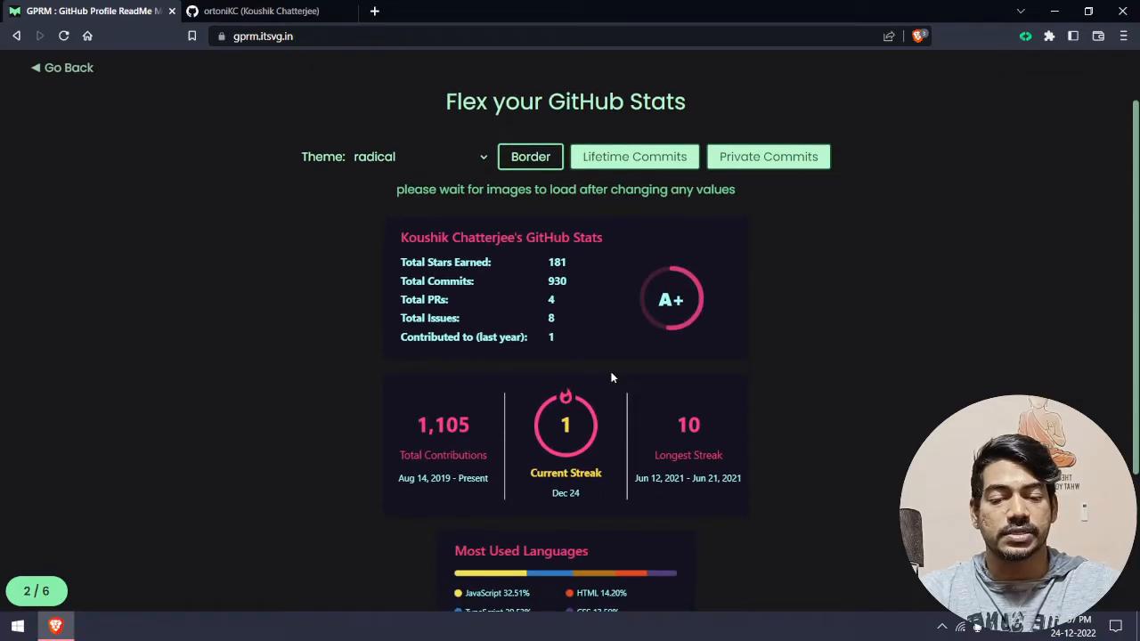
pyautogui.scroll(3)
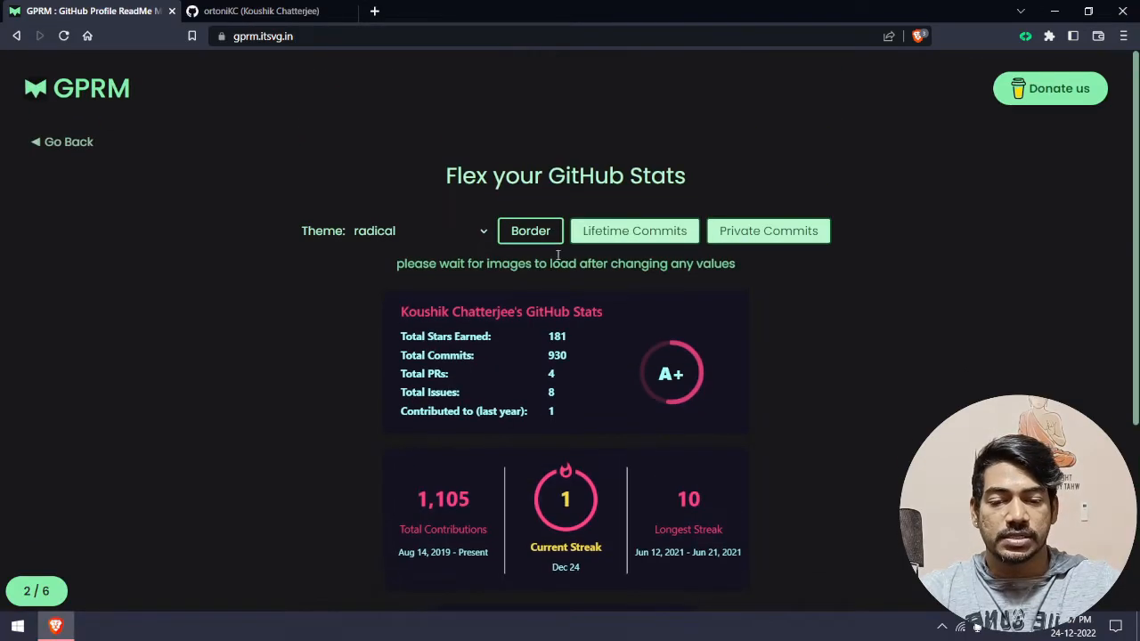
pyautogui.scroll(-3)
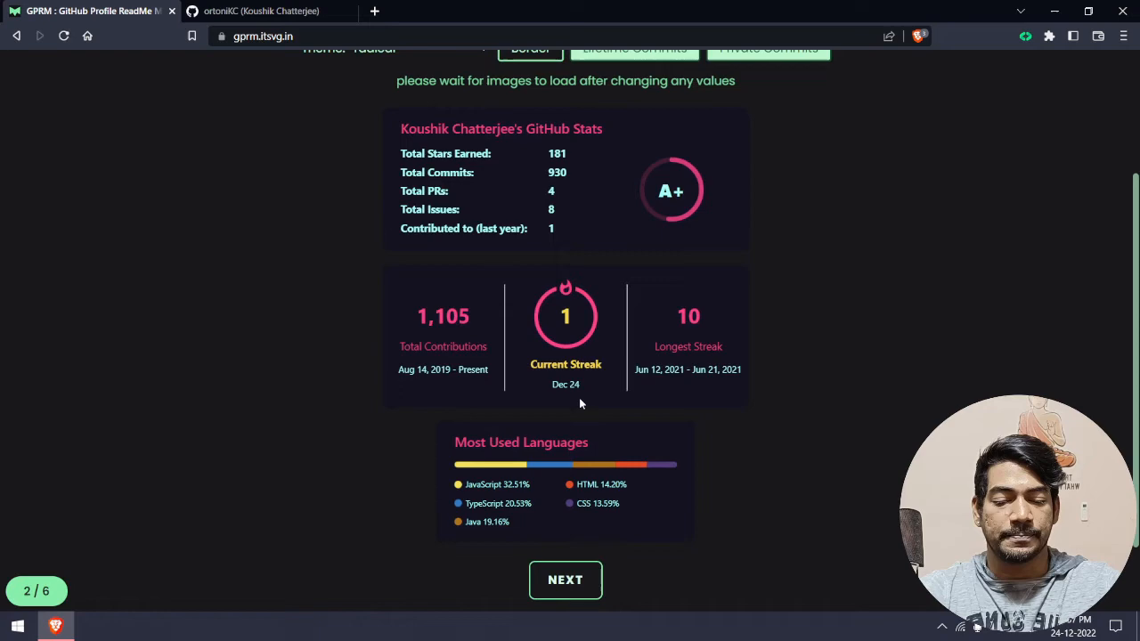
pyautogui.click(566, 581)
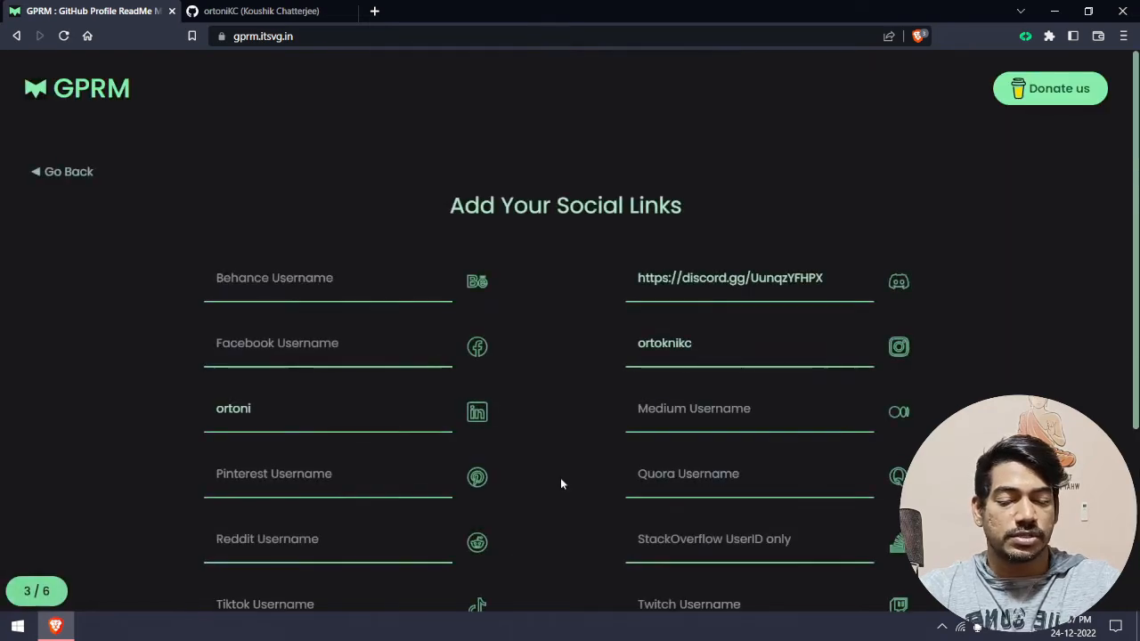
pyautogui.moveTo(146, 345)
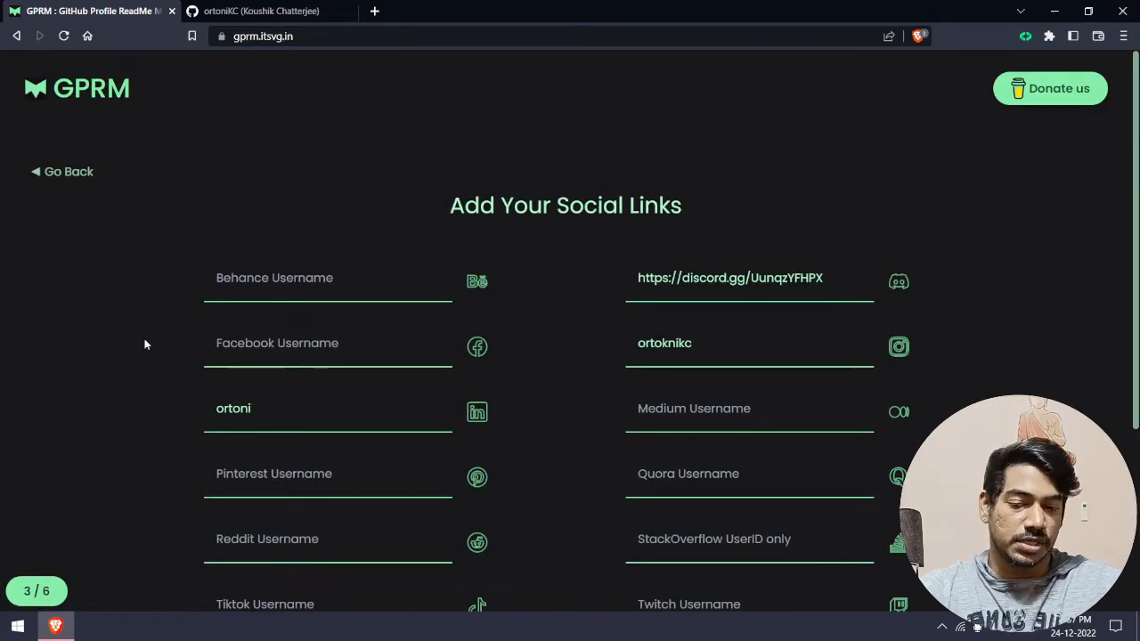
pyautogui.moveTo(16, 428)
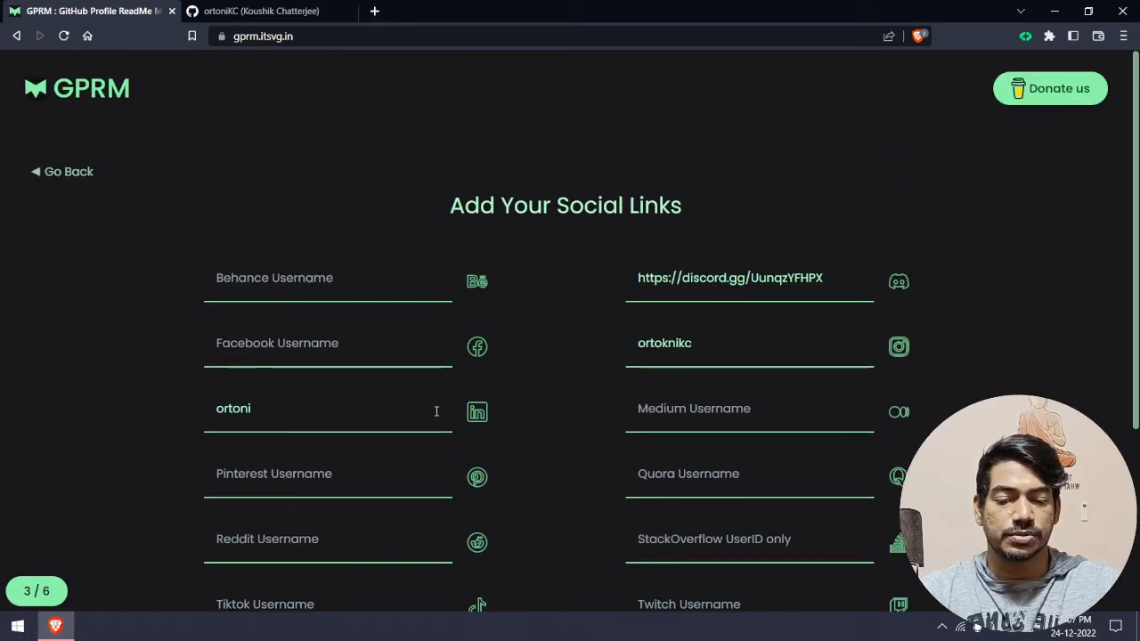
# - Keep Discord, Instagram, LinkedIn (ortoni) and YouTube links and advance to the tech stack step
pyautogui.doubleClick(233, 408)
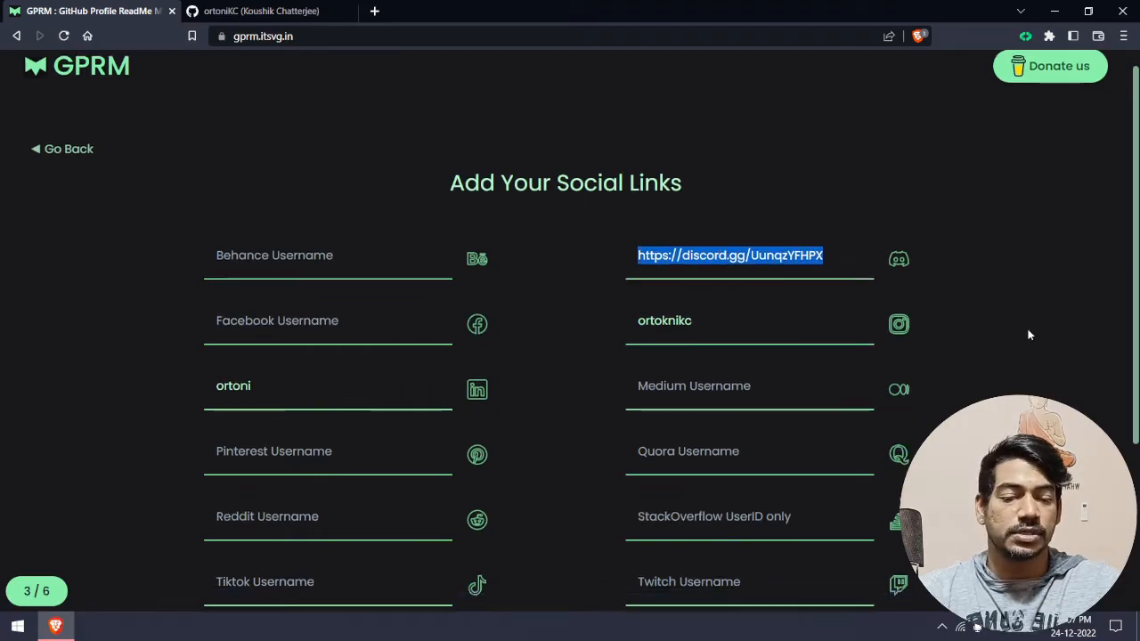
pyautogui.scroll(-3)
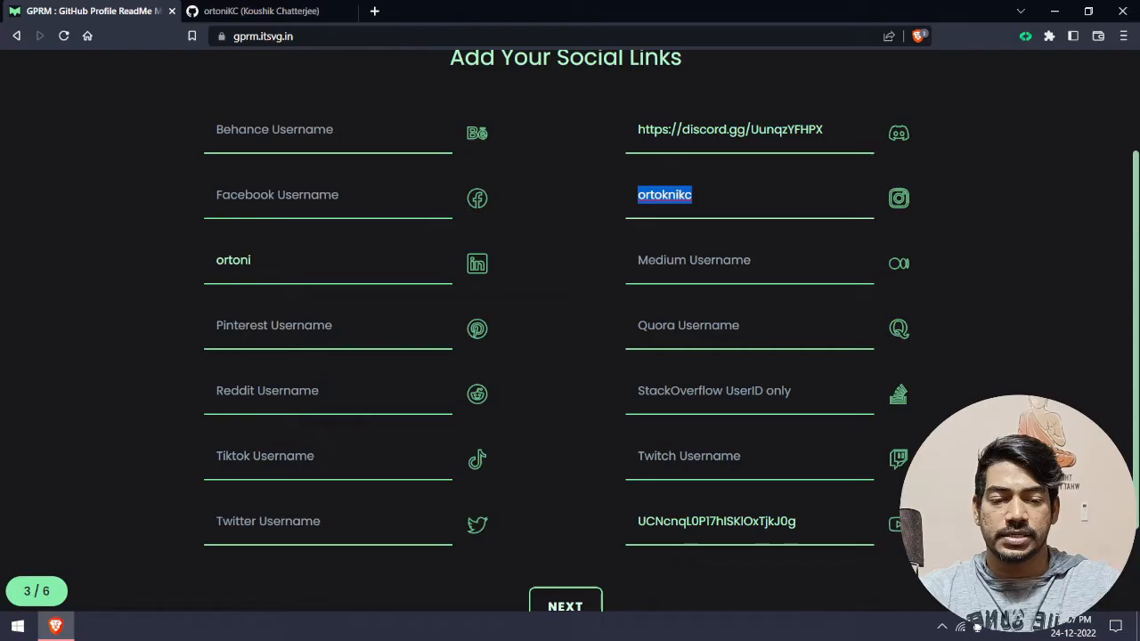
pyautogui.scroll(-3)
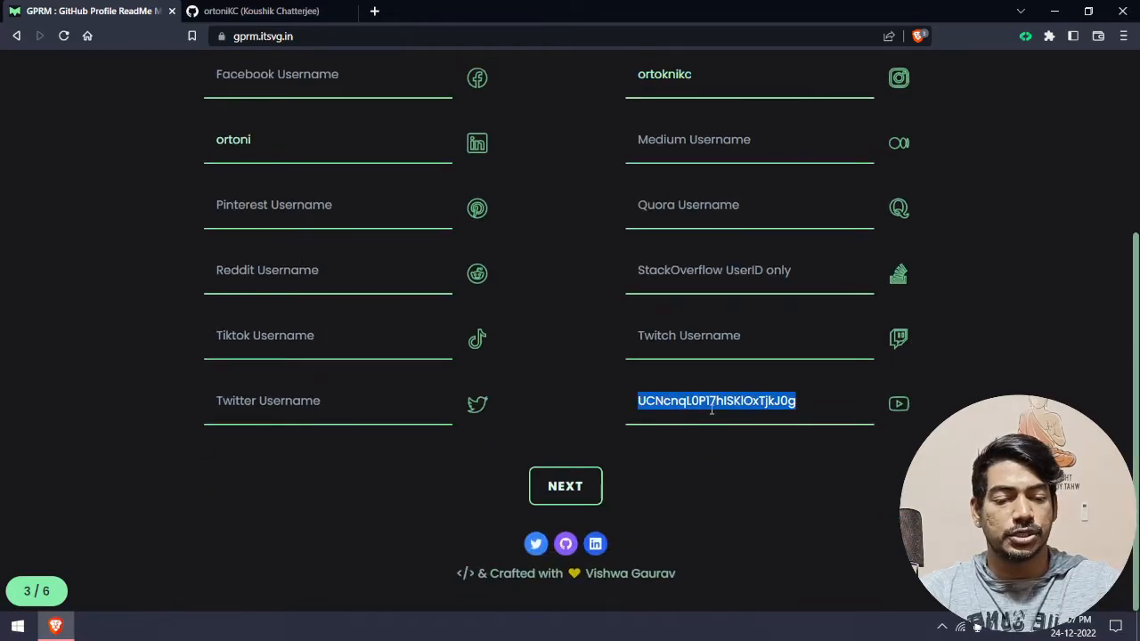
pyautogui.scroll(3)
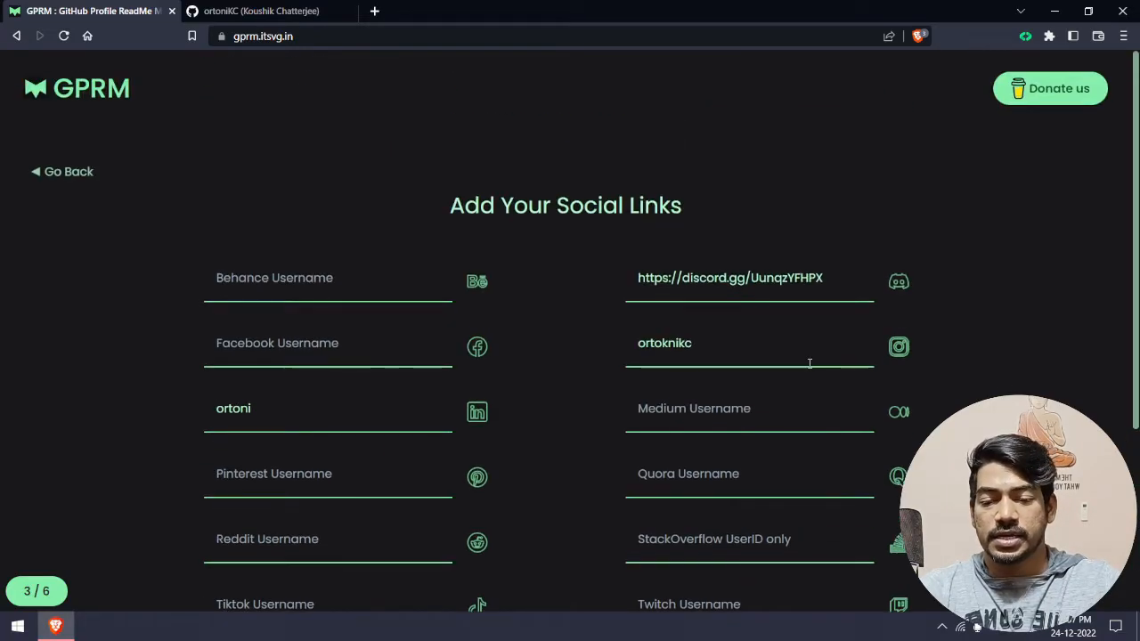
pyautogui.scroll(-3)
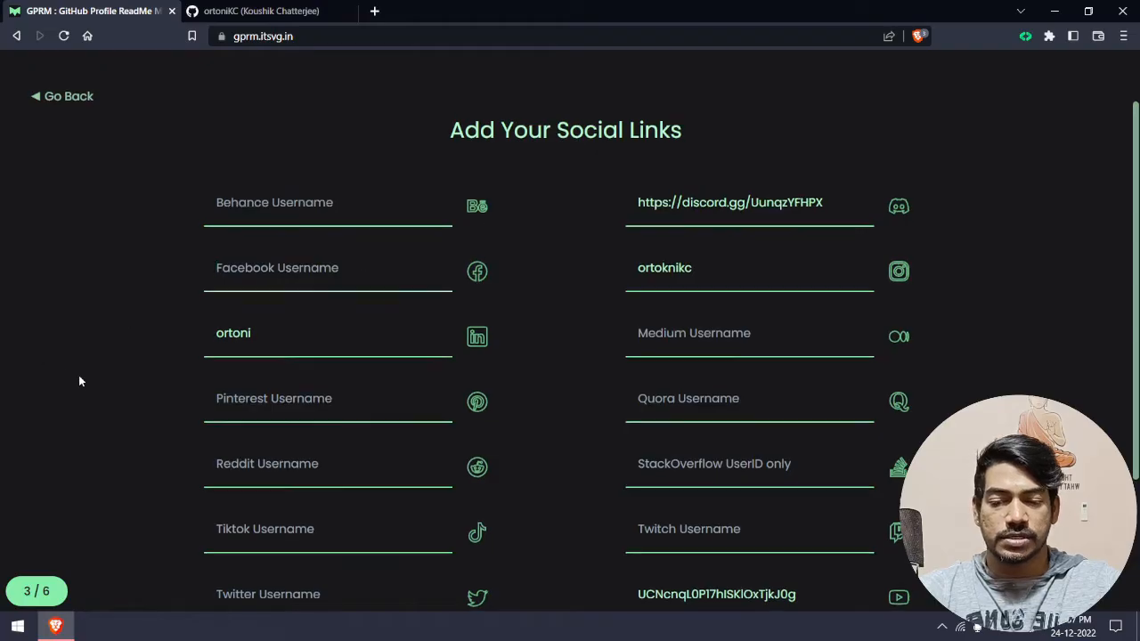
pyautogui.scroll(-3)
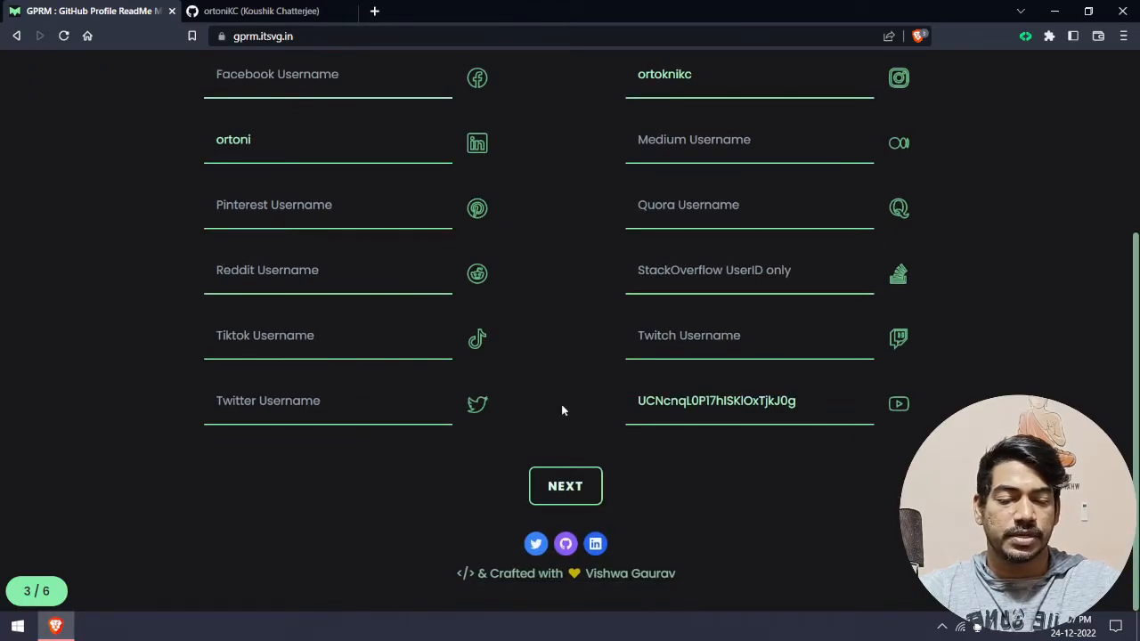
pyautogui.click(564, 484)
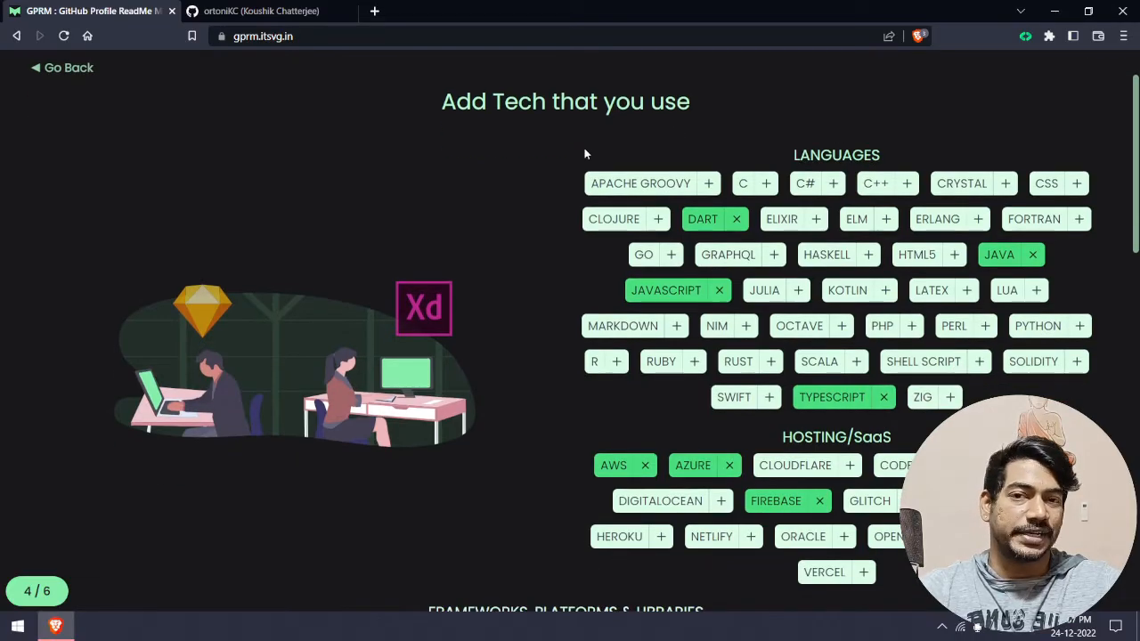
pyautogui.scroll(-3)
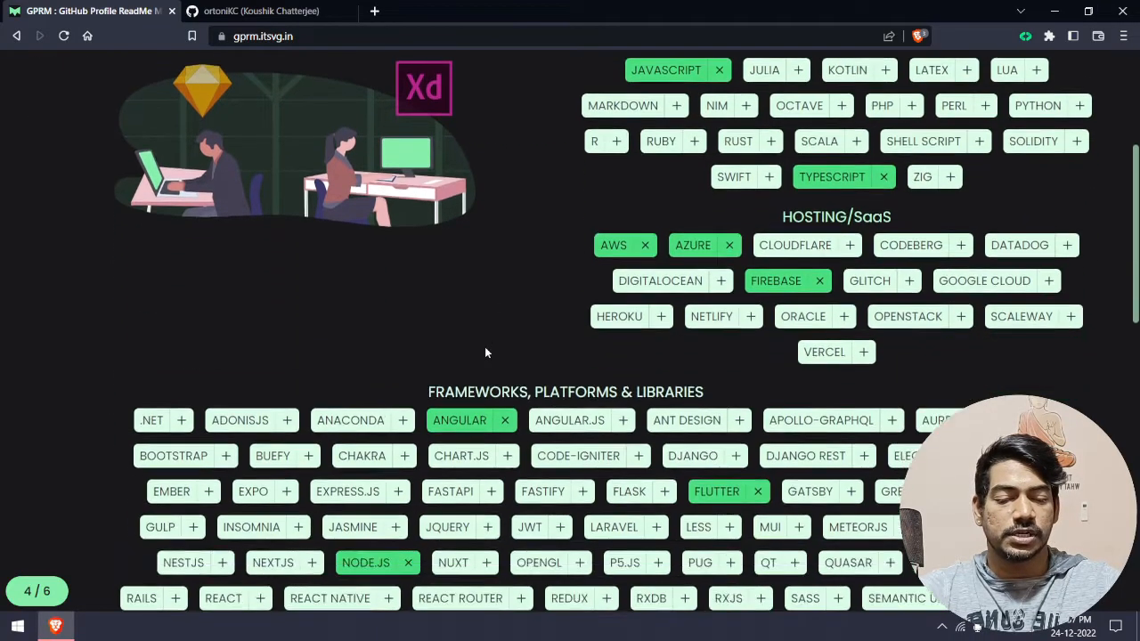
pyautogui.scroll(-3)
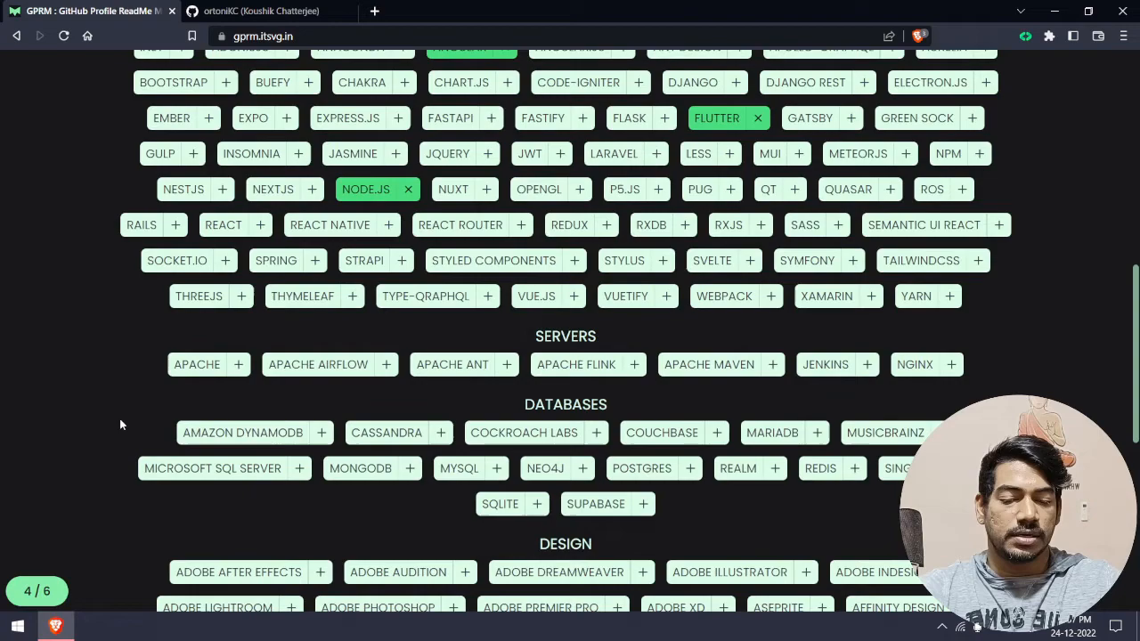
pyautogui.scroll(-3)
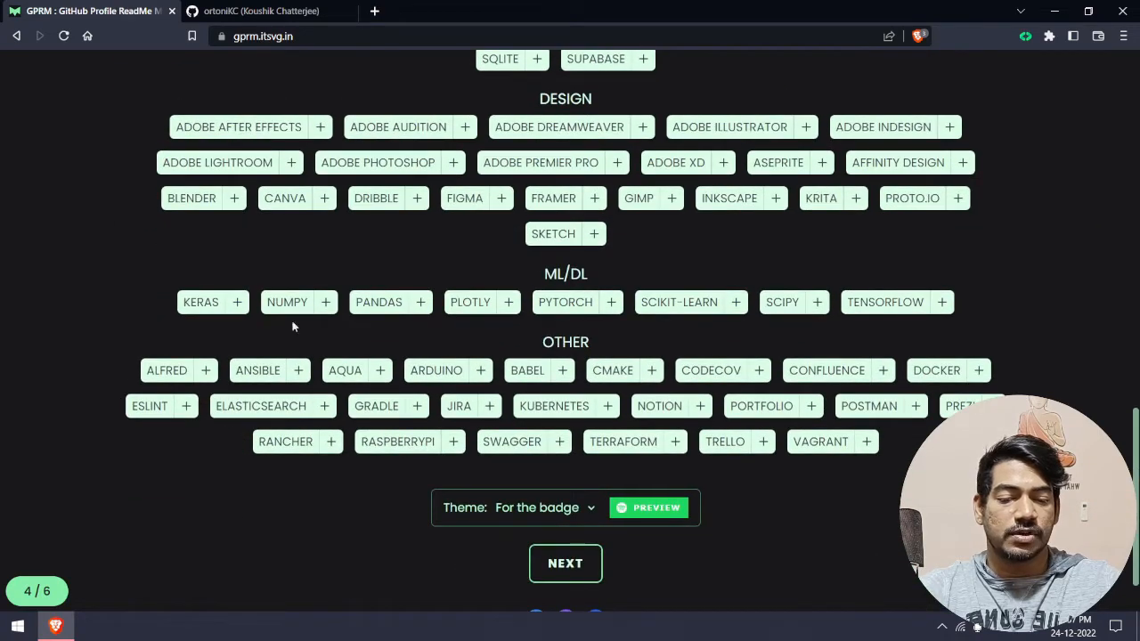
pyautogui.moveTo(422, 470)
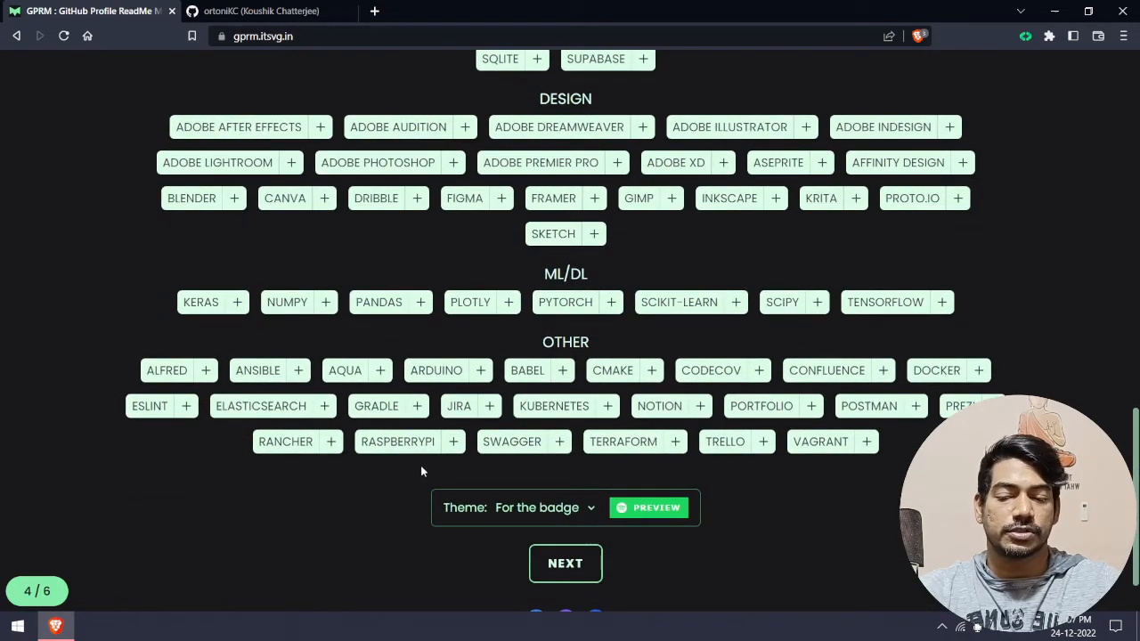
pyautogui.scroll(3)
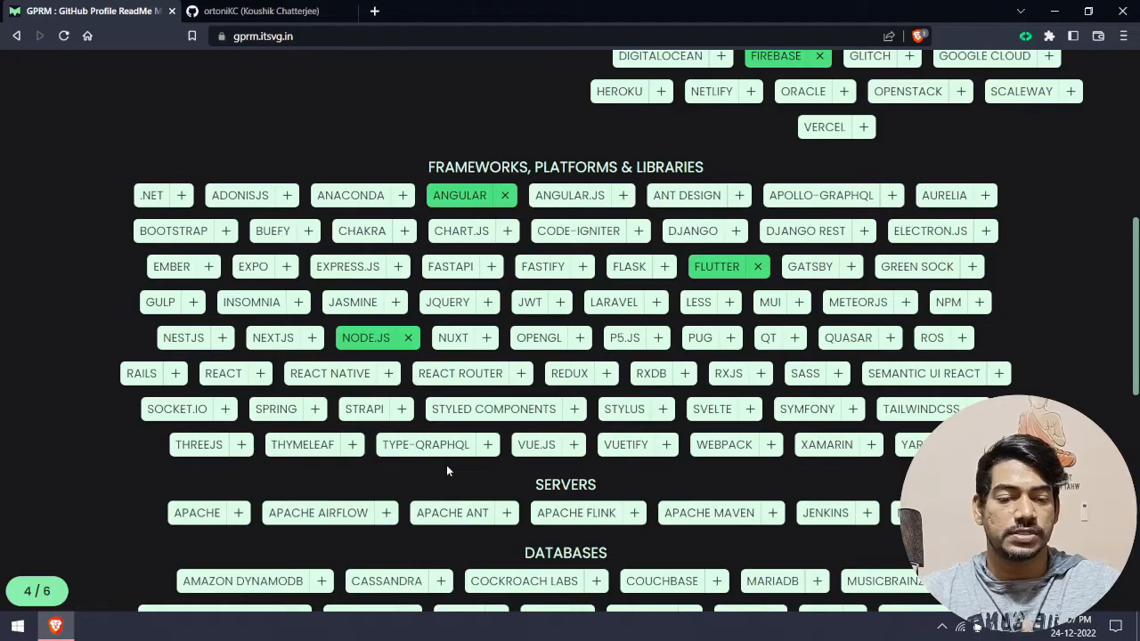
pyautogui.scroll(3)
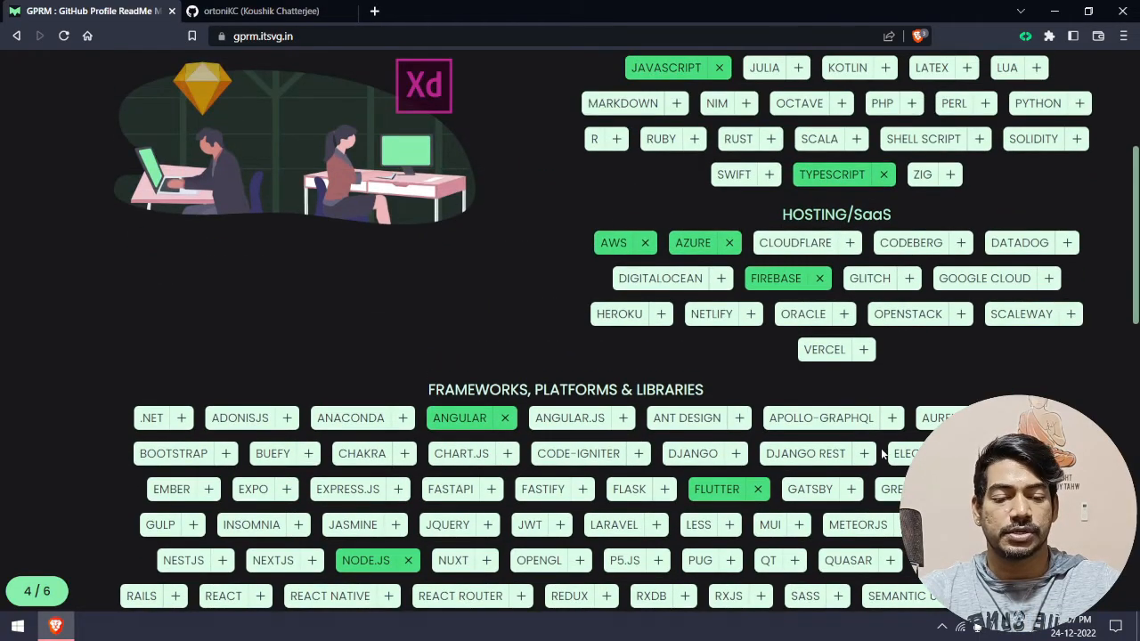
pyautogui.scroll(3)
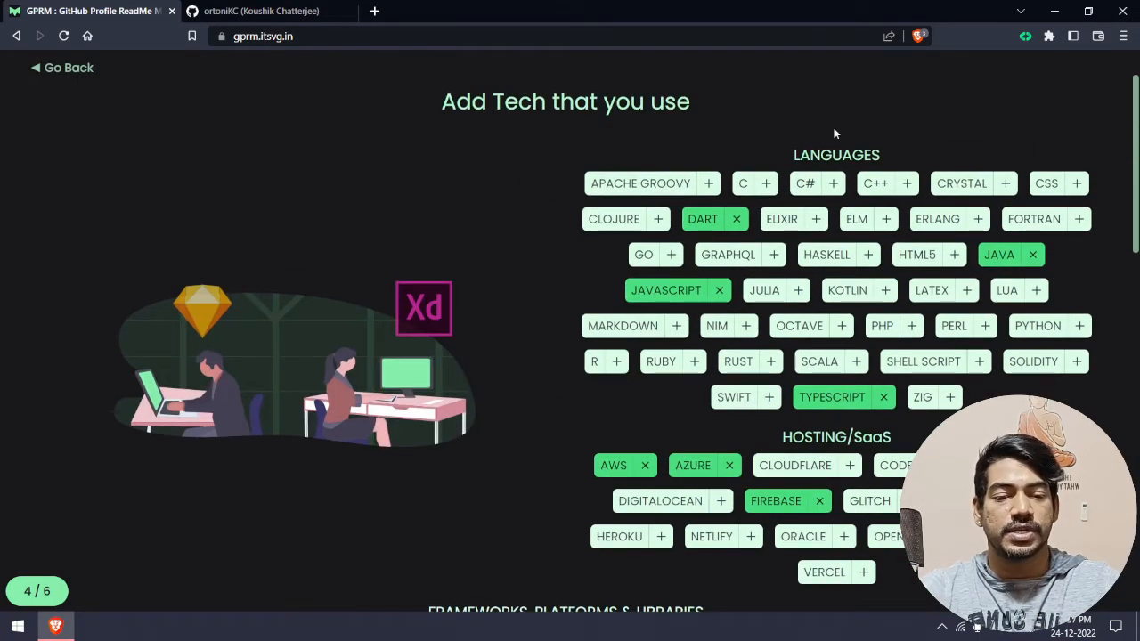
pyautogui.moveTo(792, 288)
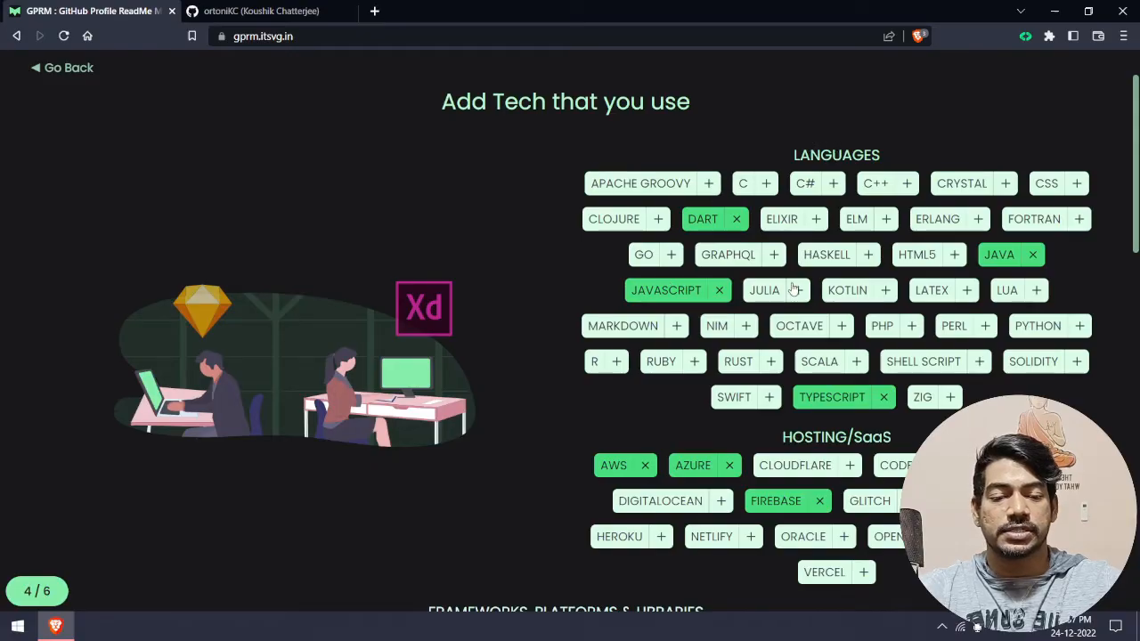
pyautogui.scroll(-3)
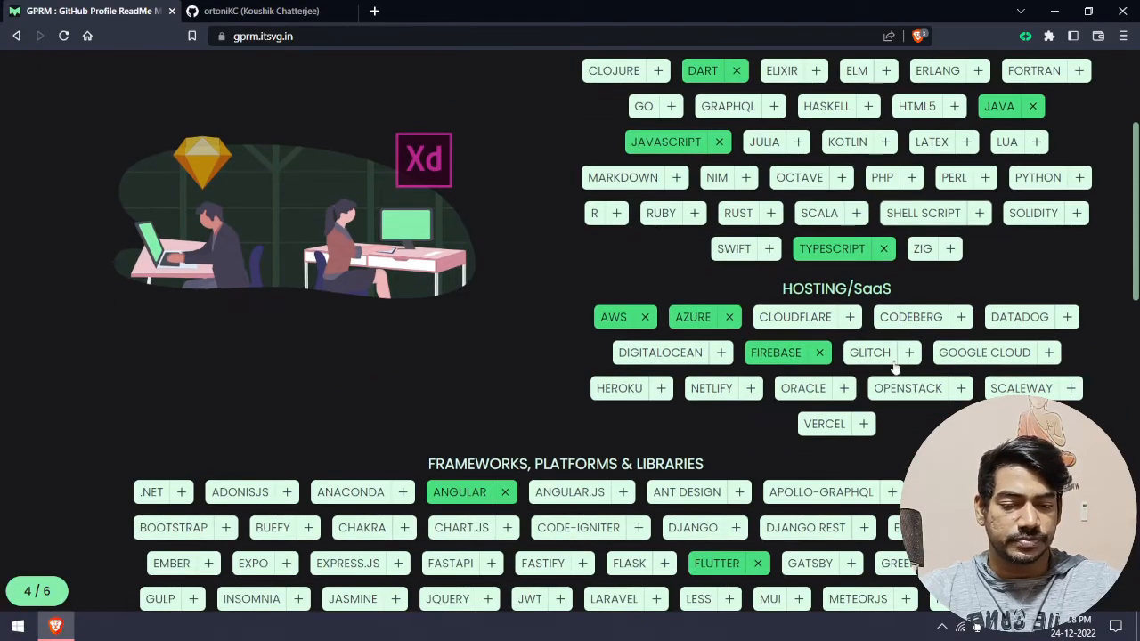
pyautogui.scroll(-3)
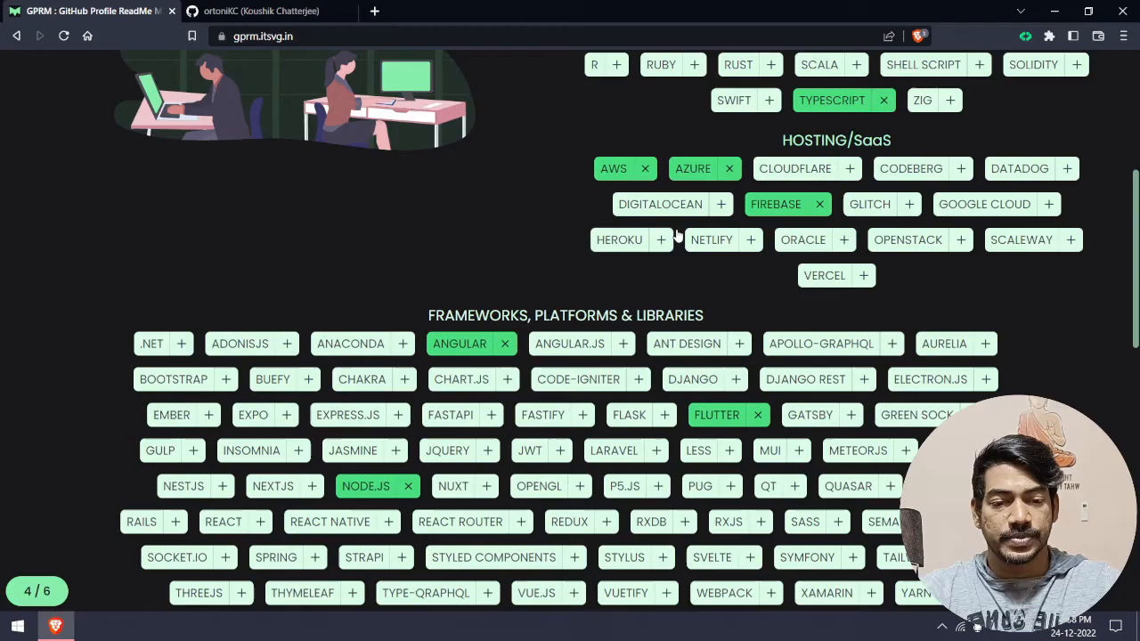
pyautogui.moveTo(659, 203)
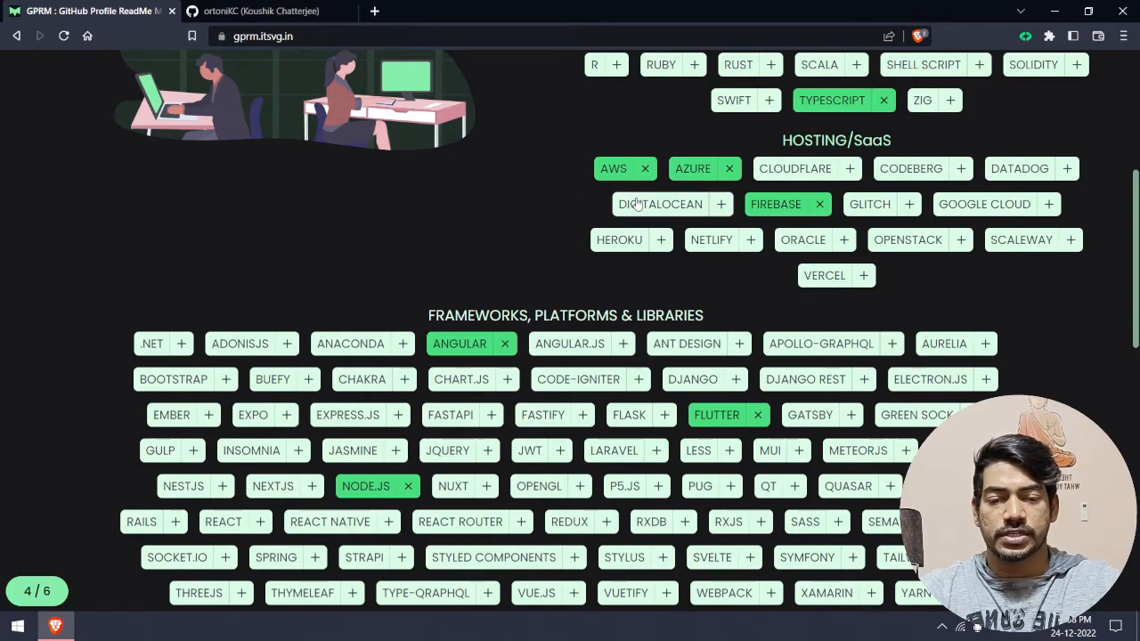
pyautogui.moveTo(792, 221)
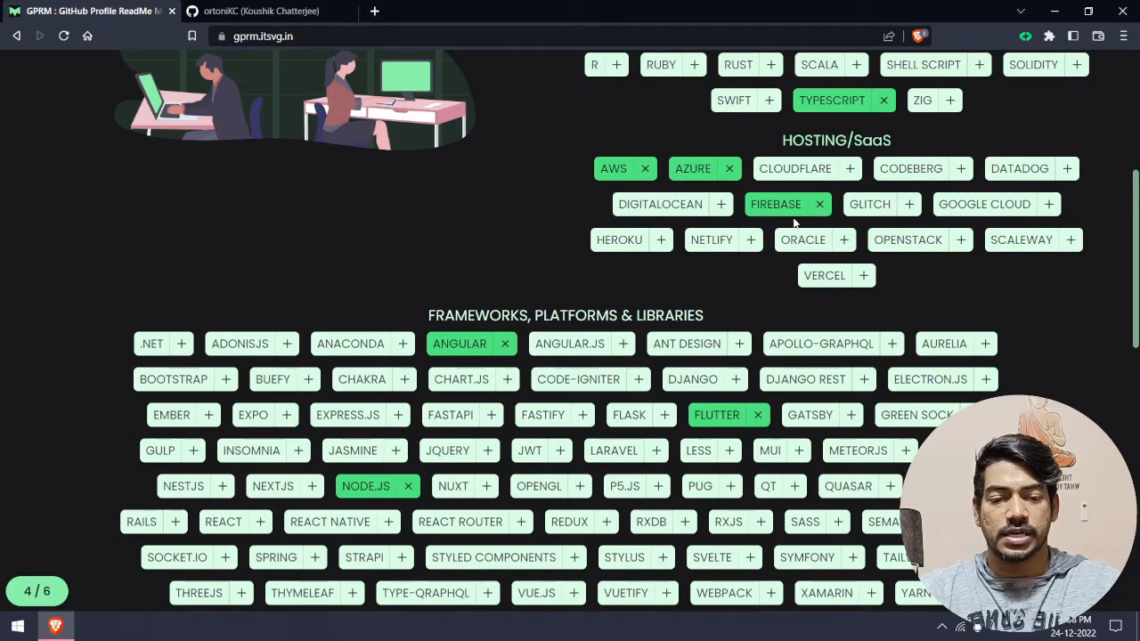
pyautogui.scroll(-3)
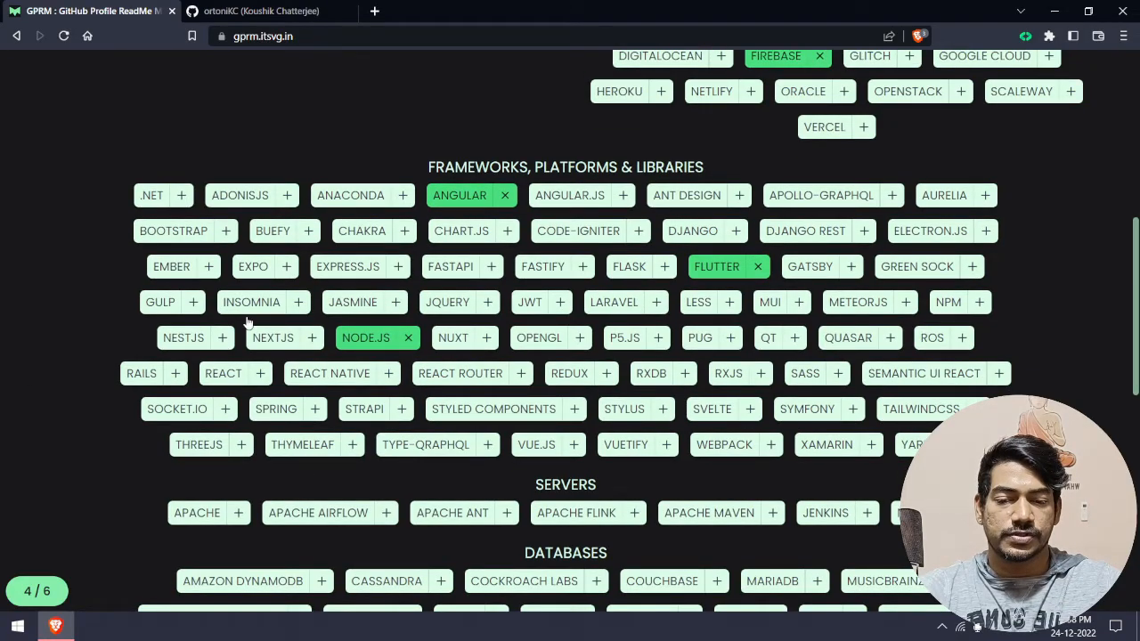
pyautogui.scroll(-3)
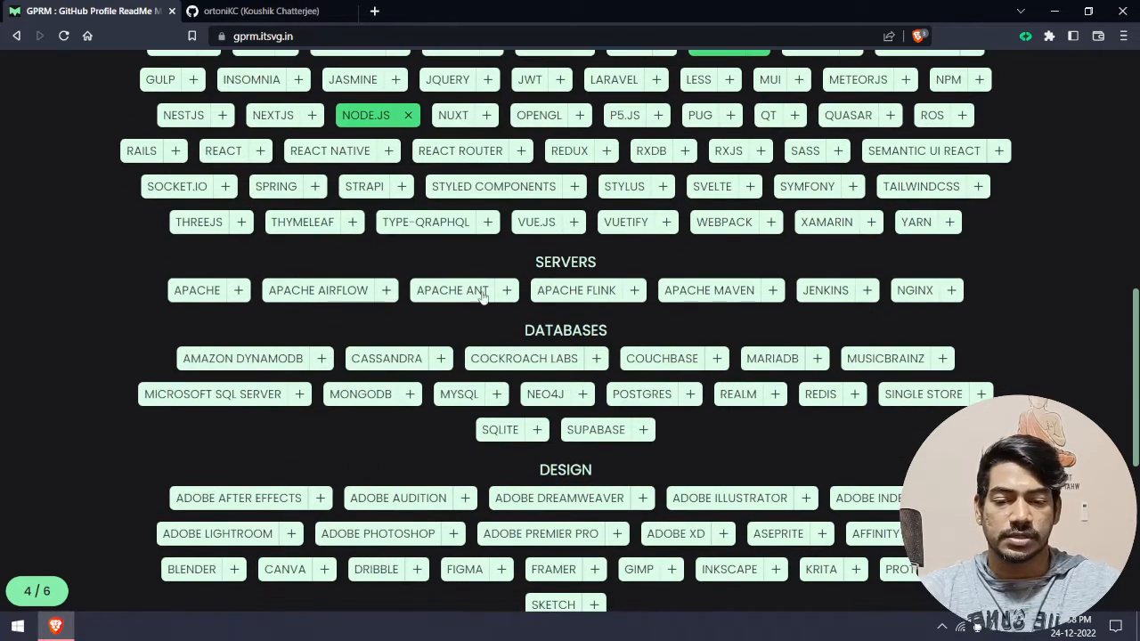
pyautogui.scroll(3)
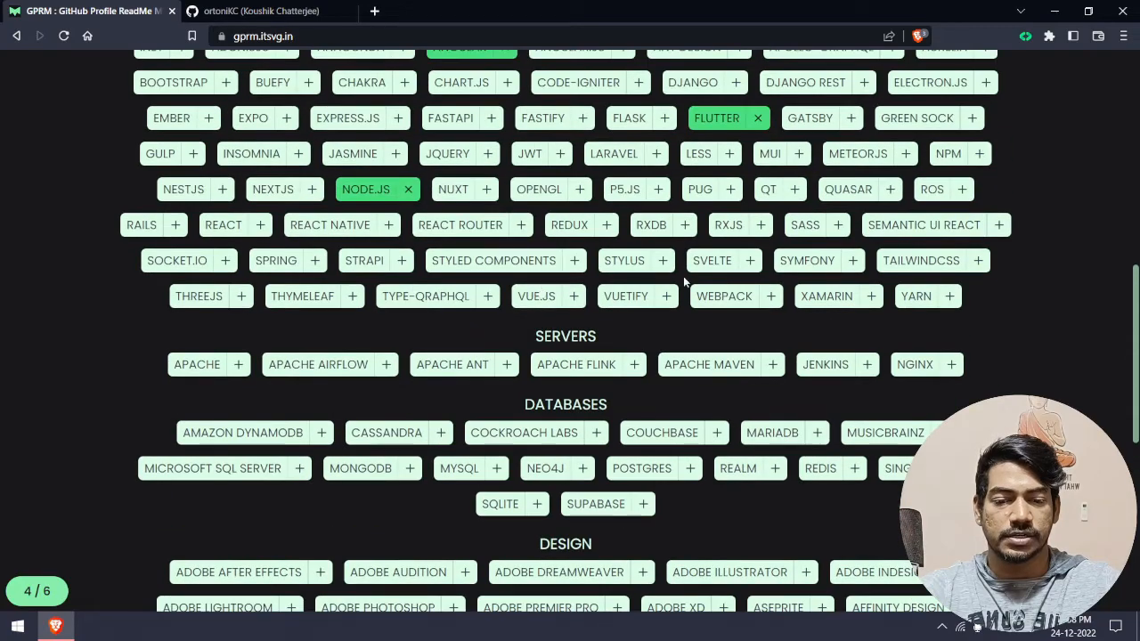
pyautogui.scroll(-3)
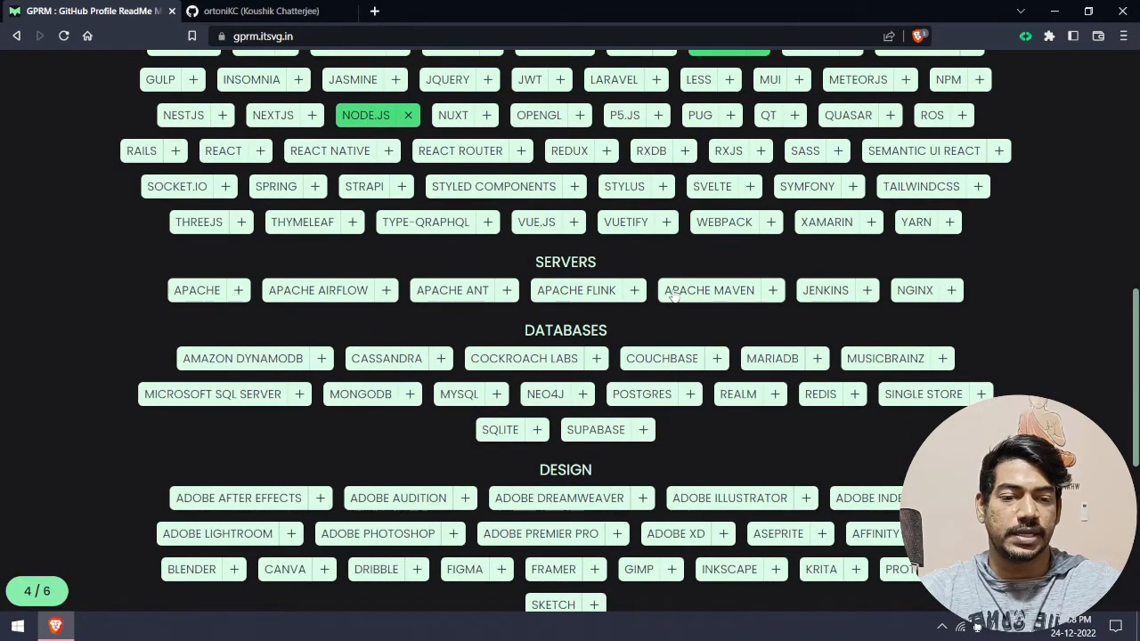
pyautogui.scroll(-3)
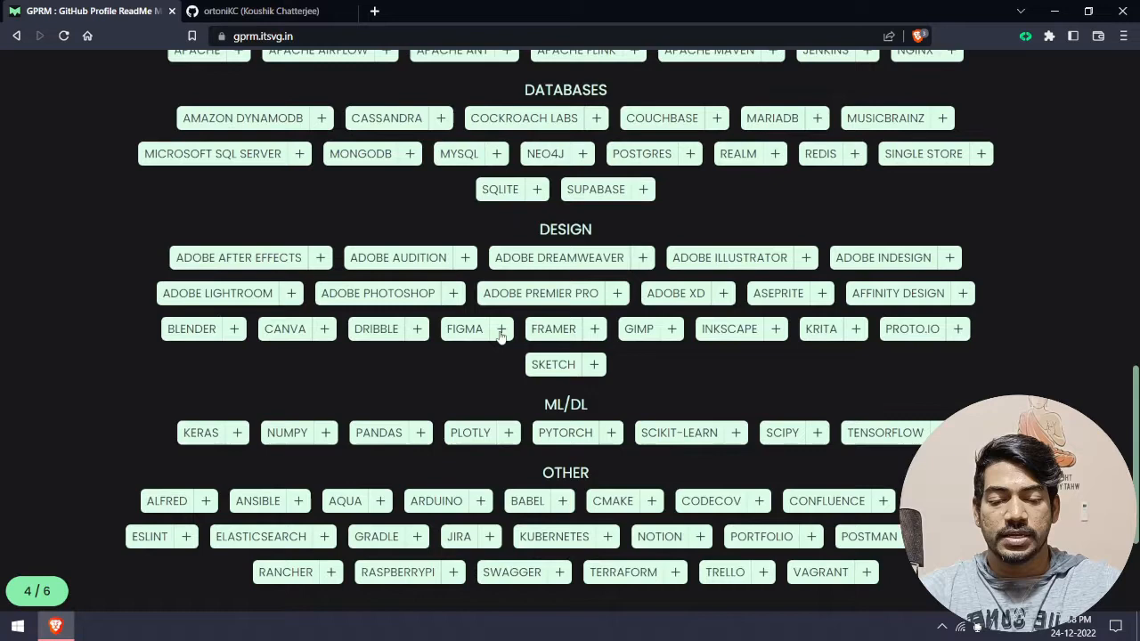
pyautogui.scroll(-3)
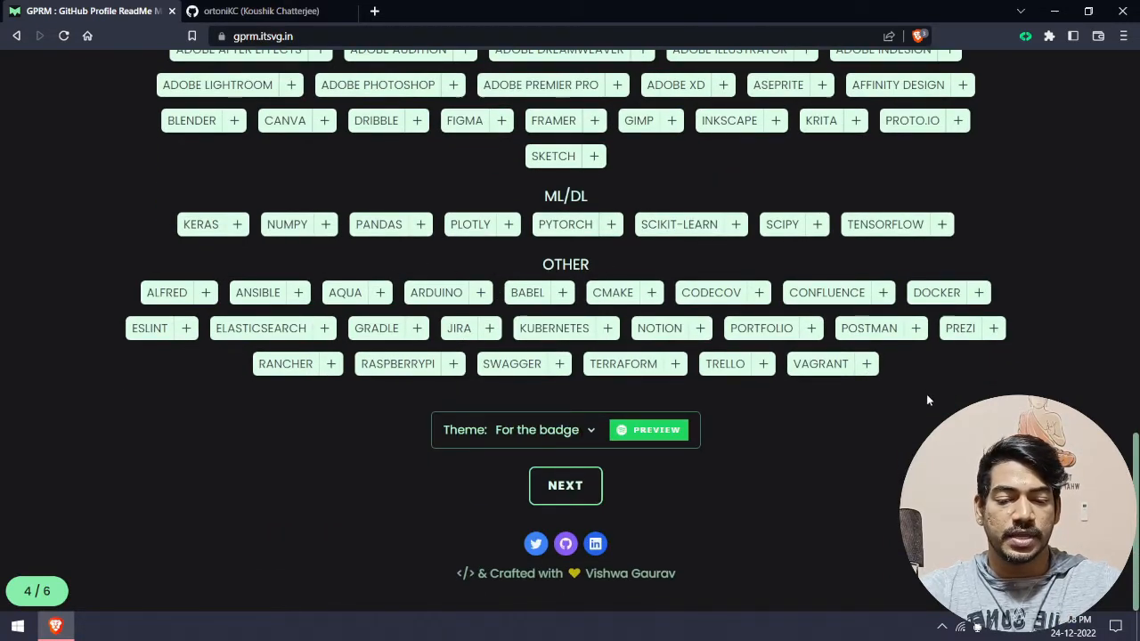
pyautogui.moveTo(655, 429)
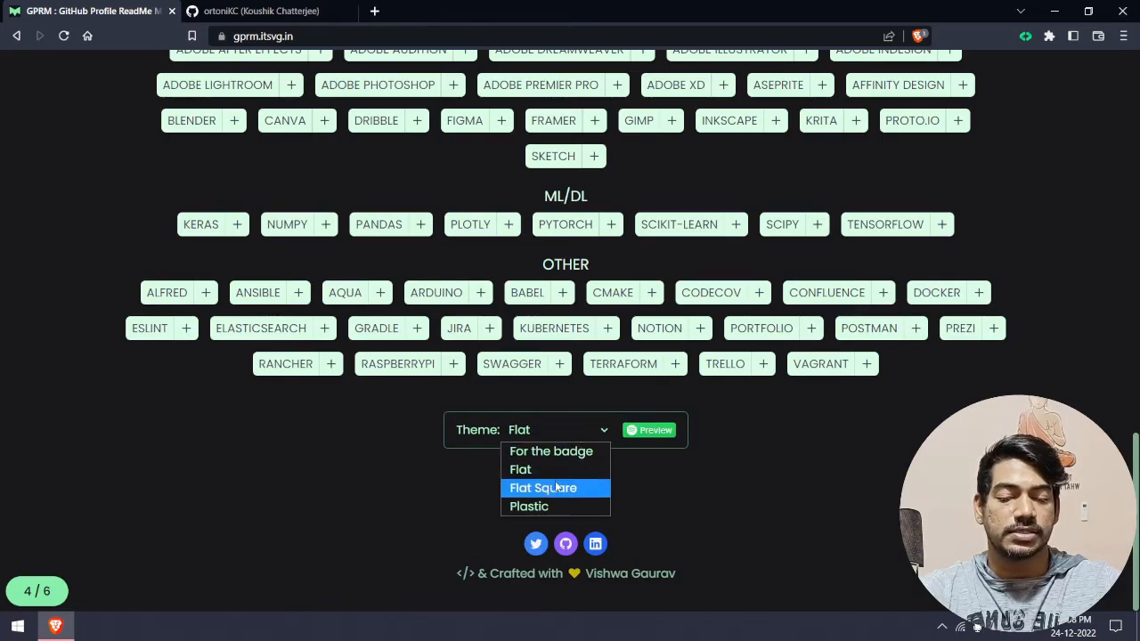
pyautogui.click(529, 506)
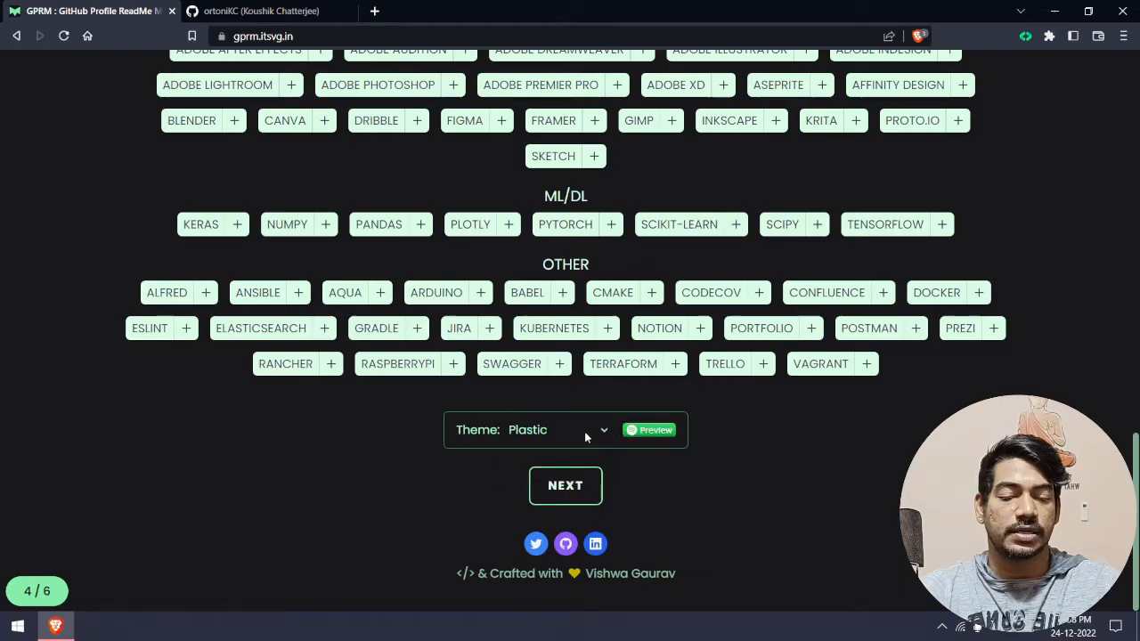
pyautogui.click(525, 429)
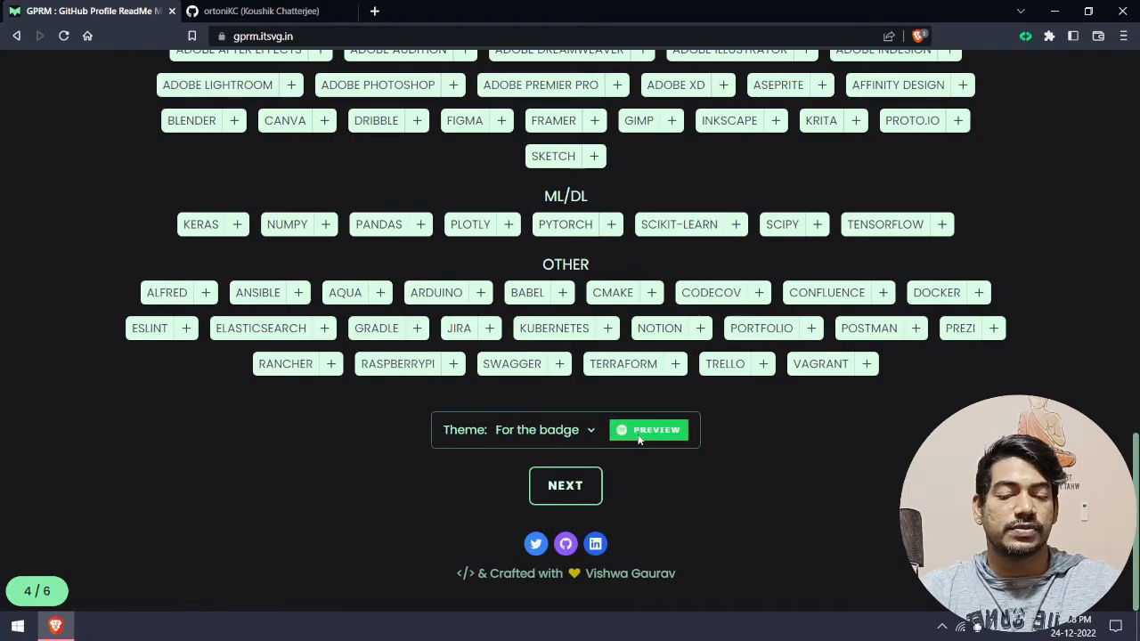
pyautogui.moveTo(567, 492)
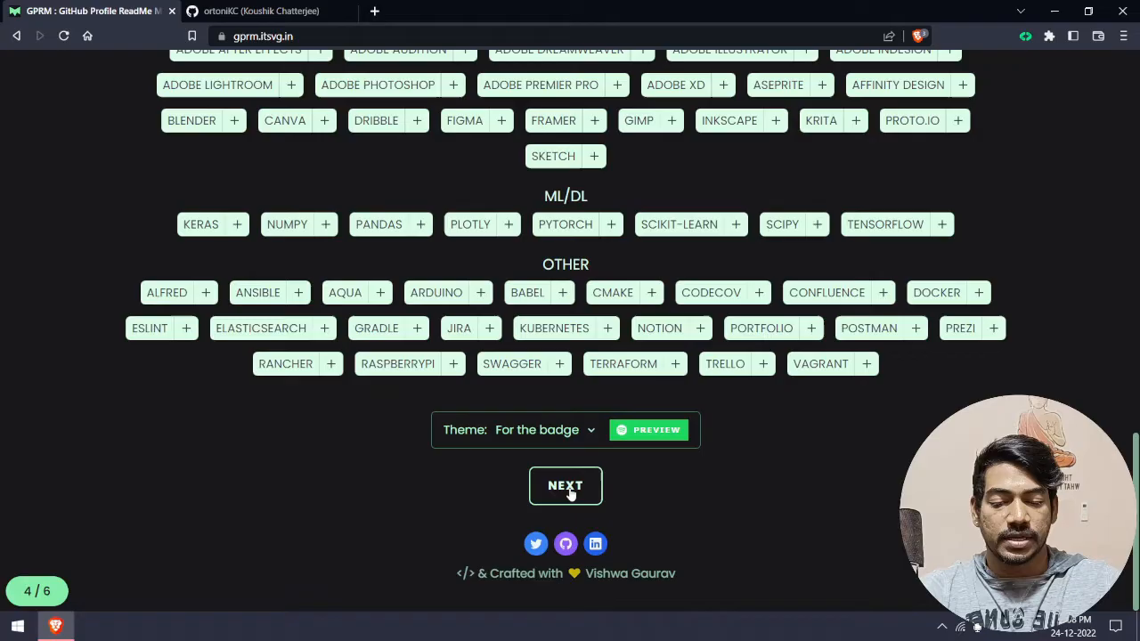
pyautogui.click(566, 484)
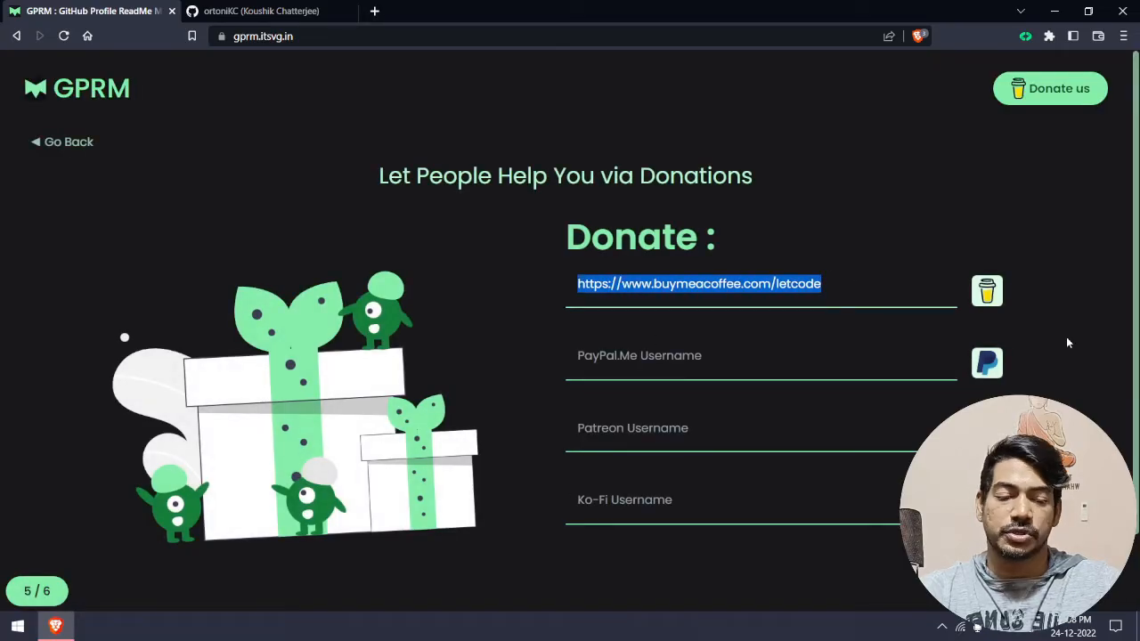
# - Scroll through the Donate page toward the final extras step
pyautogui.scroll(-3)
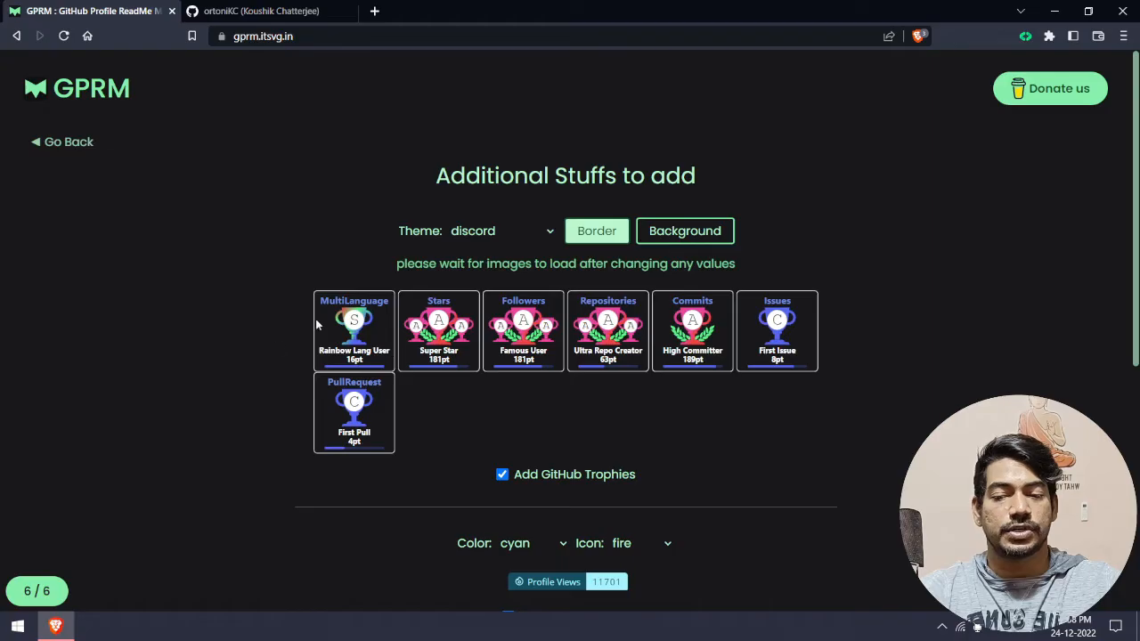
# - Keep GitHub trophies, visitor count, dev quotes and memes enabled and generate the README
pyautogui.scroll(-3)
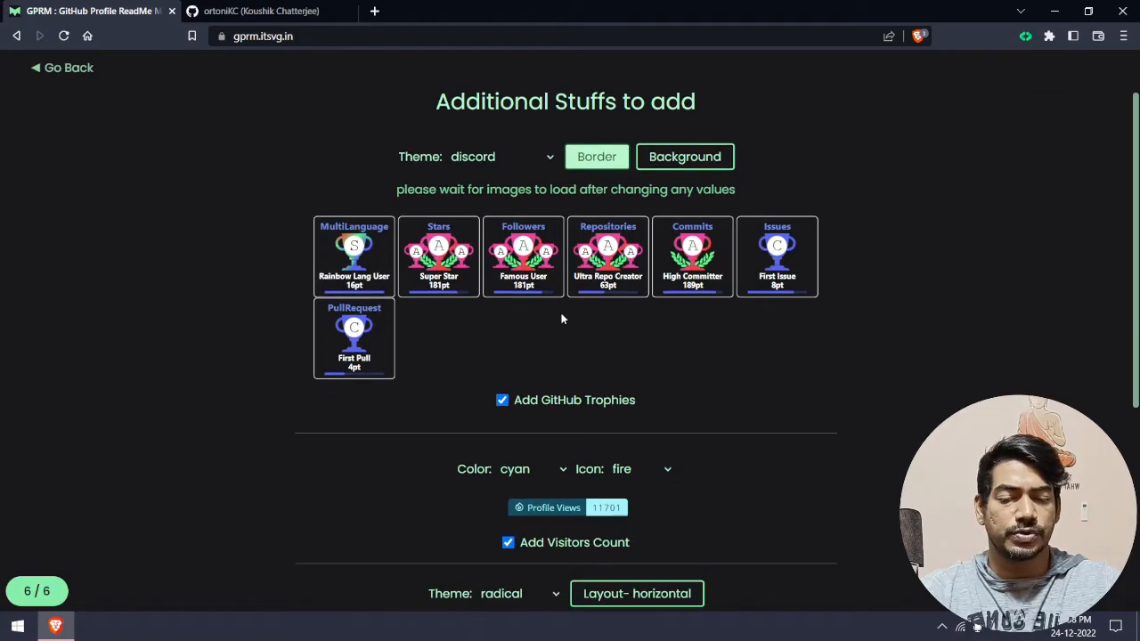
pyautogui.click(502, 399)
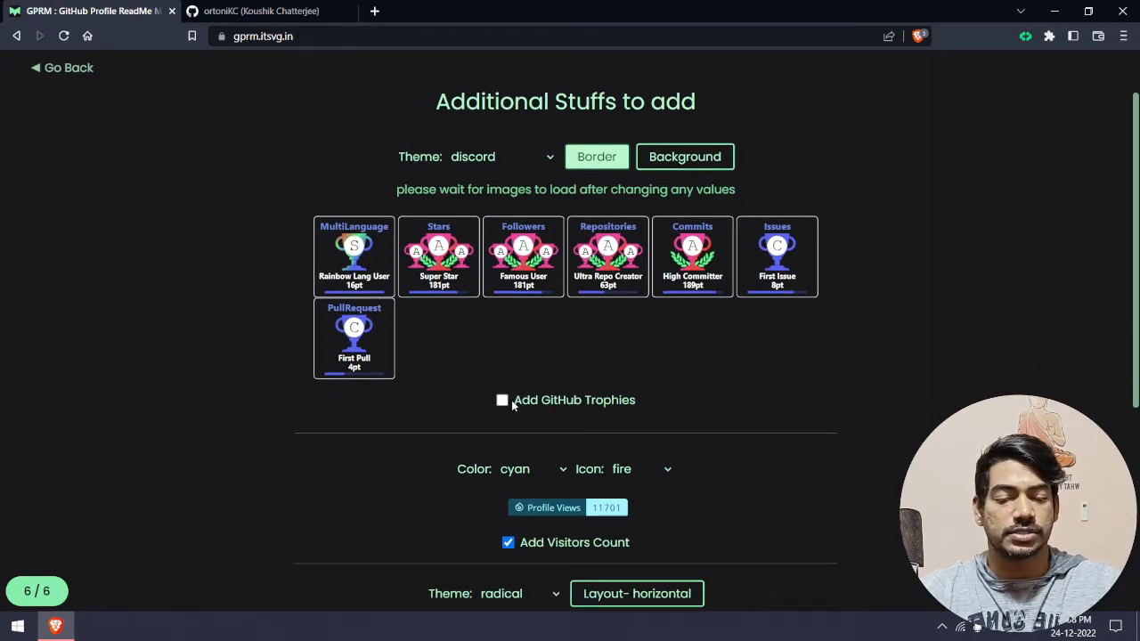
pyautogui.click(503, 398)
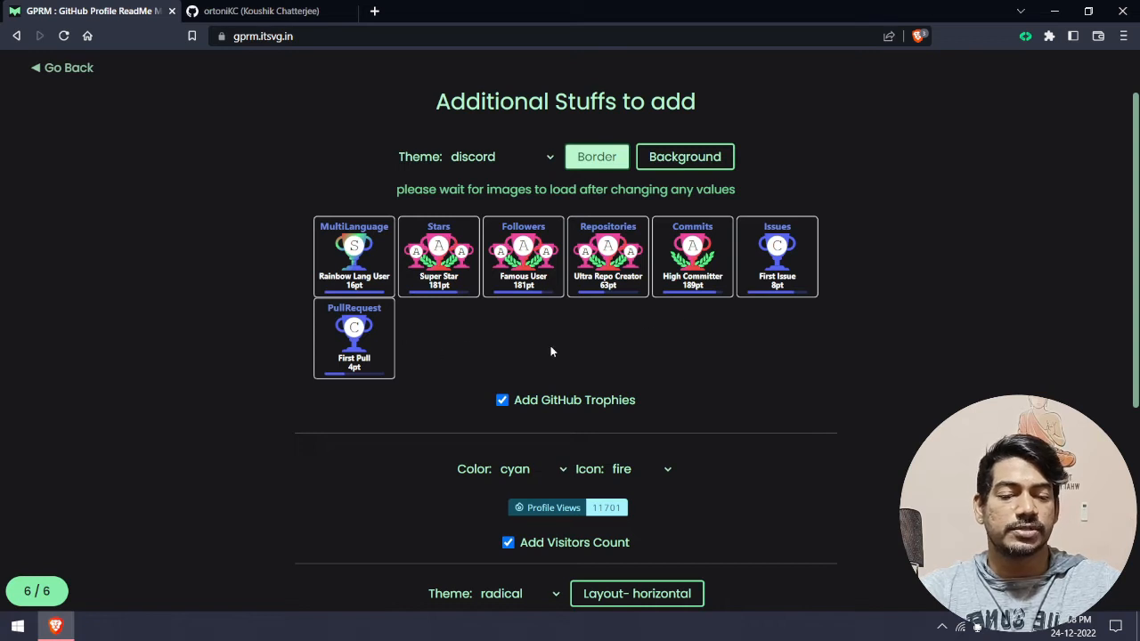
pyautogui.moveTo(524, 164)
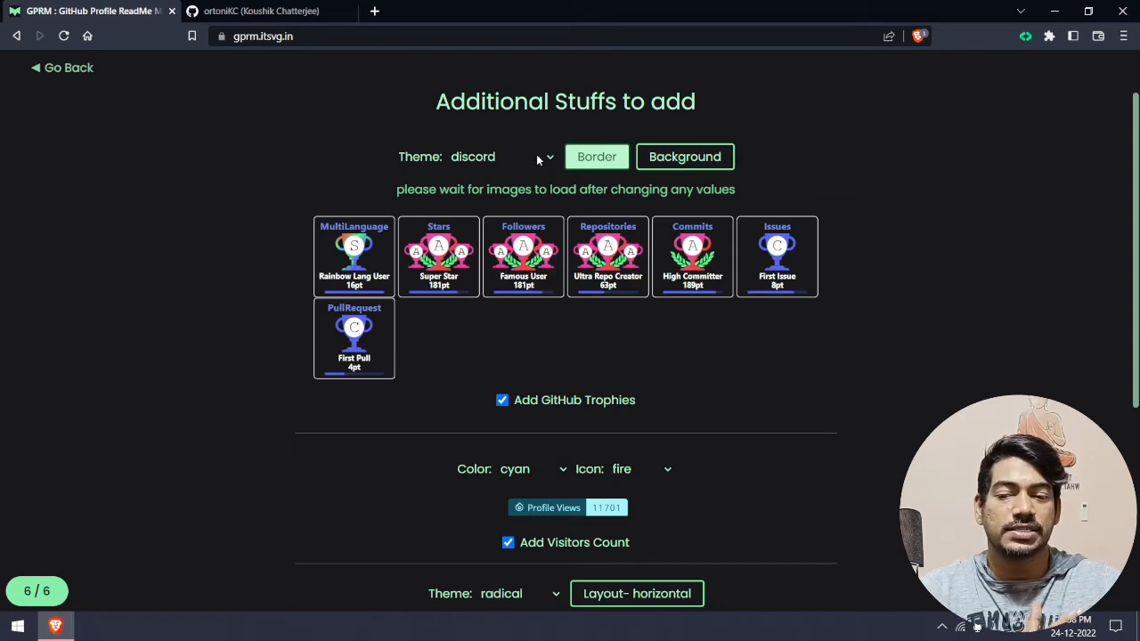
pyautogui.scroll(-3)
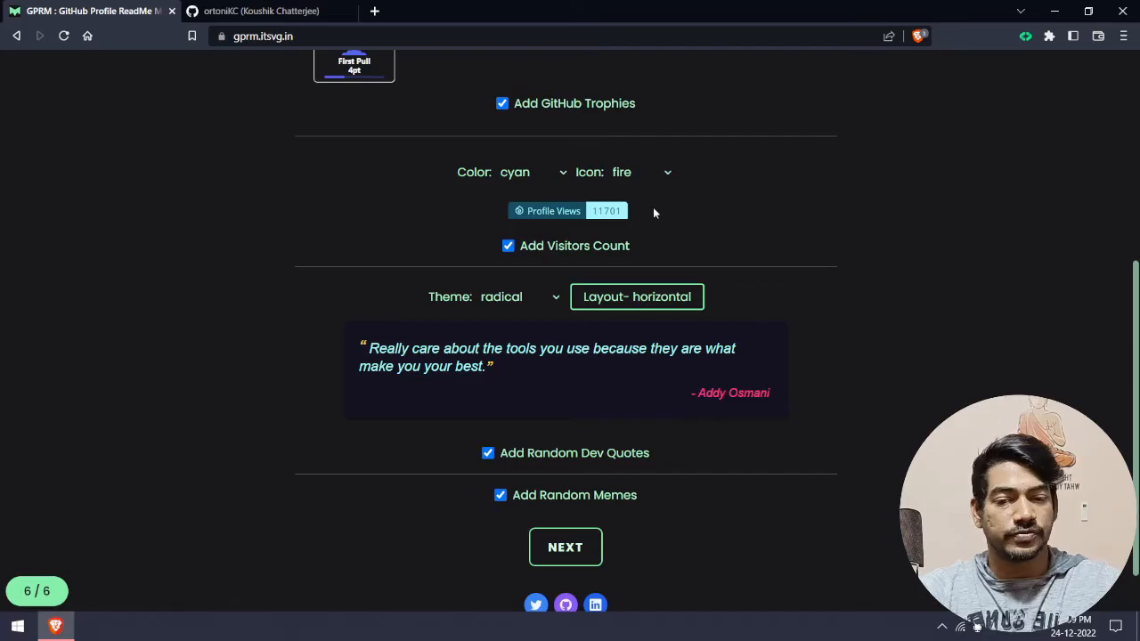
pyautogui.scroll(-3)
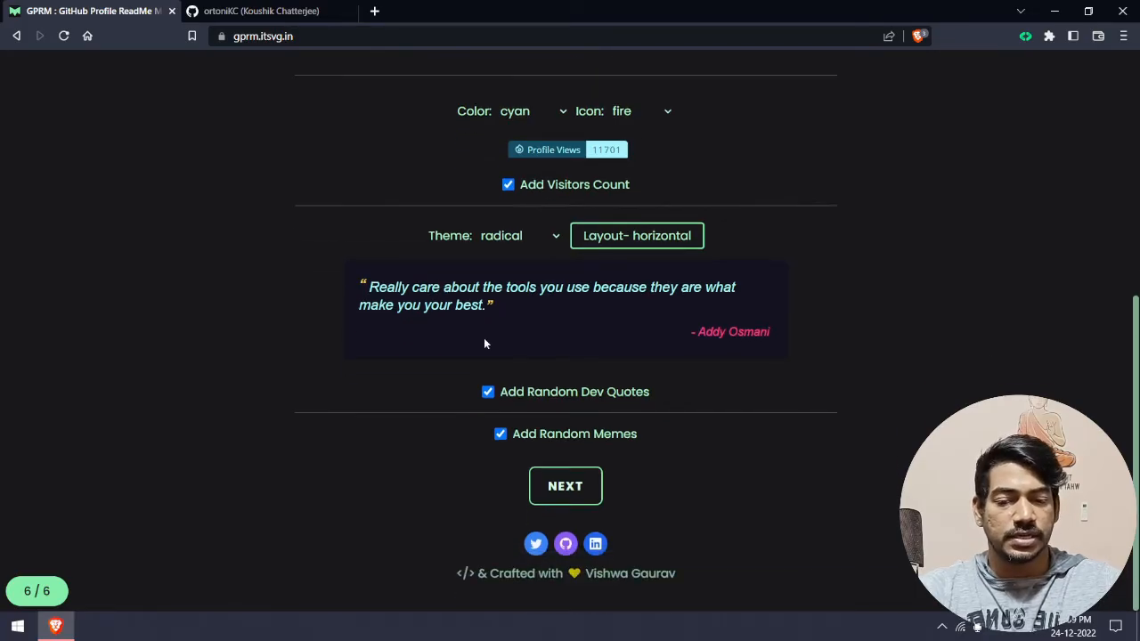
pyautogui.moveTo(491, 294)
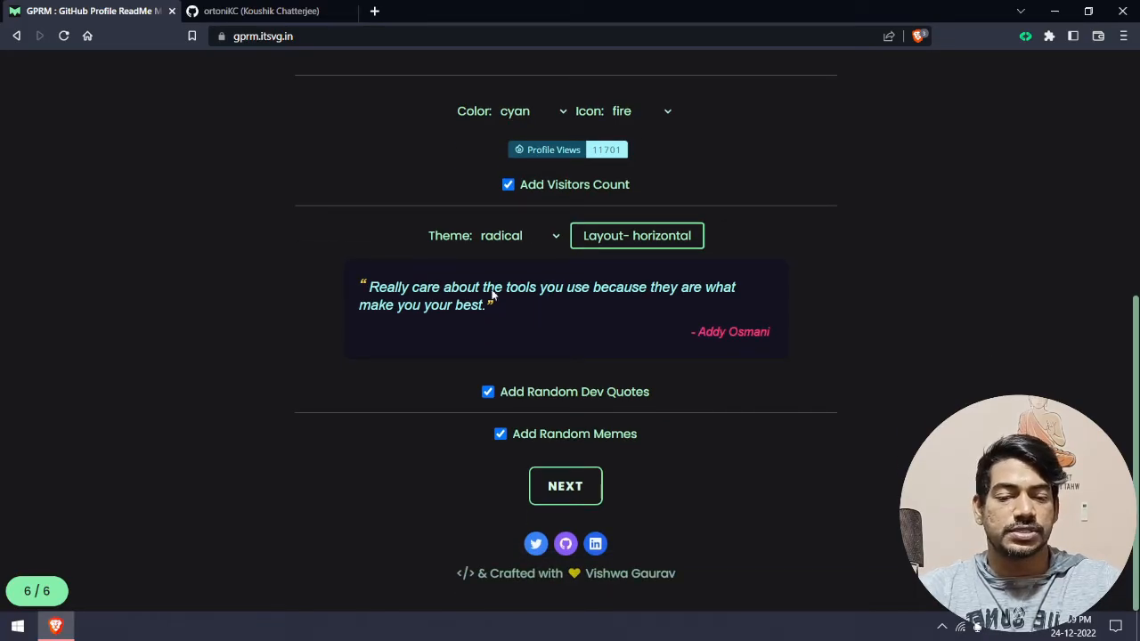
pyautogui.moveTo(449, 356)
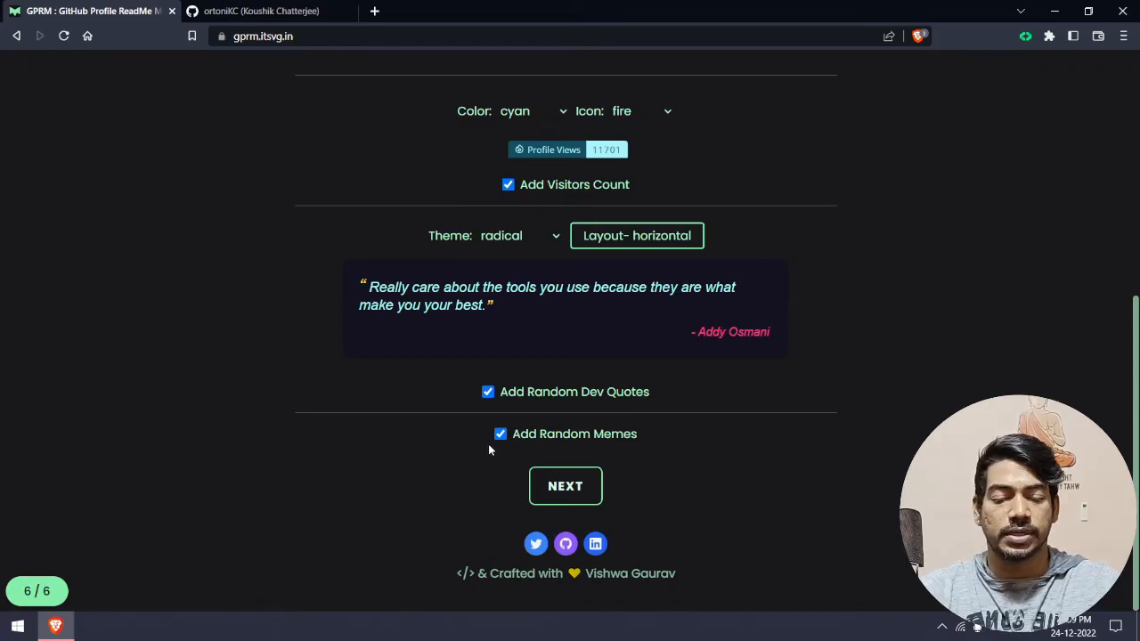
pyautogui.moveTo(381, 584)
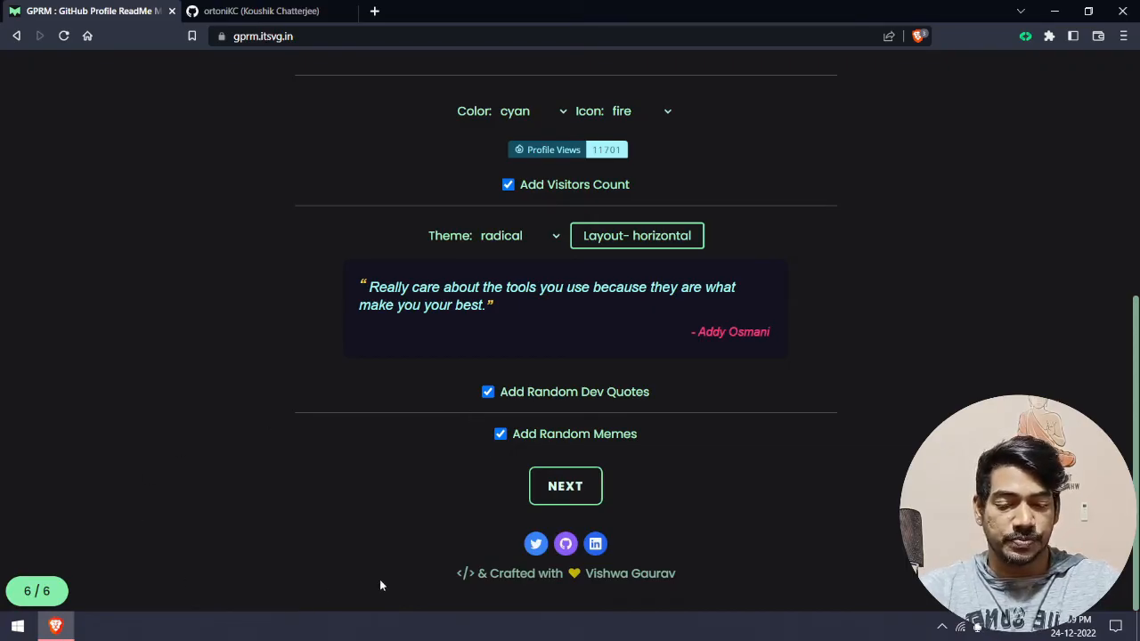
pyautogui.click(566, 484)
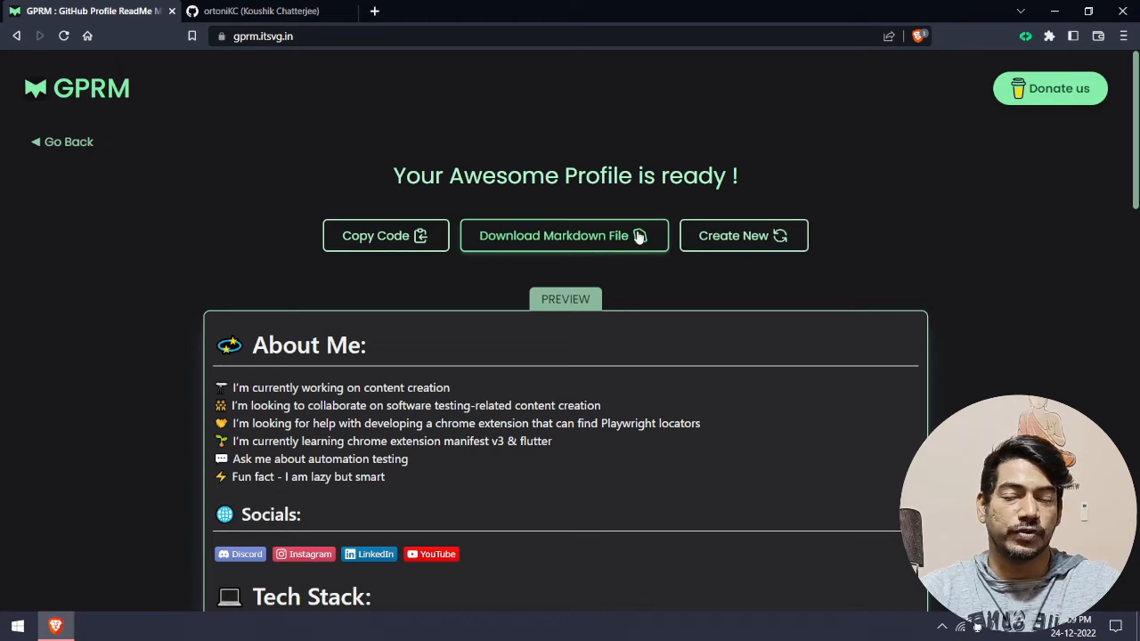
# - Copy the generated profile markdown and switch to the GitHub profile tab
pyautogui.scroll(-3)
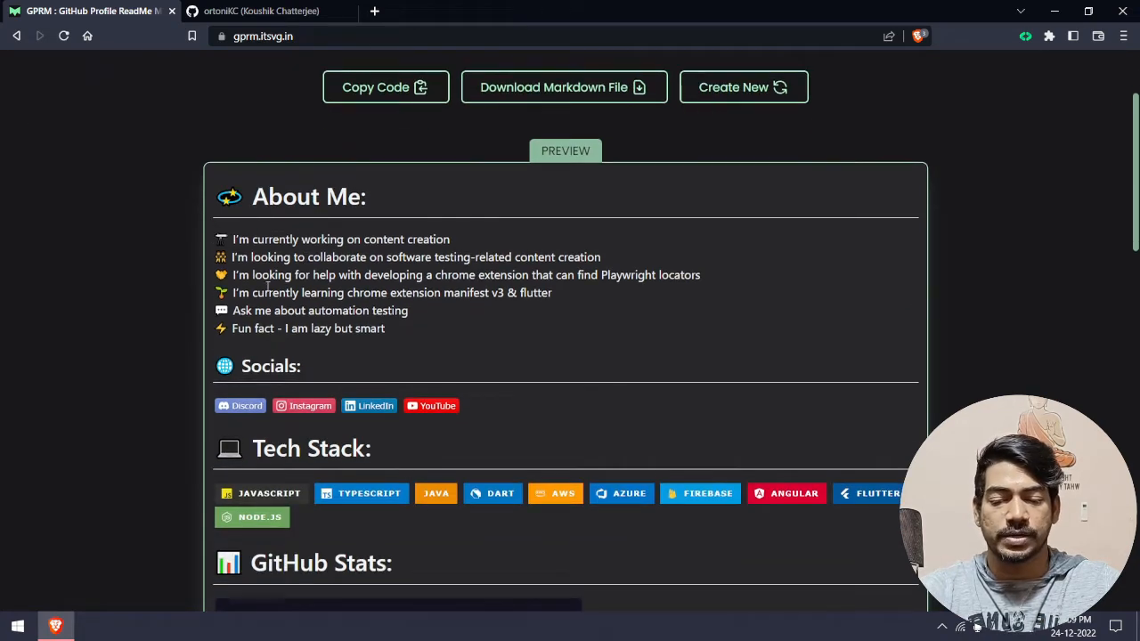
pyautogui.scroll(-3)
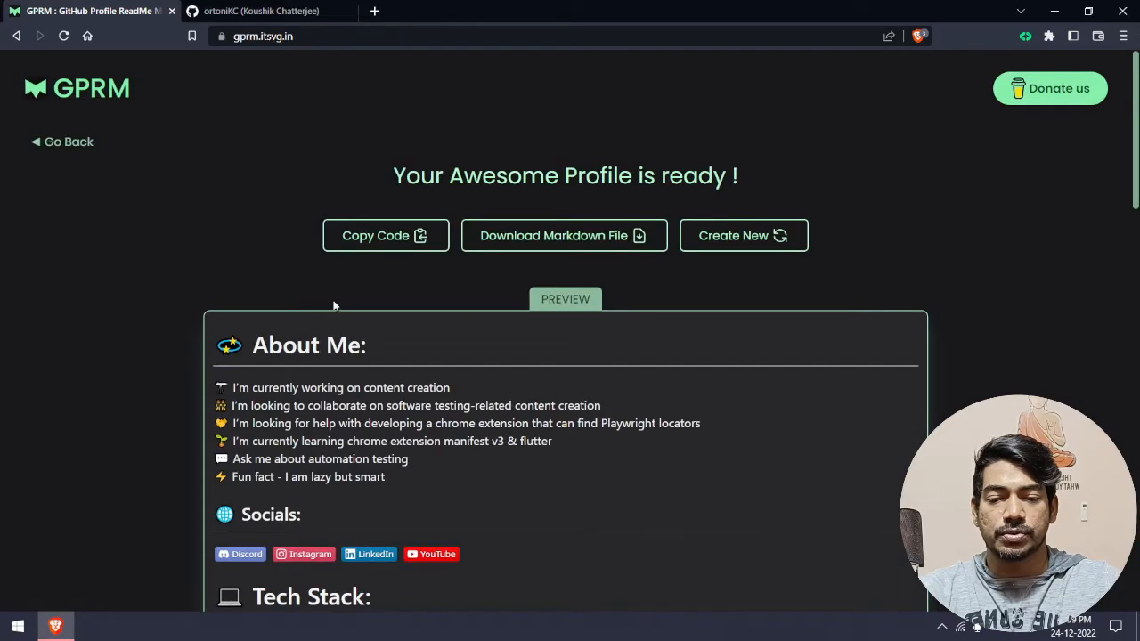
pyautogui.click(385, 235)
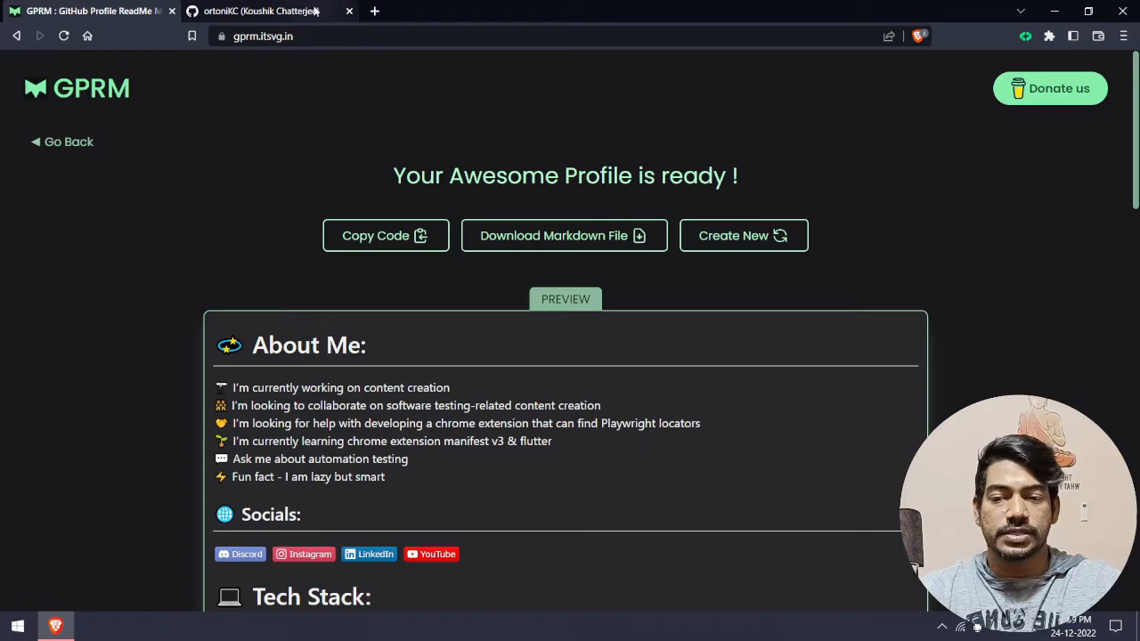
pyautogui.click(258, 11)
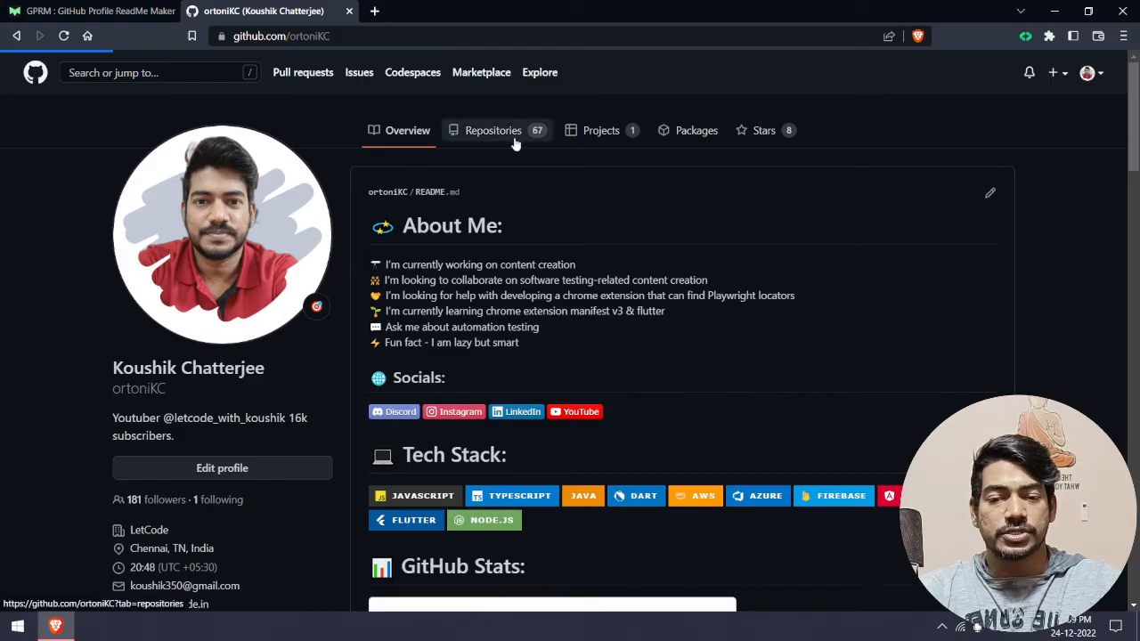
# - Open the ortoniKC repository from the profile's Repositories list
pyautogui.click(491, 130)
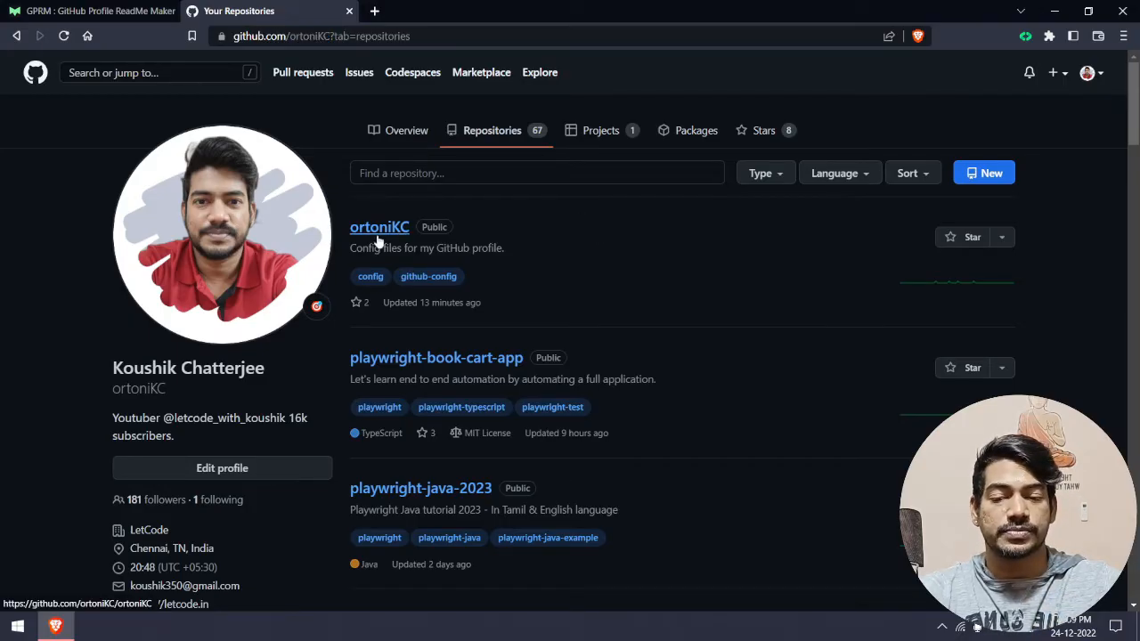
pyautogui.click(378, 226)
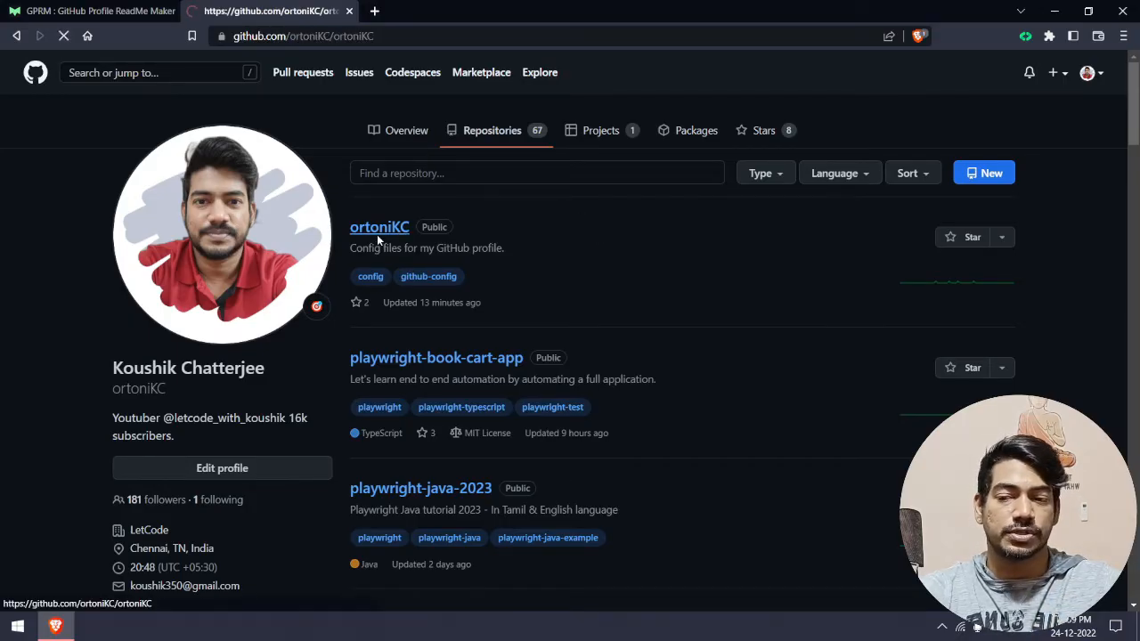
pyautogui.click(377, 226)
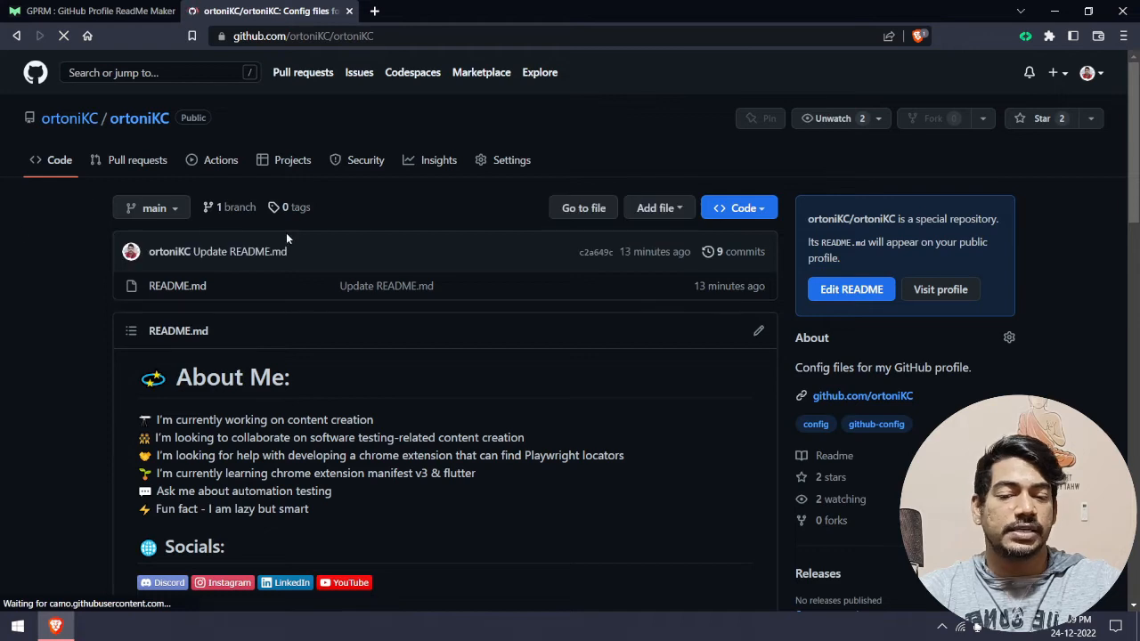
pyautogui.moveTo(752, 348)
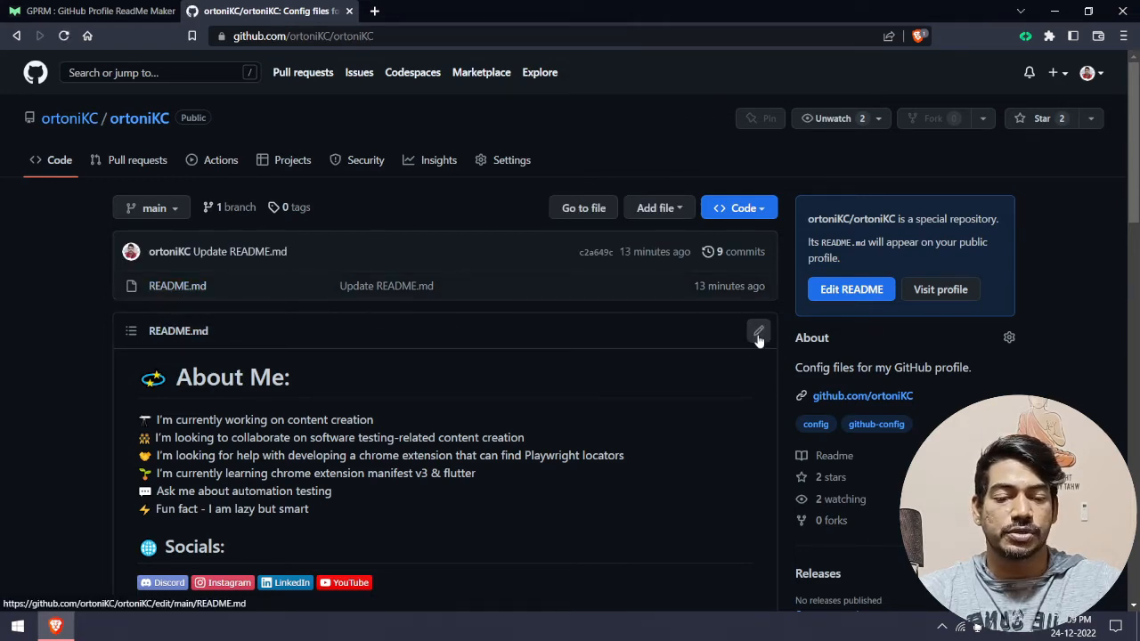
# - Edit README.md and commit the changes directly to the main branch
pyautogui.click(758, 329)
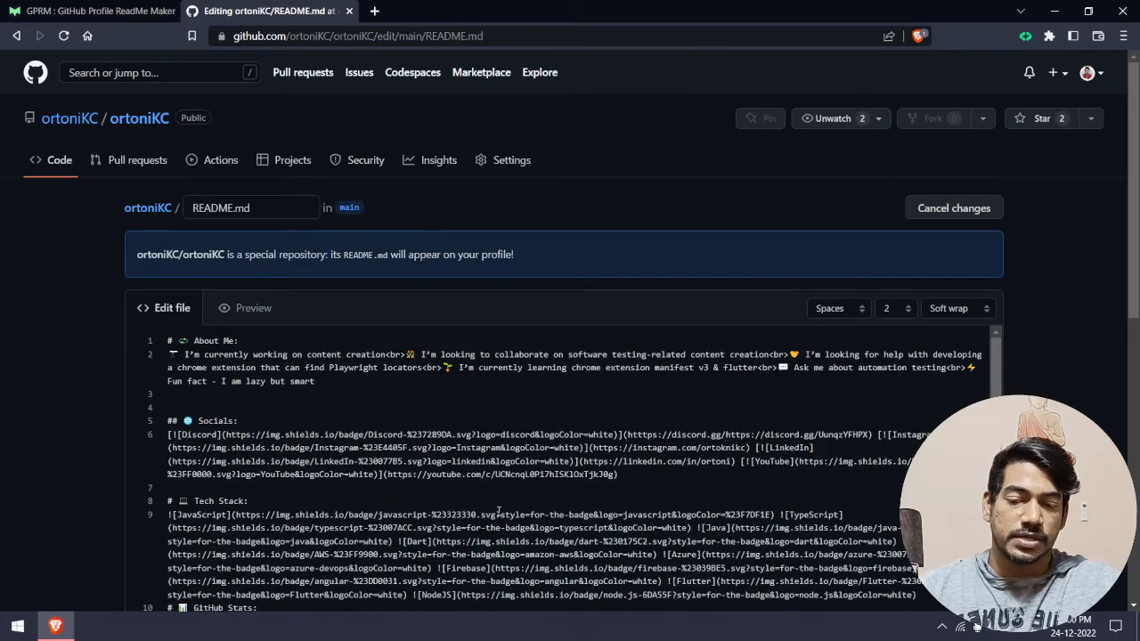
pyautogui.scroll(-3)
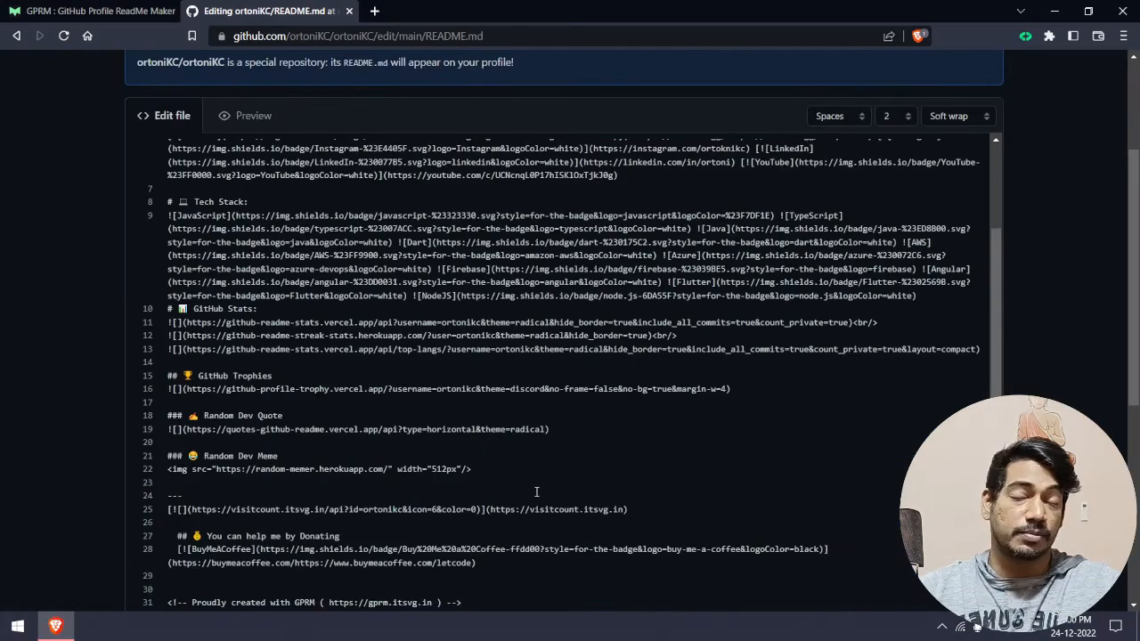
pyautogui.scroll(-3)
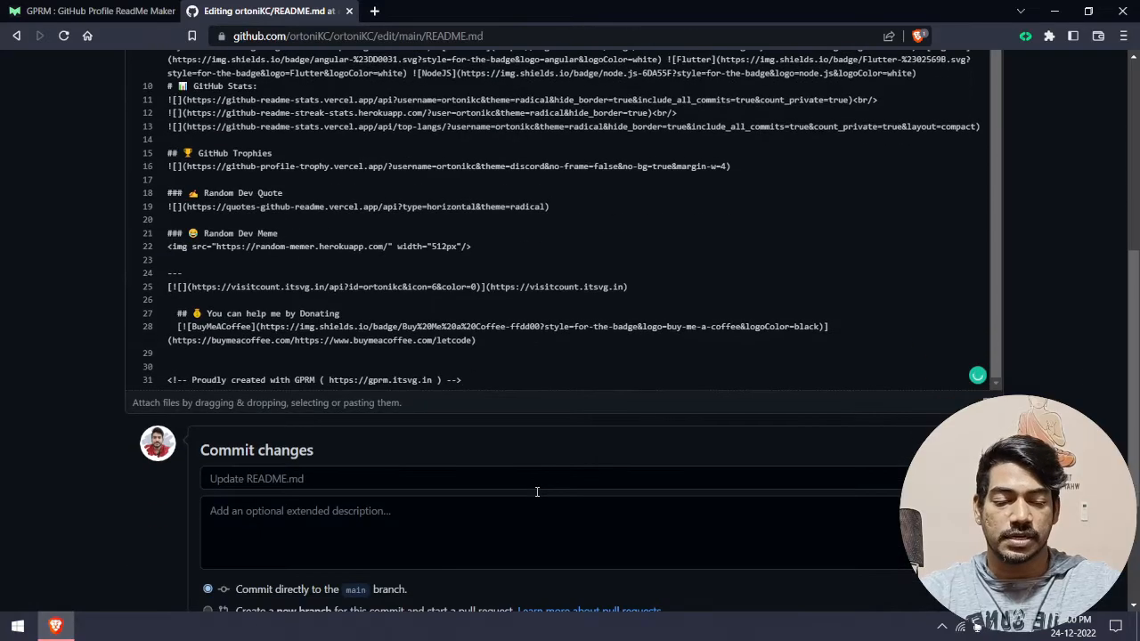
pyautogui.click(219, 445)
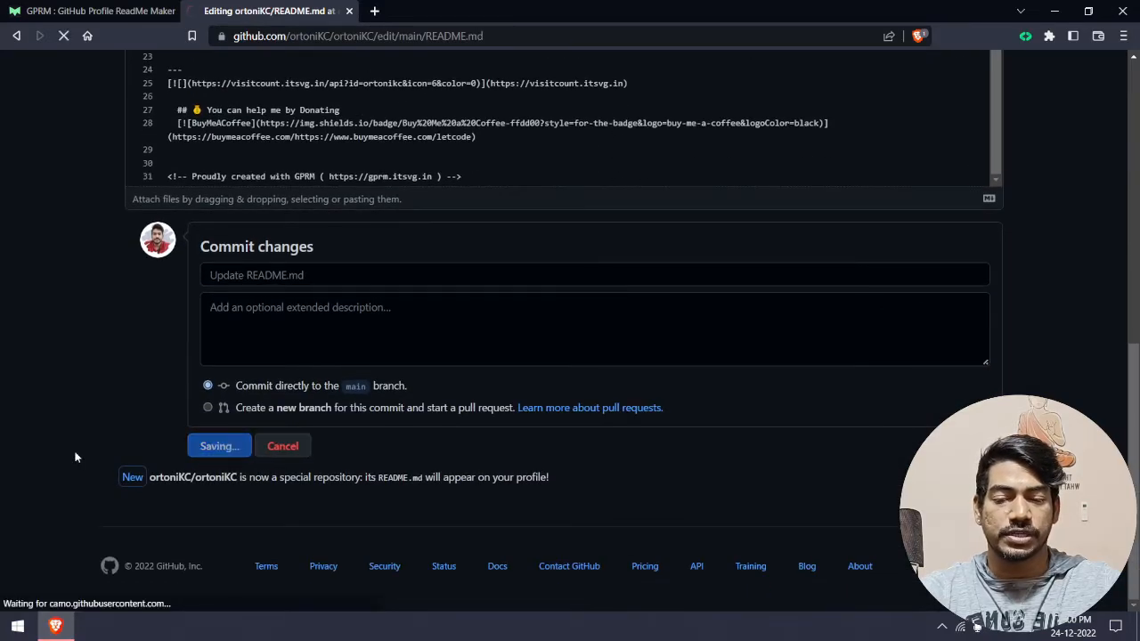
pyautogui.click(219, 445)
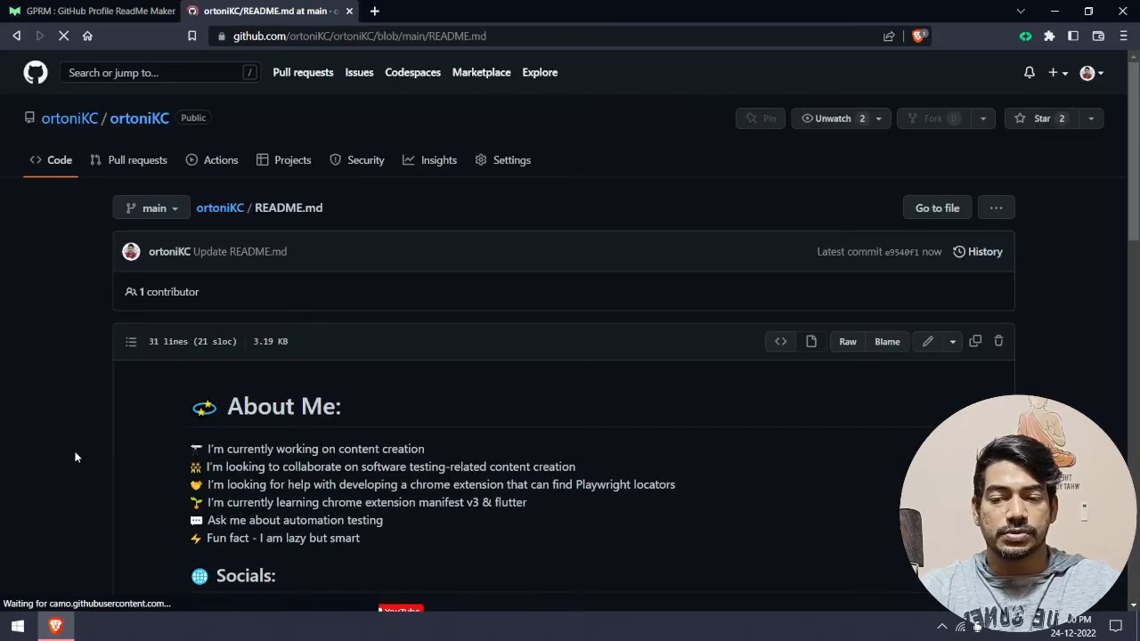
# - Review the ortoniKC profile README's stats, trophies and dev quote, then return to GPRM
pyautogui.click(139, 117)
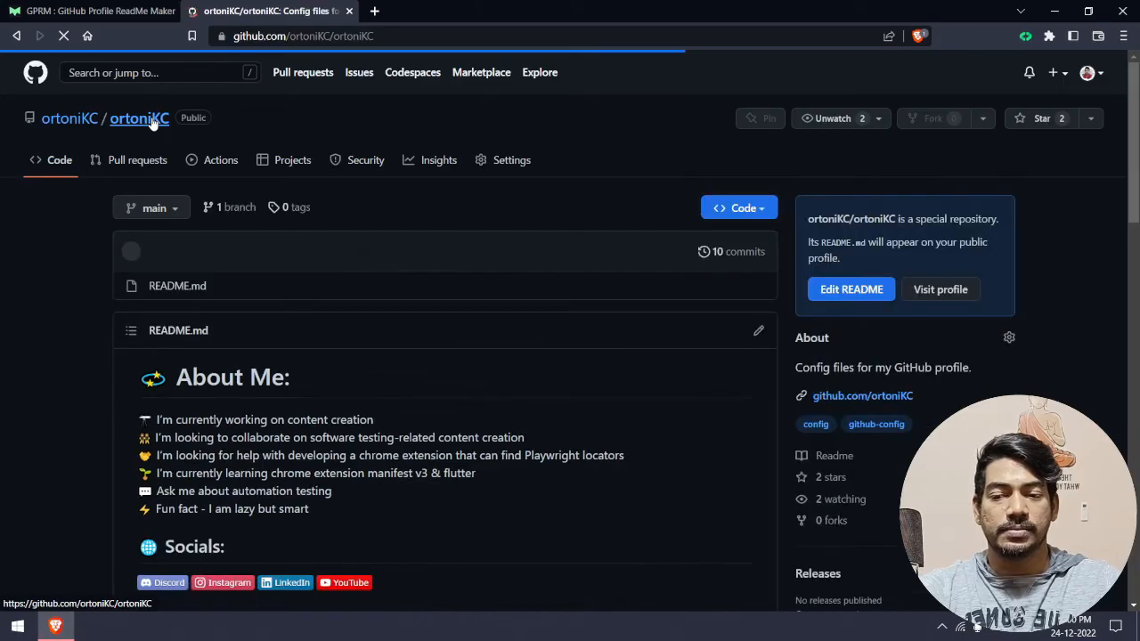
pyautogui.moveTo(69, 117)
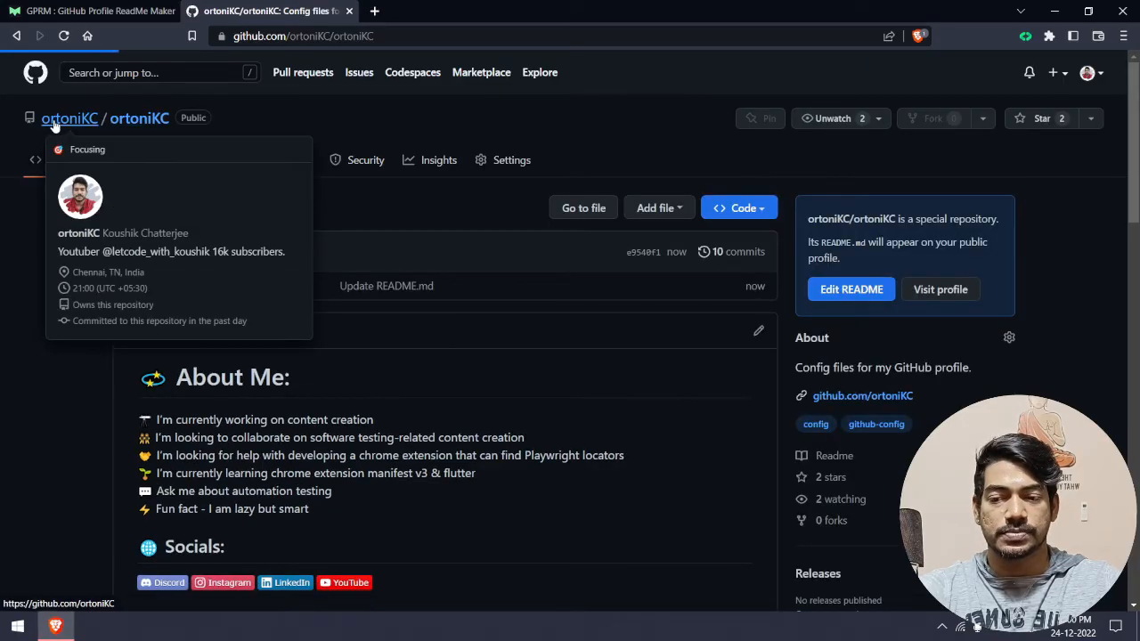
pyautogui.click(68, 118)
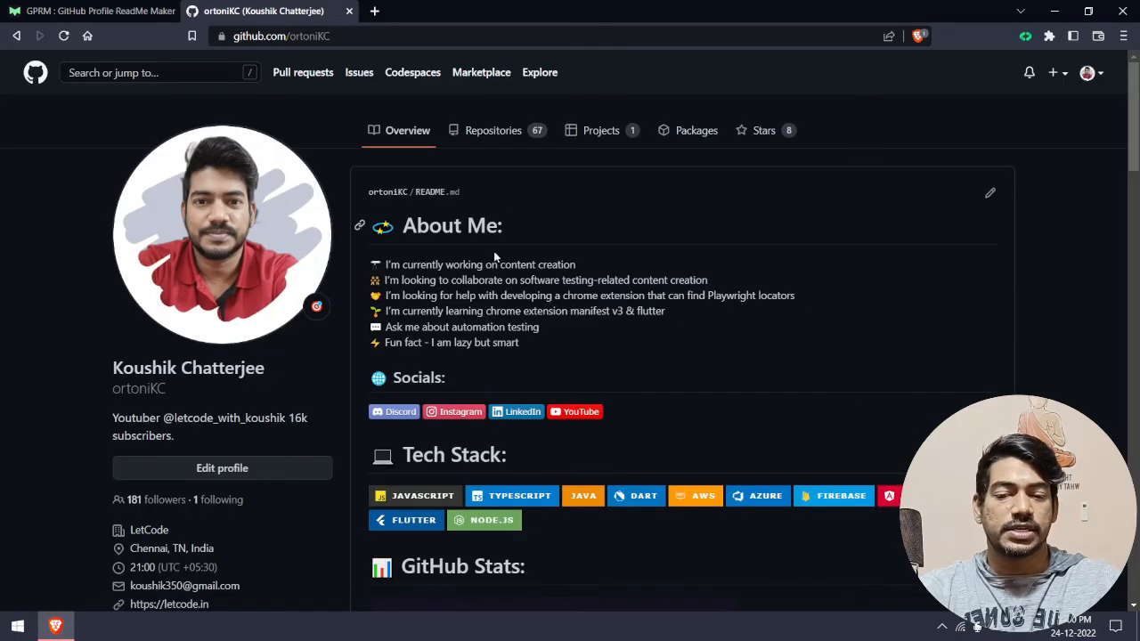
pyautogui.scroll(-3)
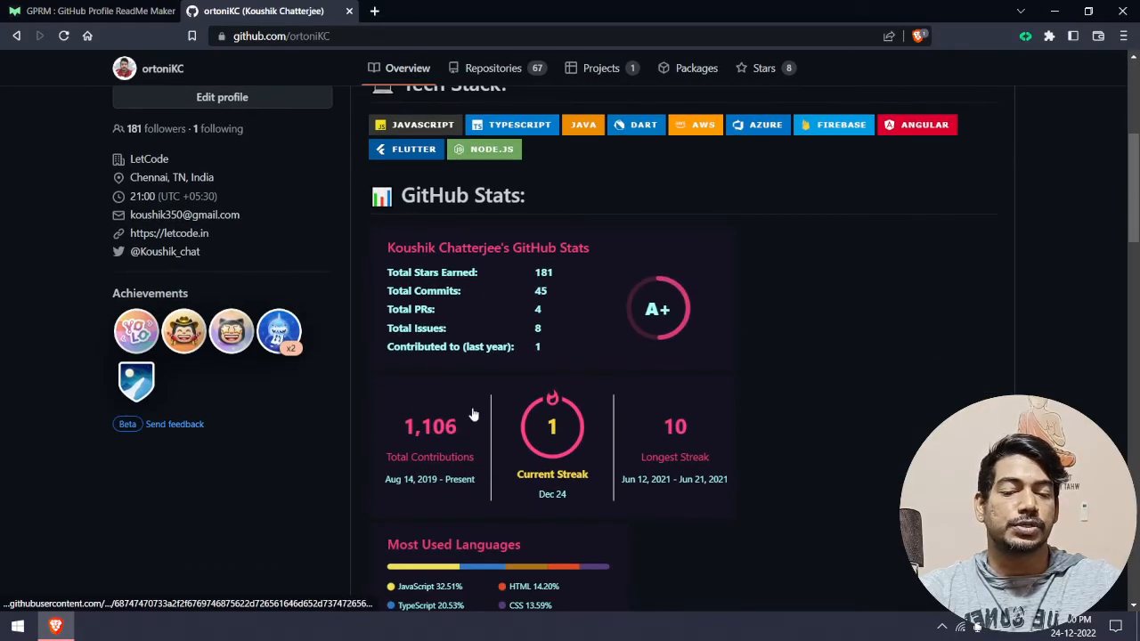
pyautogui.scroll(-3)
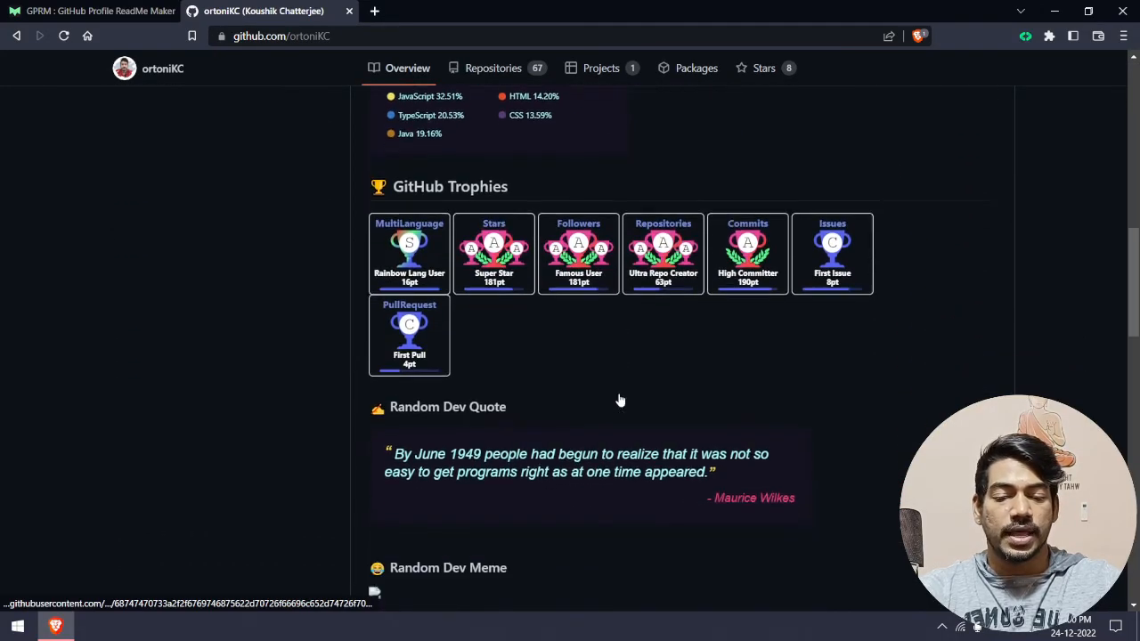
pyautogui.scroll(3)
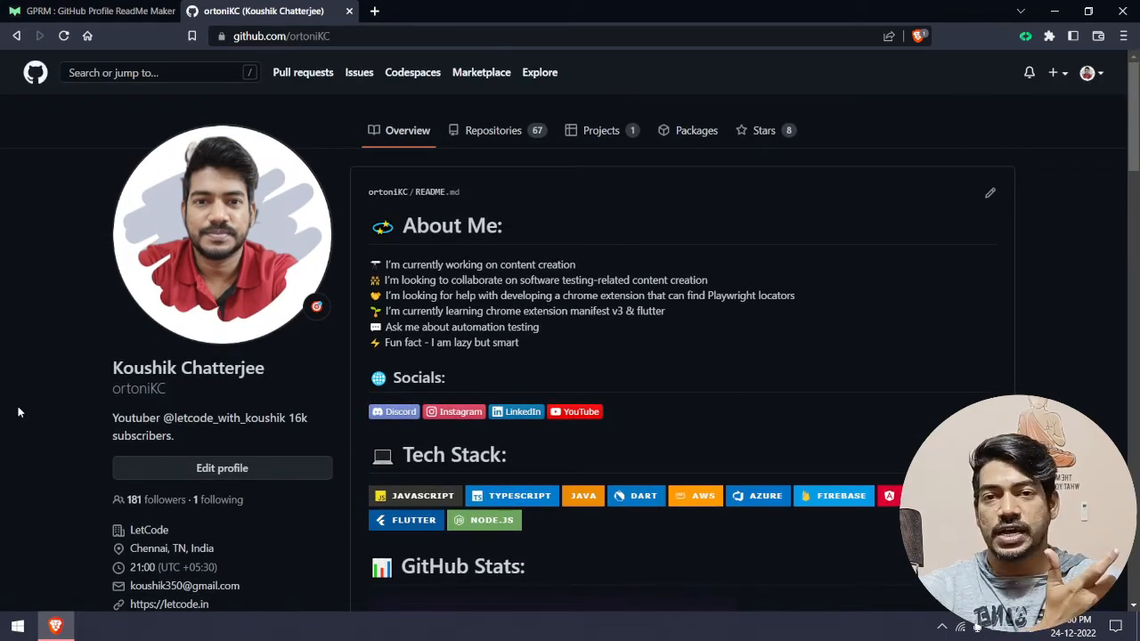
pyautogui.scroll(-3)
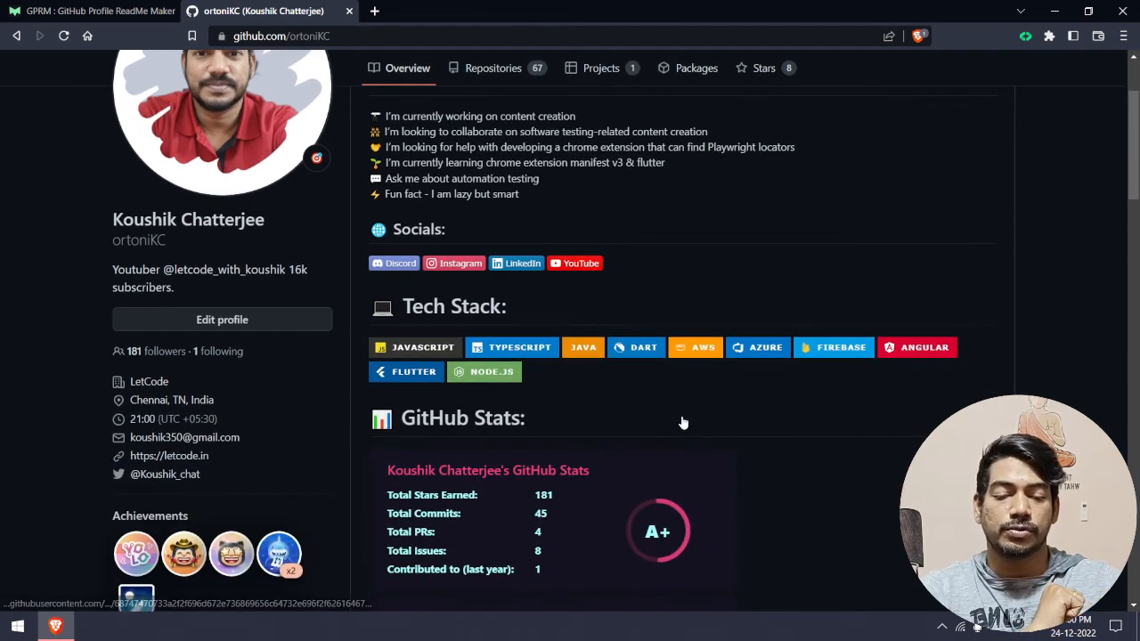
pyautogui.scroll(3)
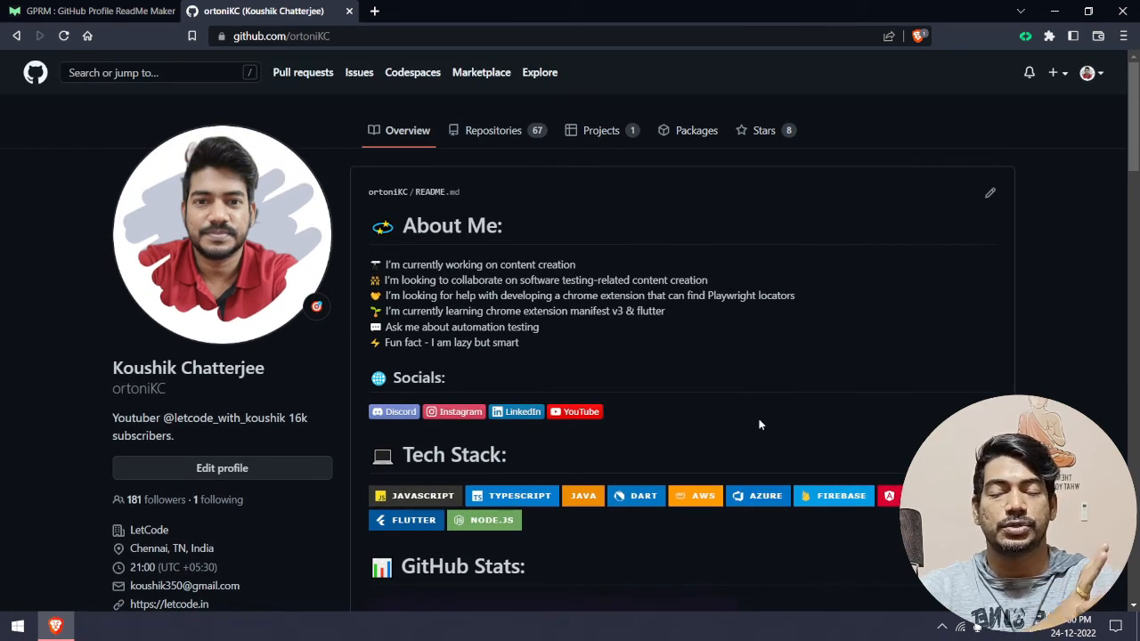
pyautogui.scroll(-3)
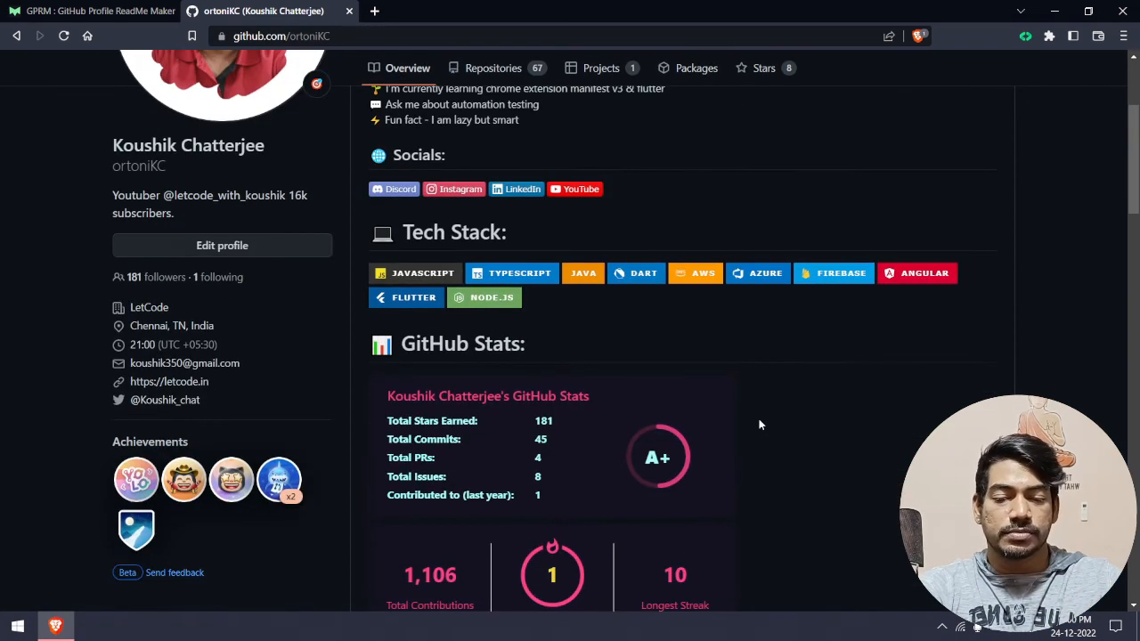
pyautogui.click(89, 11)
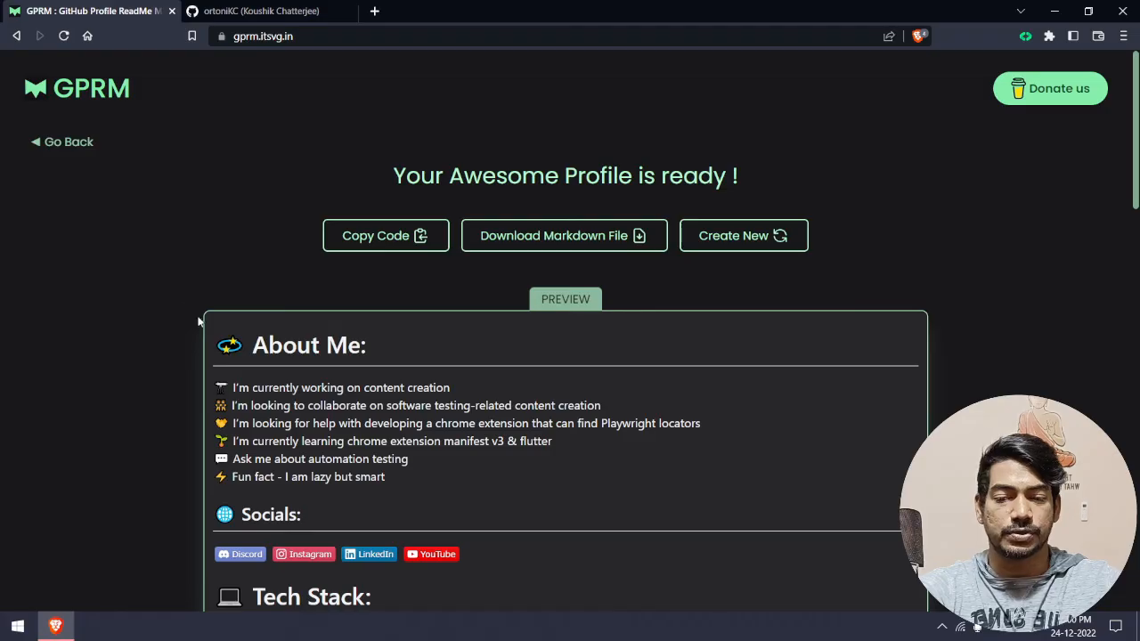
pyautogui.scroll(-3)
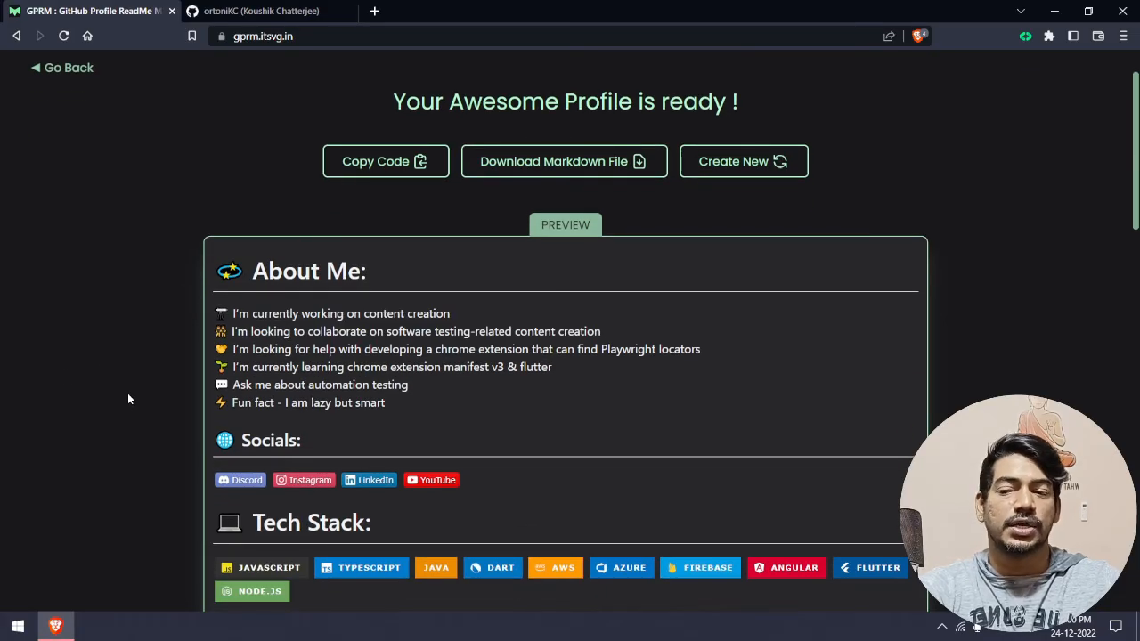
pyautogui.scroll(3)
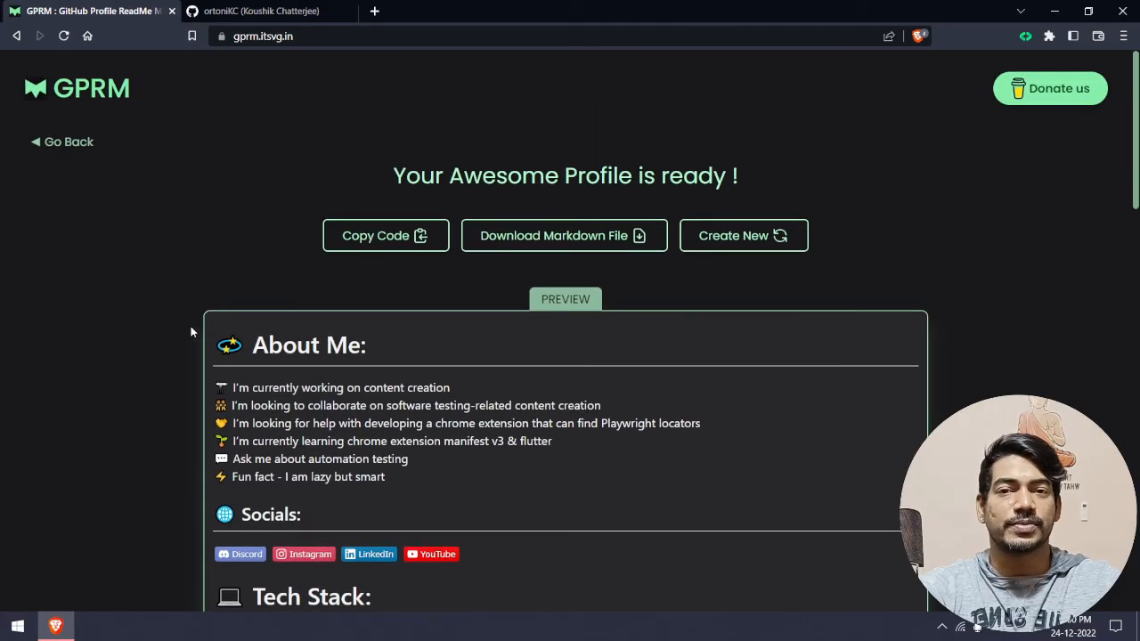